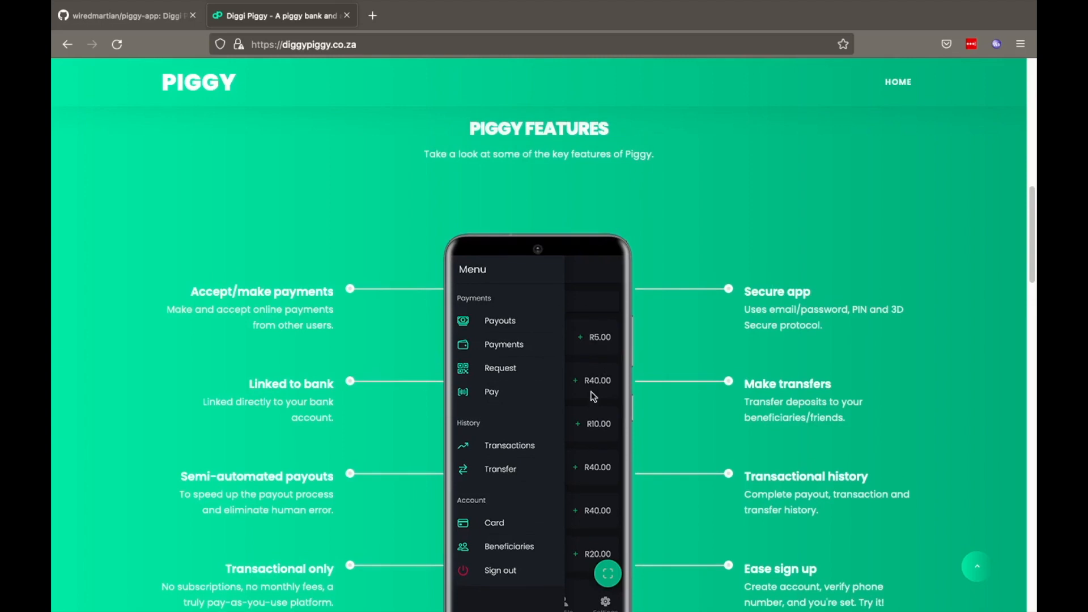
Step: Page through the Piggy introduction slides to the 'Ready to sign up?' prompt
scroll(down, 3)
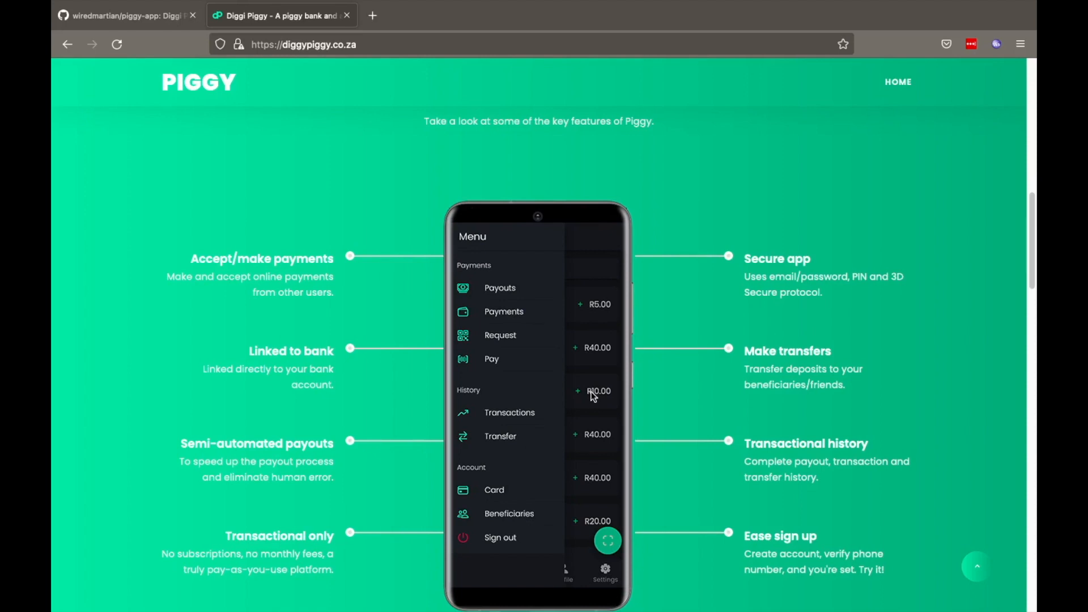
mouse_move(539, 411)
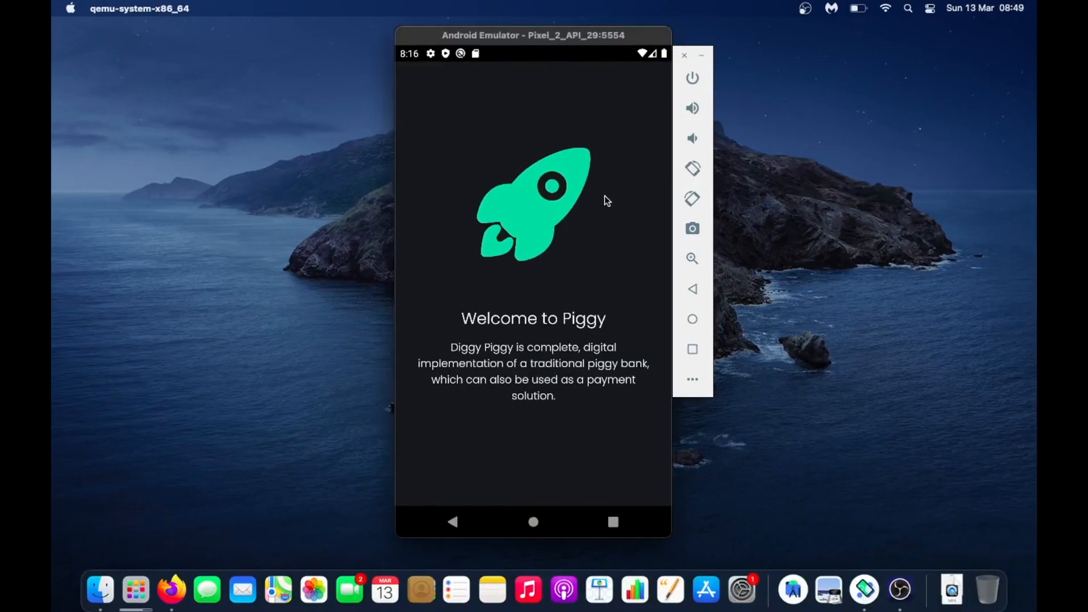
mouse_move(761, 273)
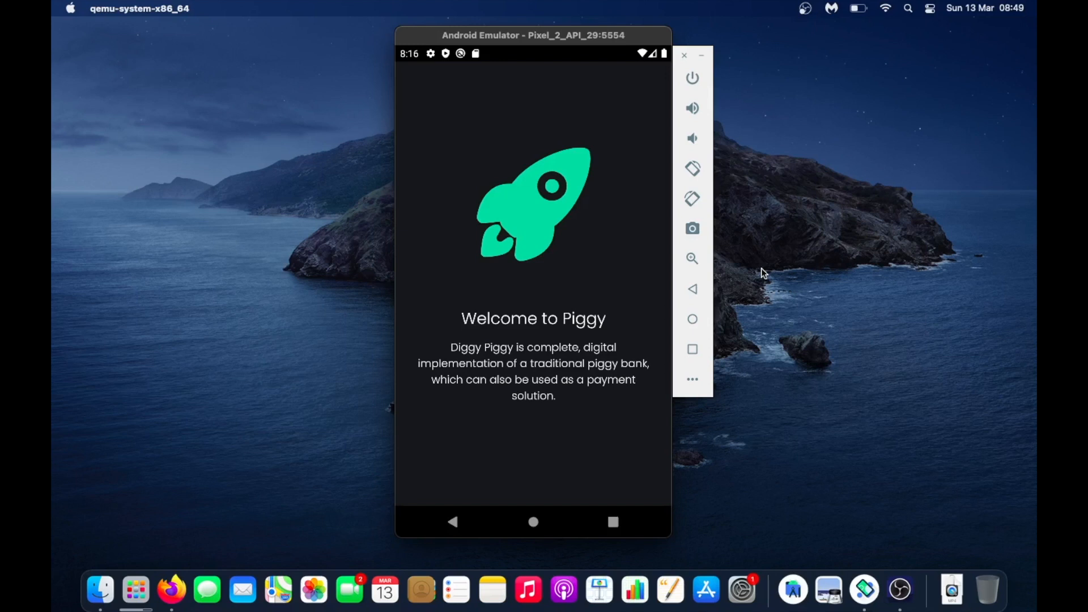
mouse_move(480, 180)
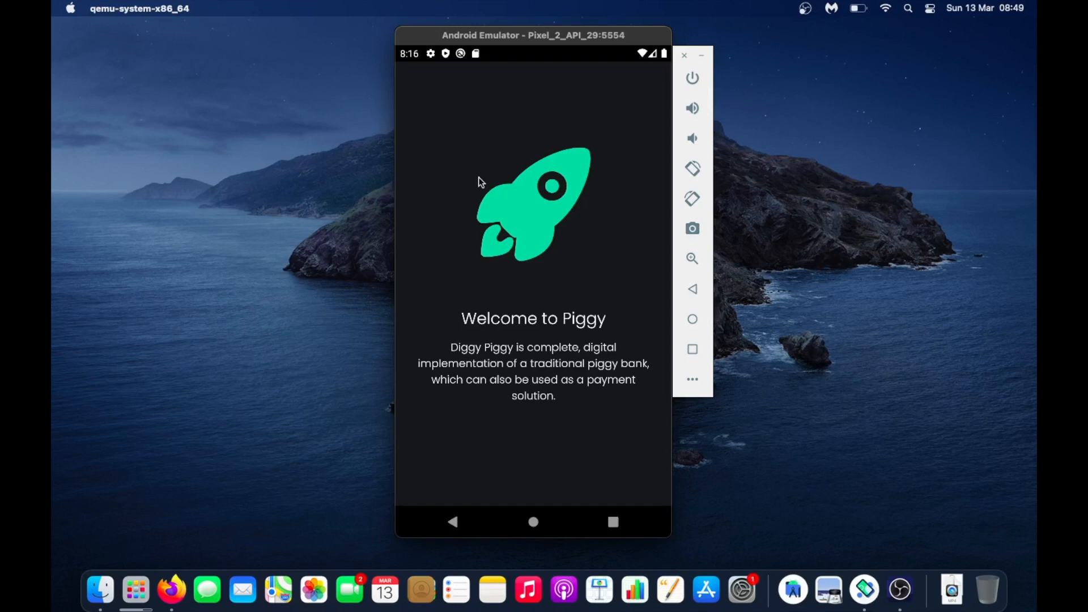
mouse_move(540, 422)
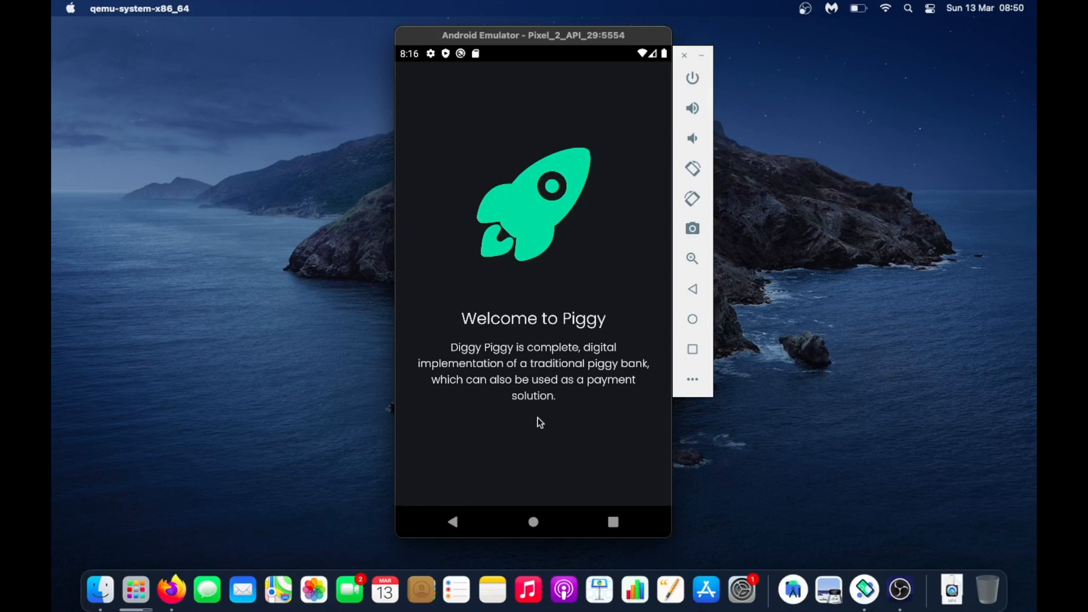
mouse_move(572, 417)
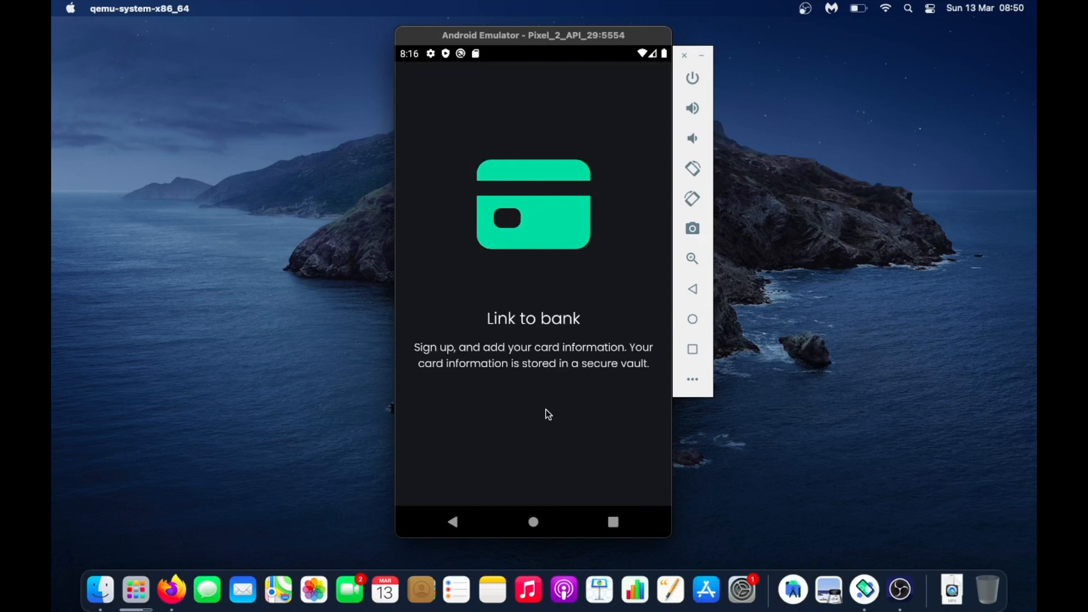
mouse_move(527, 410)
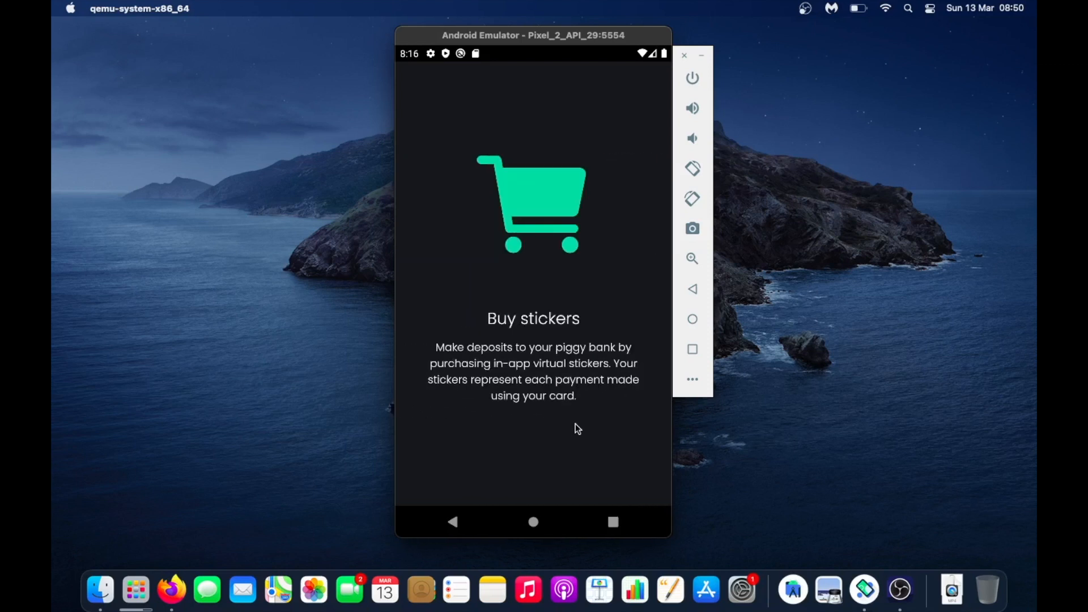
mouse_move(580, 428)
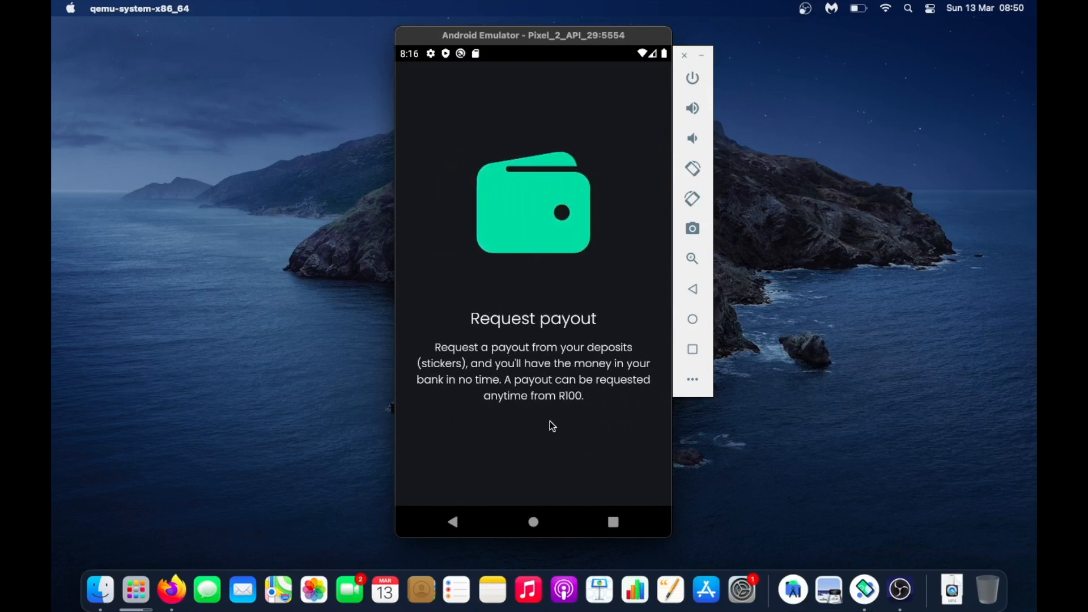
mouse_move(561, 425)
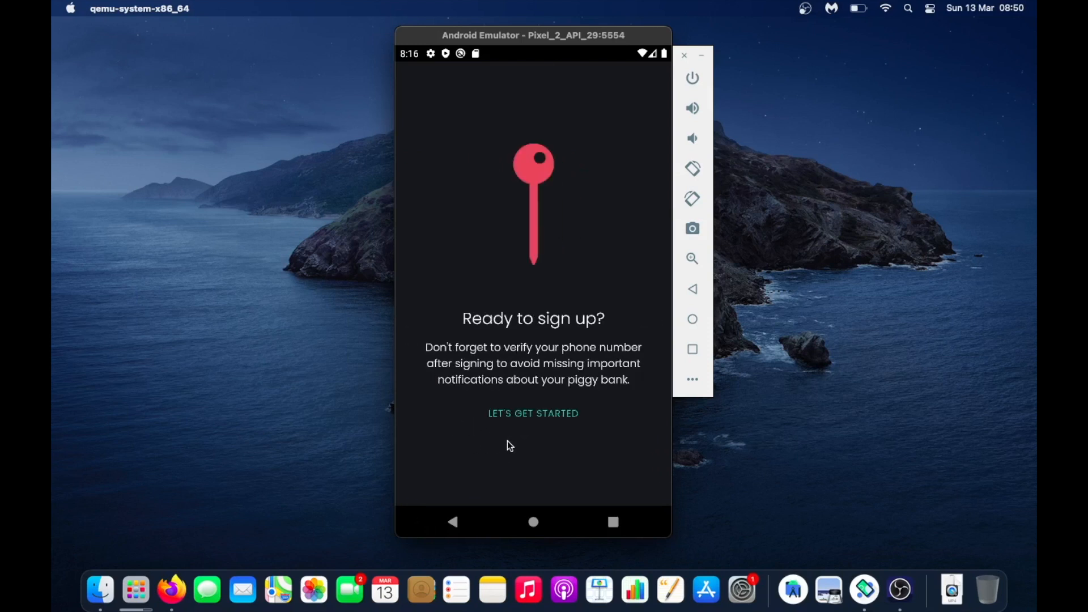
mouse_move(525, 434)
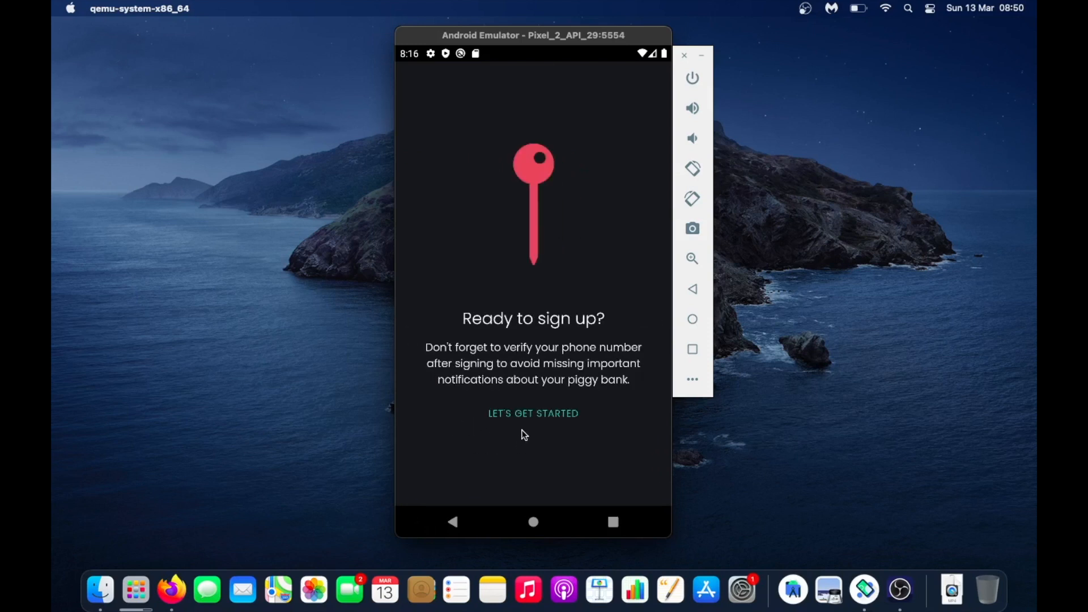
mouse_move(524, 427)
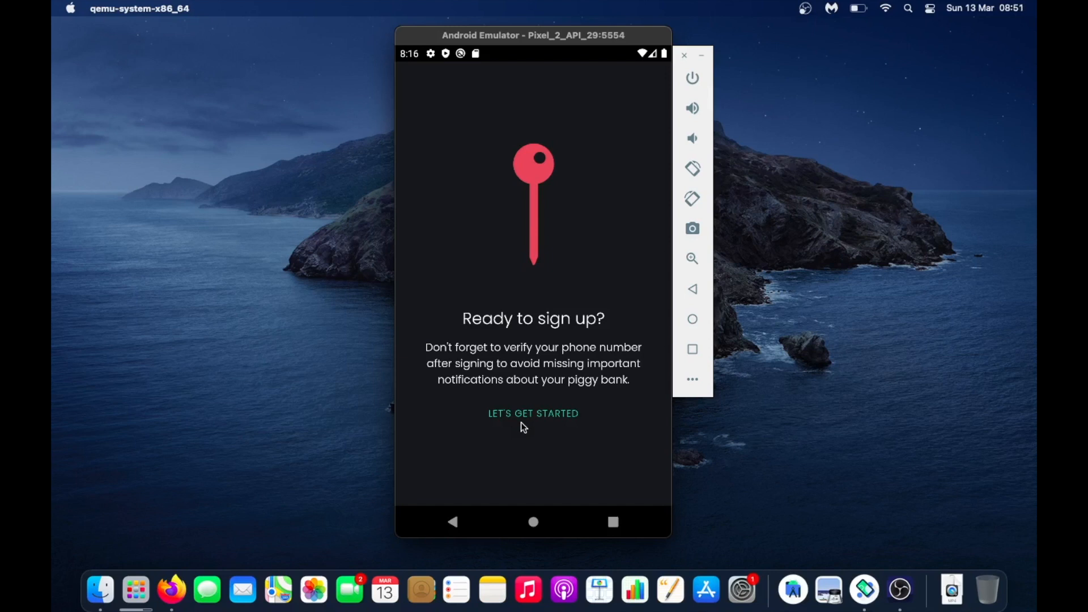
mouse_move(524, 423)
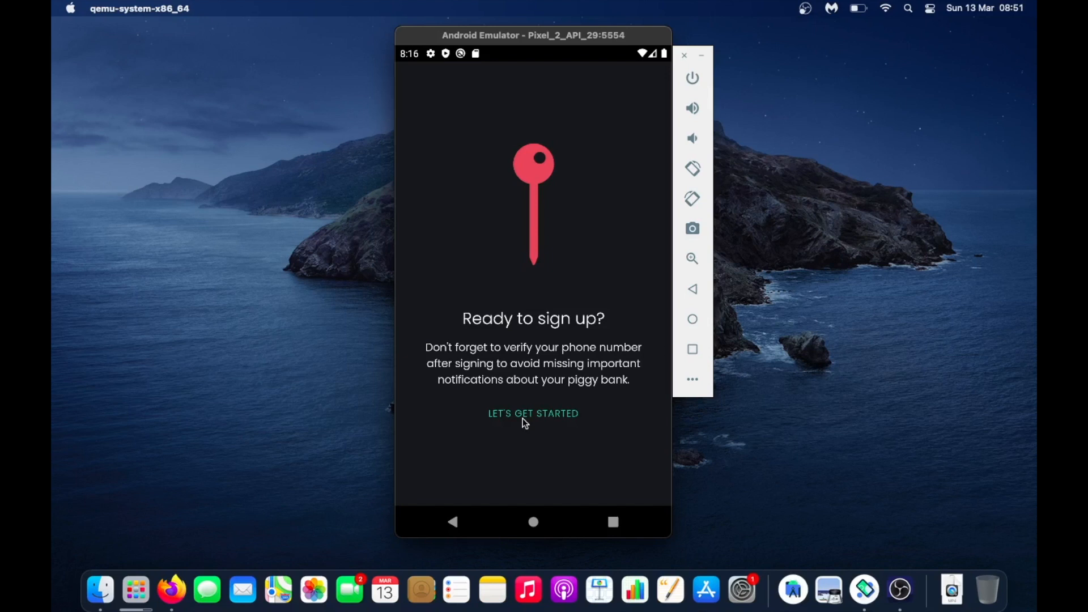
Step: Leave the intro via LET'S GET STARTED and sign in with the demo email and password
click(533, 413)
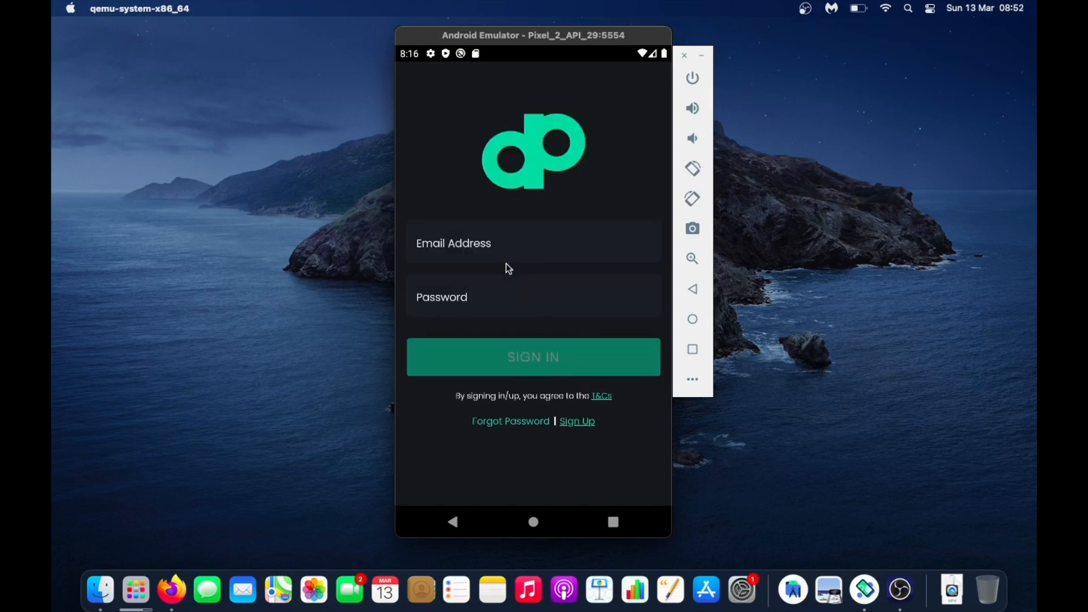
mouse_move(502, 268)
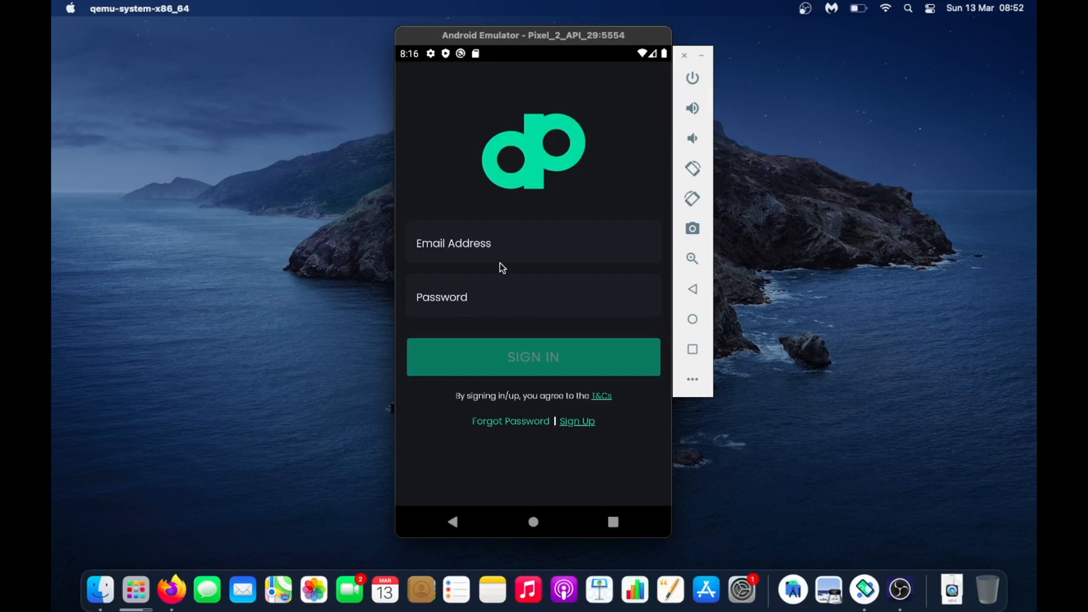
click(534, 357)
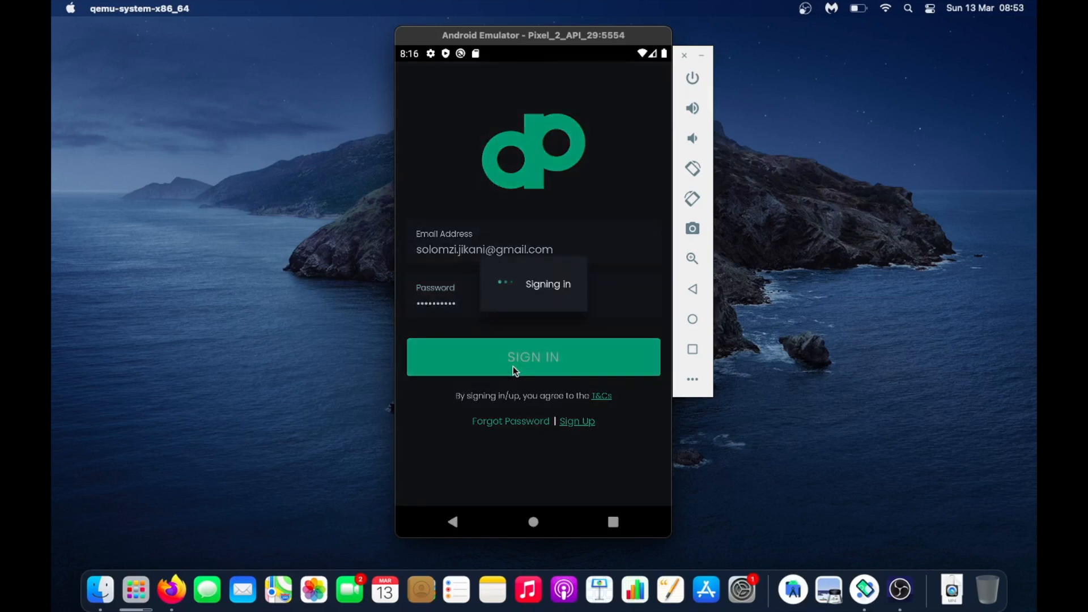
click(533, 357)
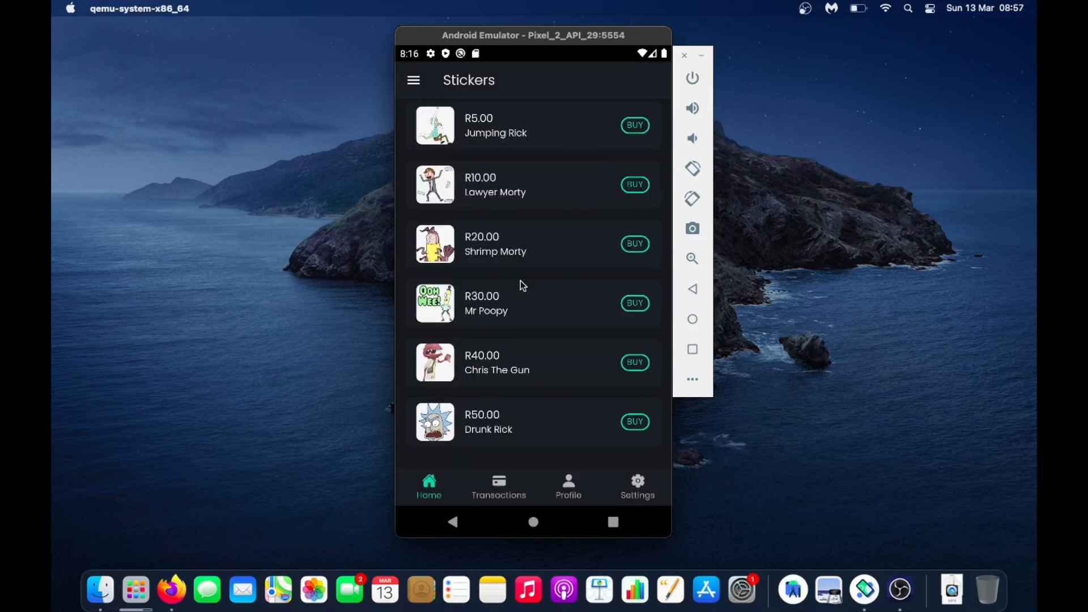
mouse_move(535, 196)
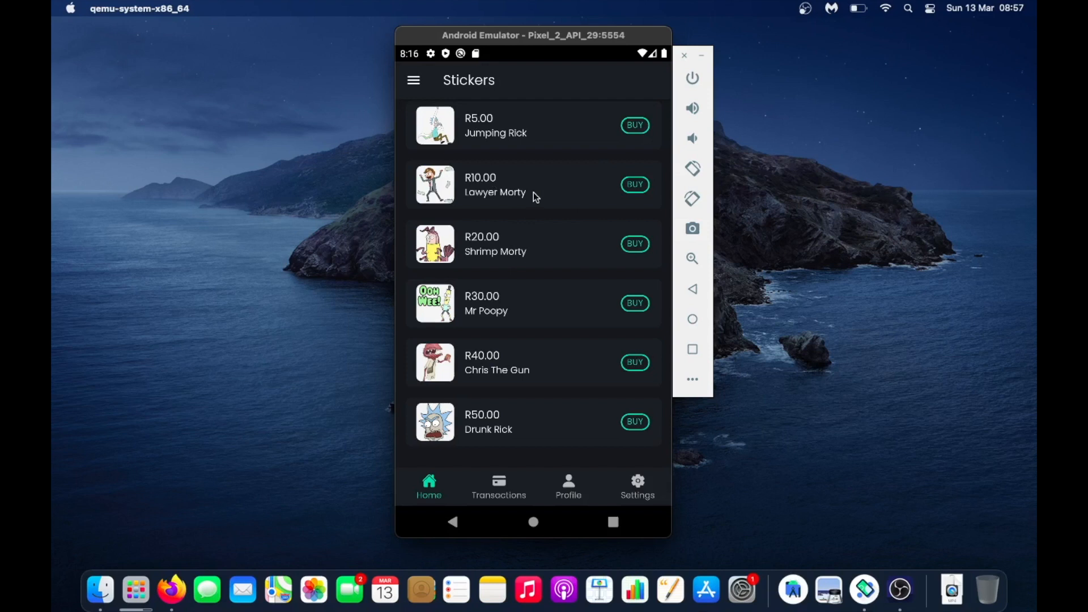
Step: Preview the Lawyer Morty sticker purchase page and close it without buying
click(635, 184)
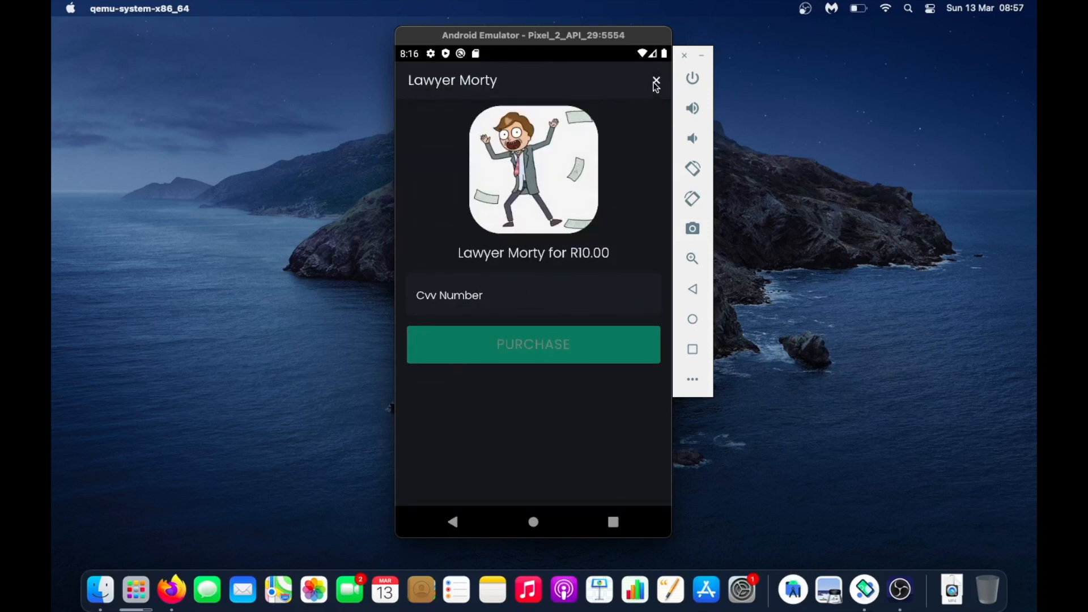
click(654, 81)
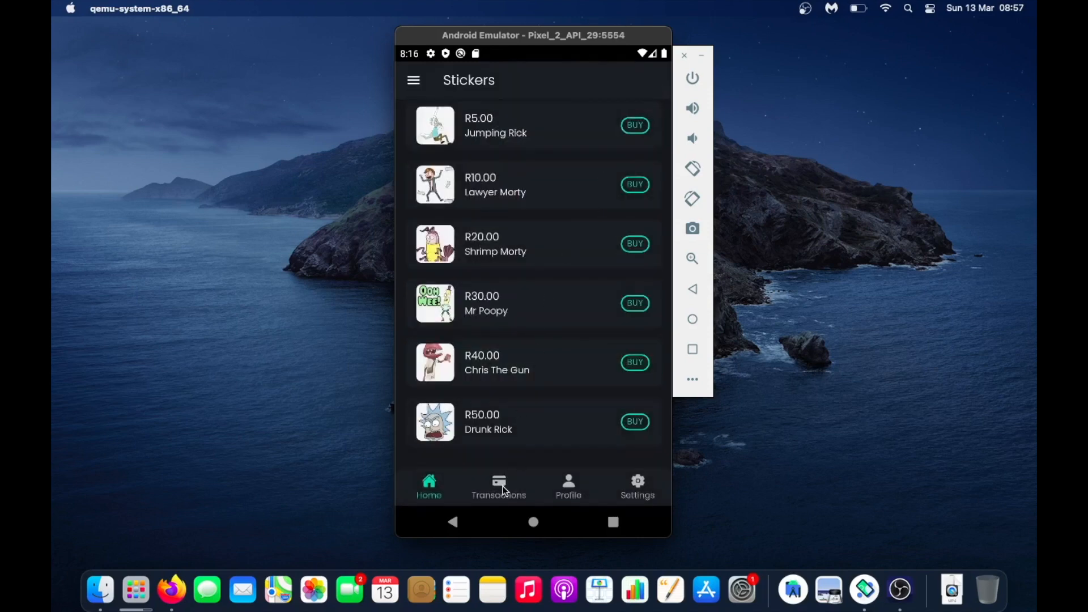
Step: View the transaction history, then the account profile with balance and contact details
click(499, 483)
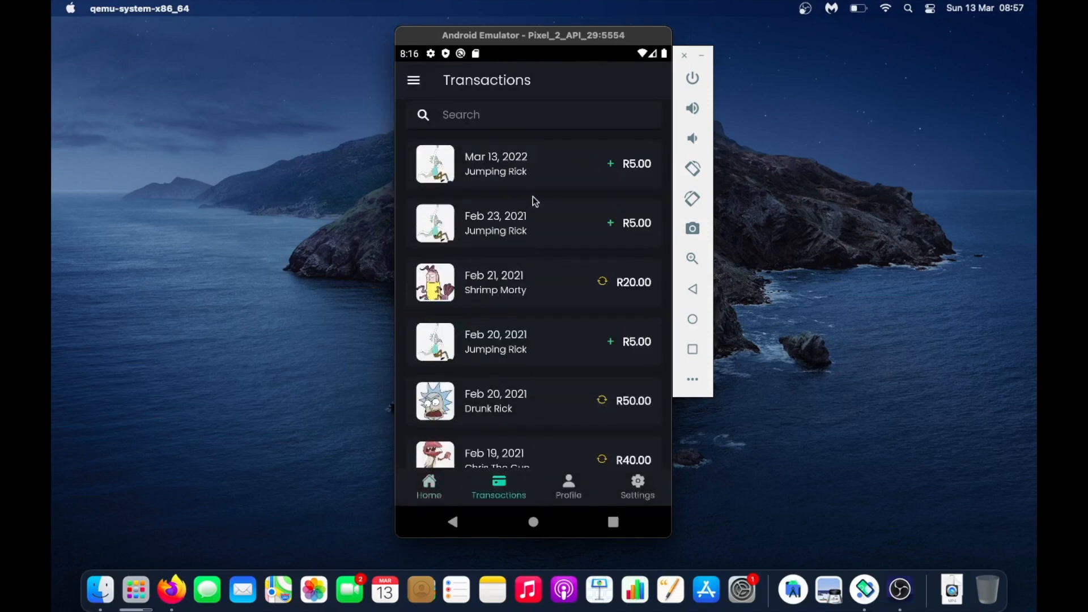
mouse_move(502, 277)
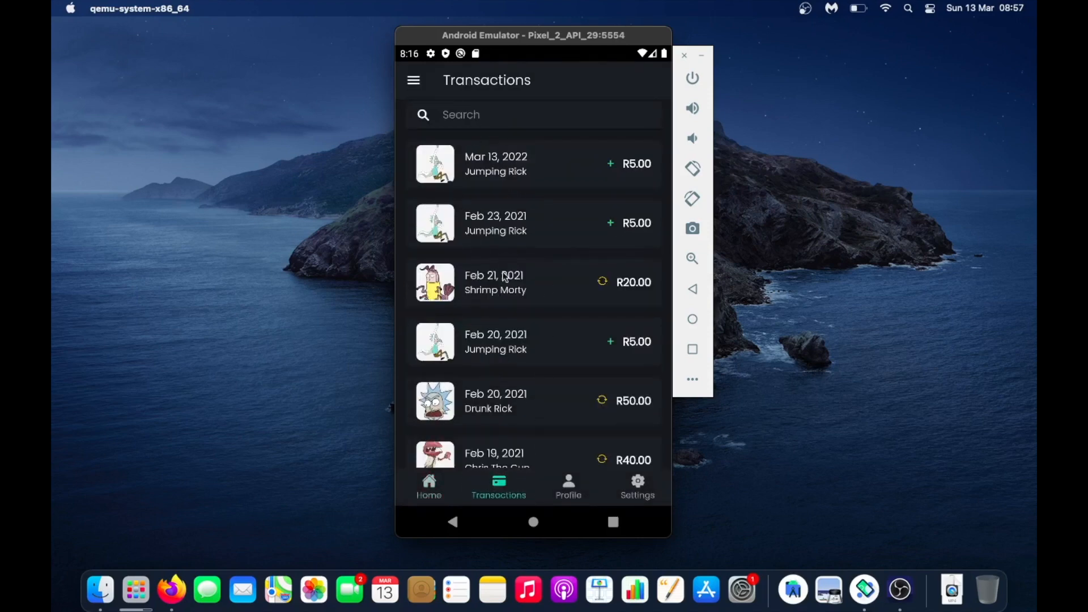
click(569, 486)
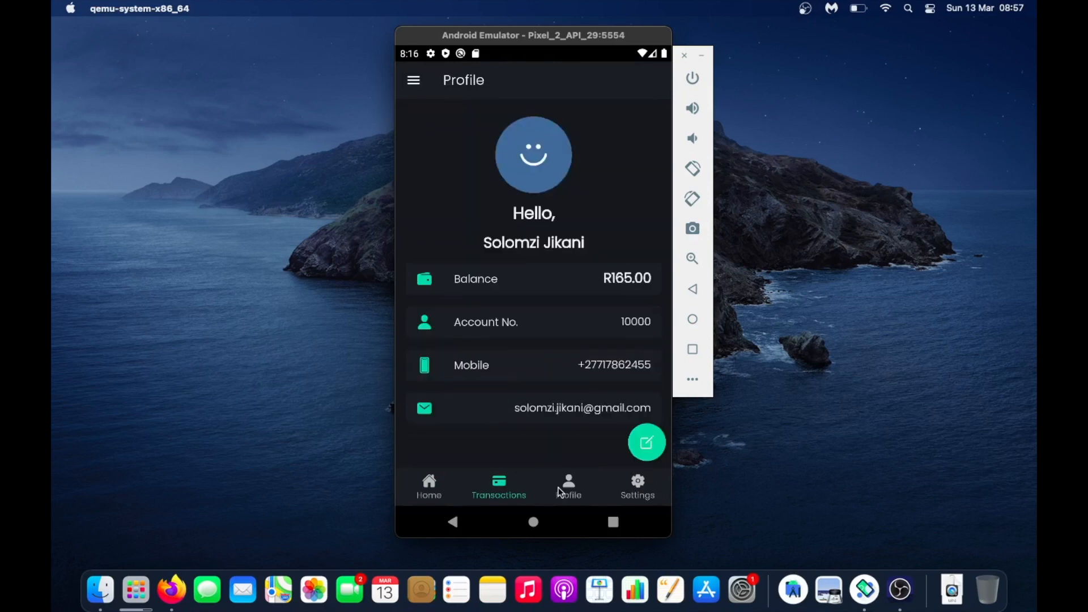
click(568, 485)
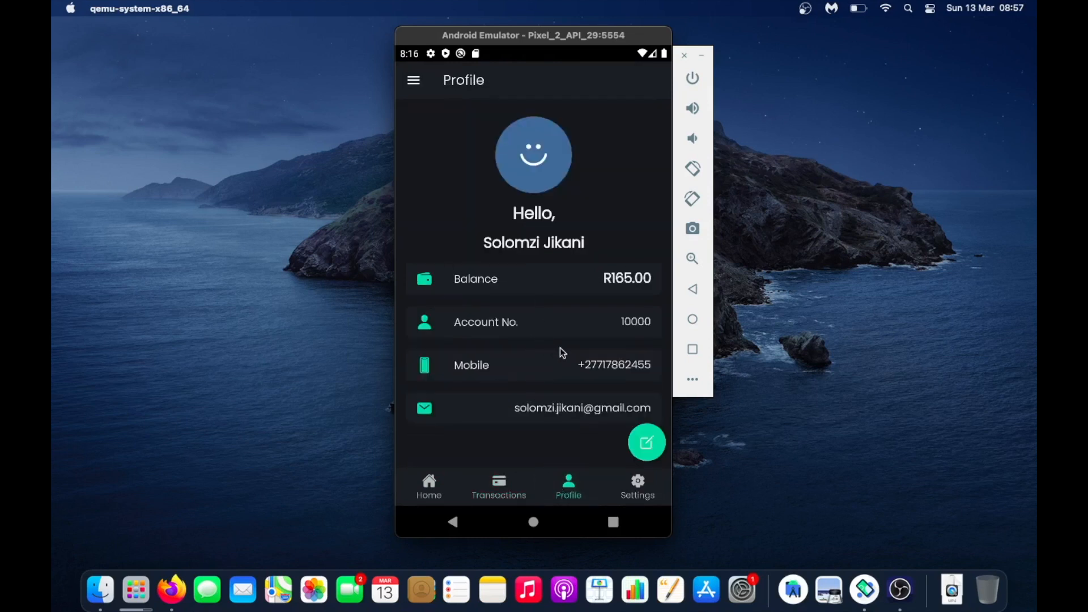
mouse_move(564, 323)
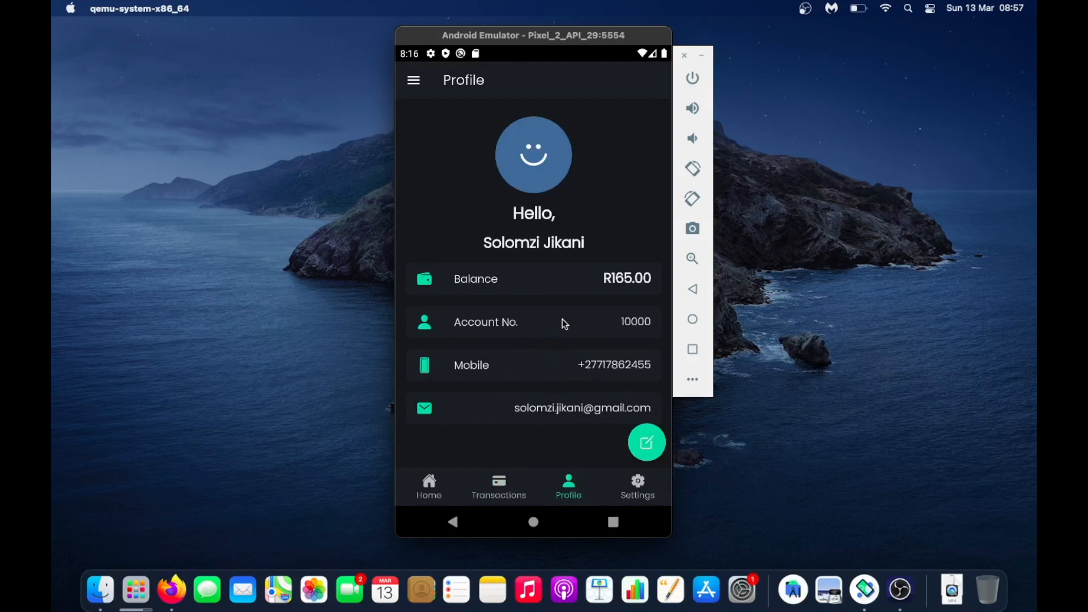
mouse_move(630, 483)
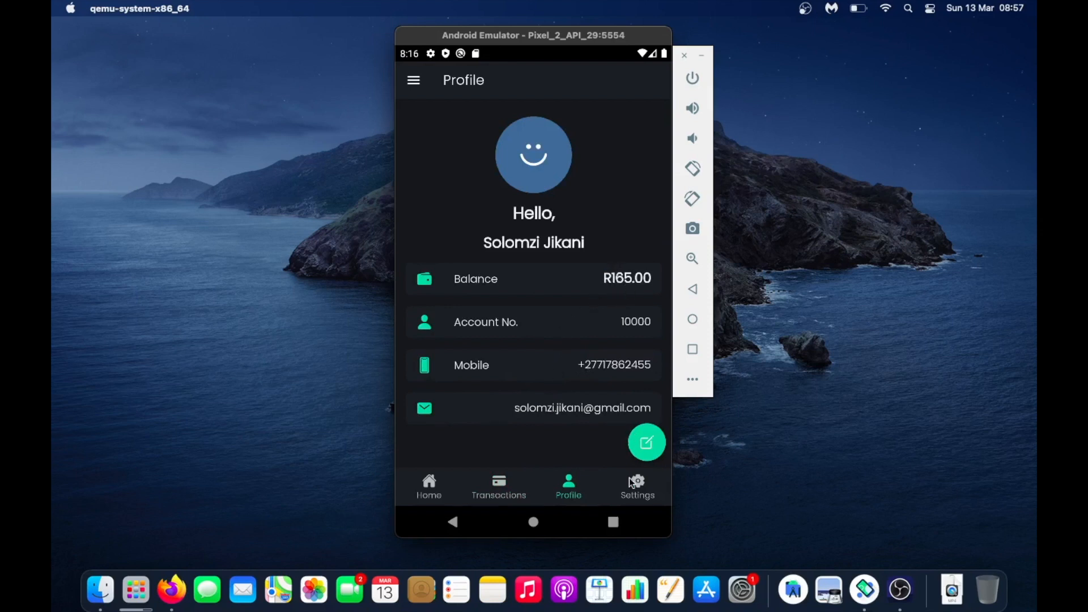
Step: Show the Settings screen with password reset, PIN setup, verification and deactivation options
click(638, 486)
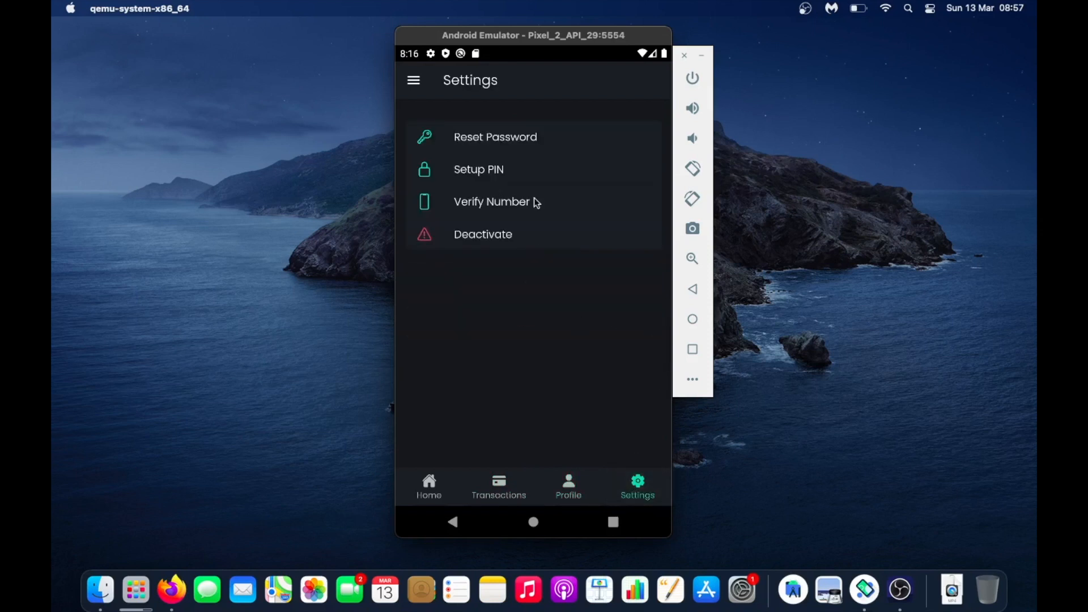
mouse_move(597, 382)
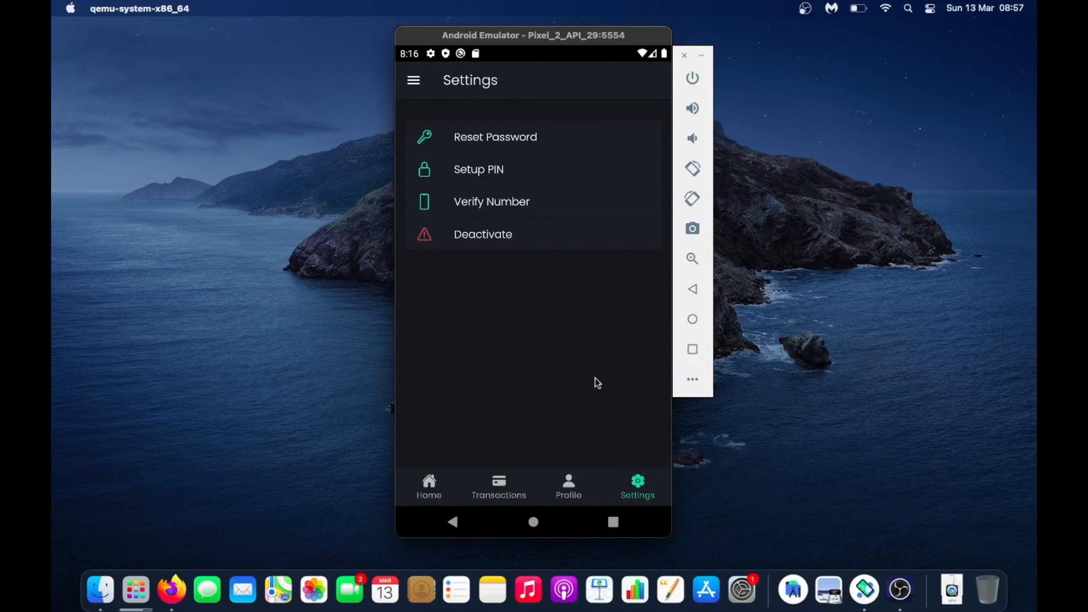
mouse_move(550, 228)
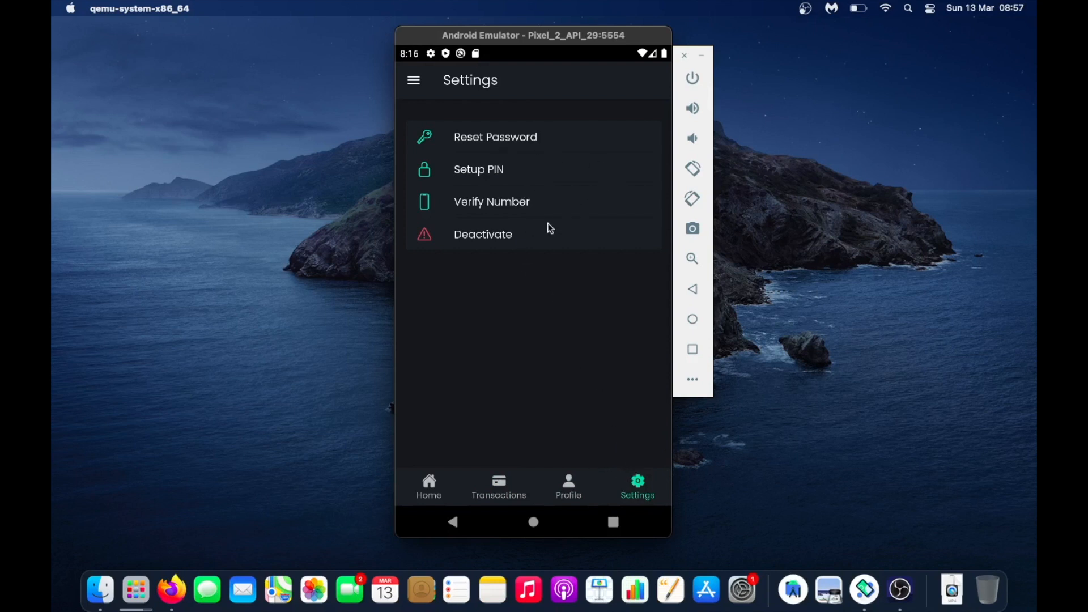
mouse_move(503, 186)
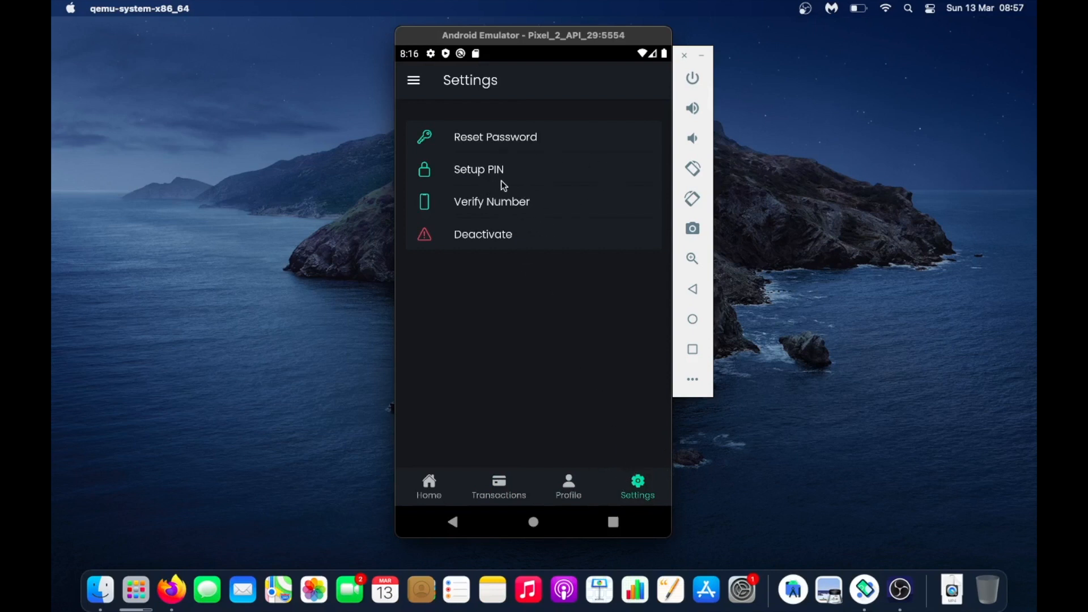
mouse_move(502, 274)
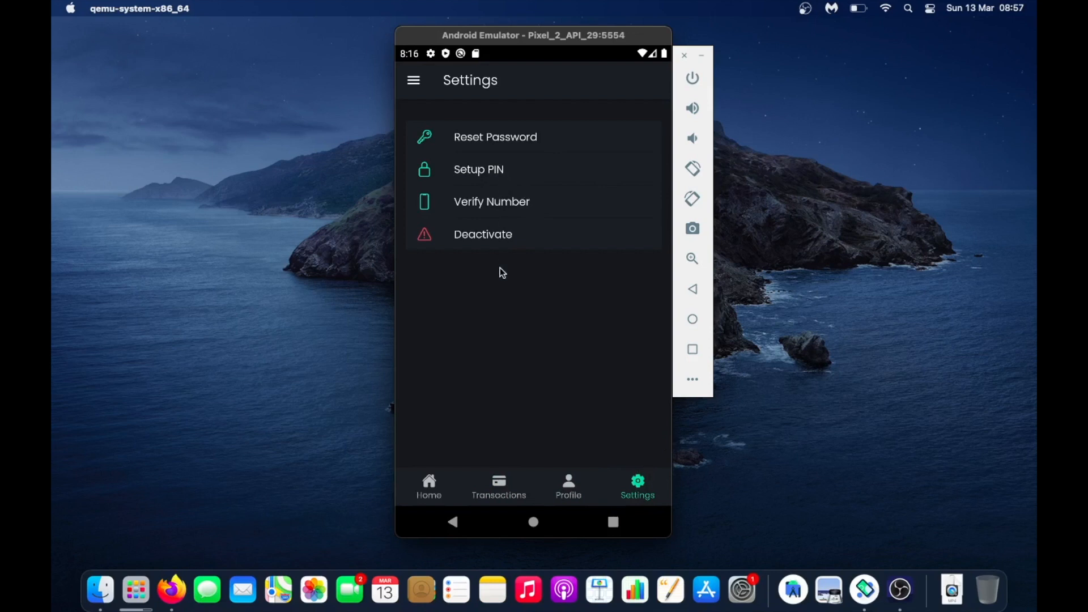
mouse_move(497, 213)
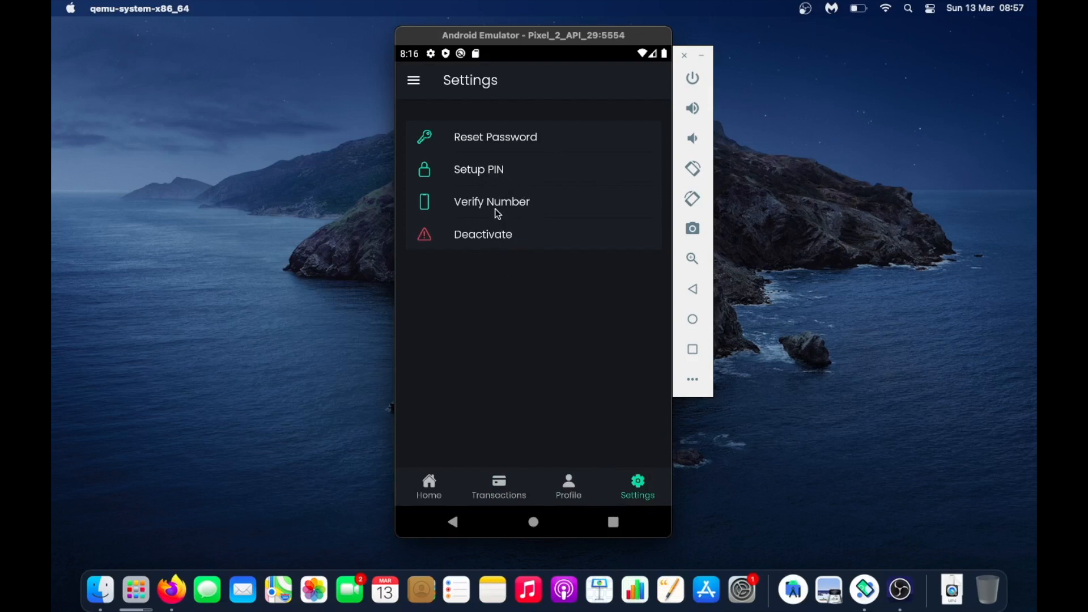
mouse_move(457, 496)
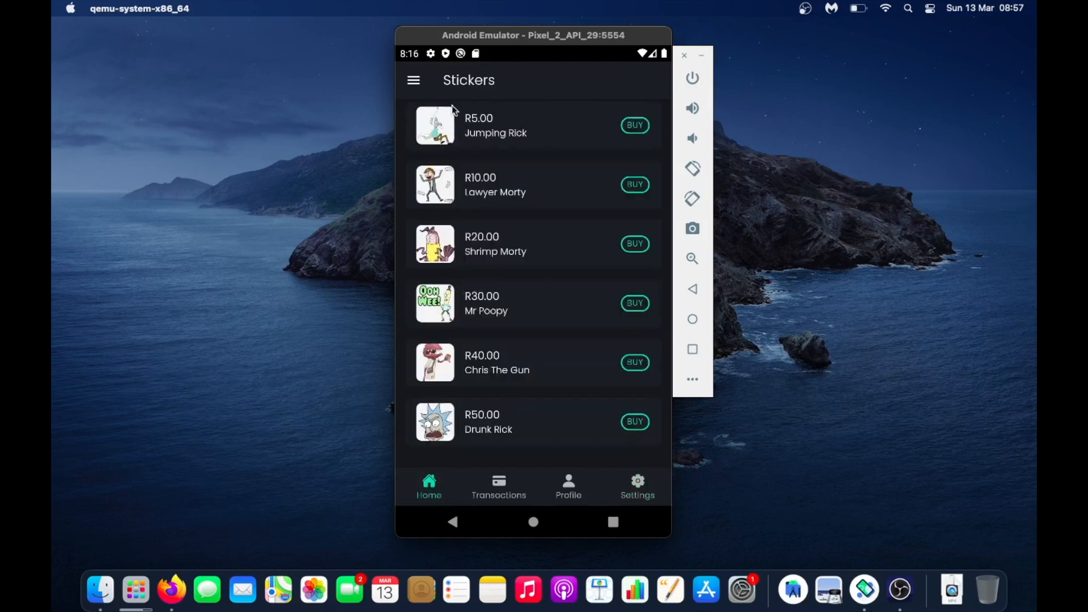
click(413, 79)
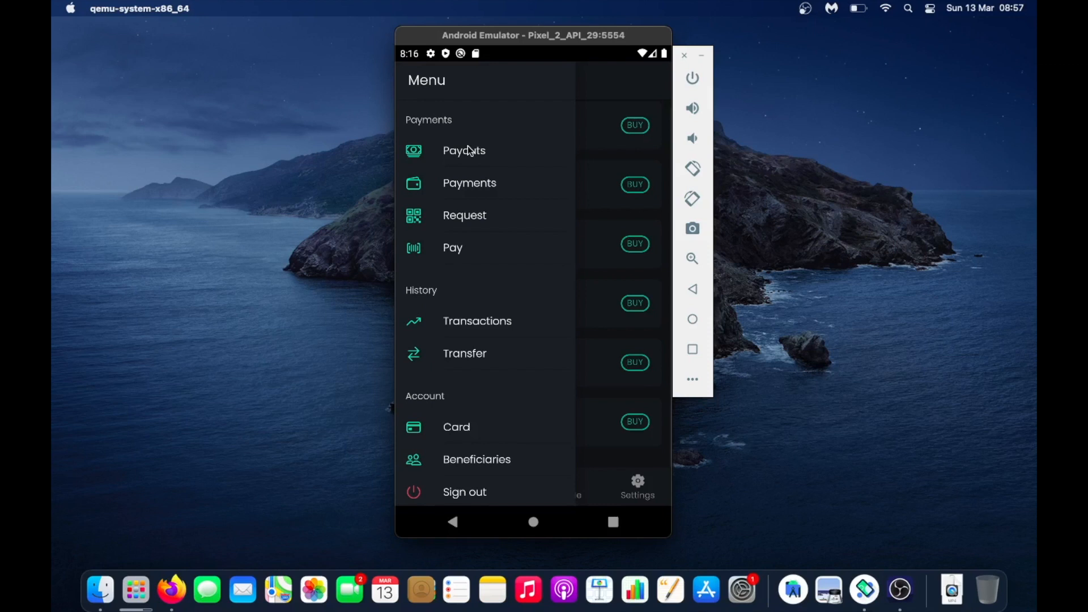
mouse_move(474, 182)
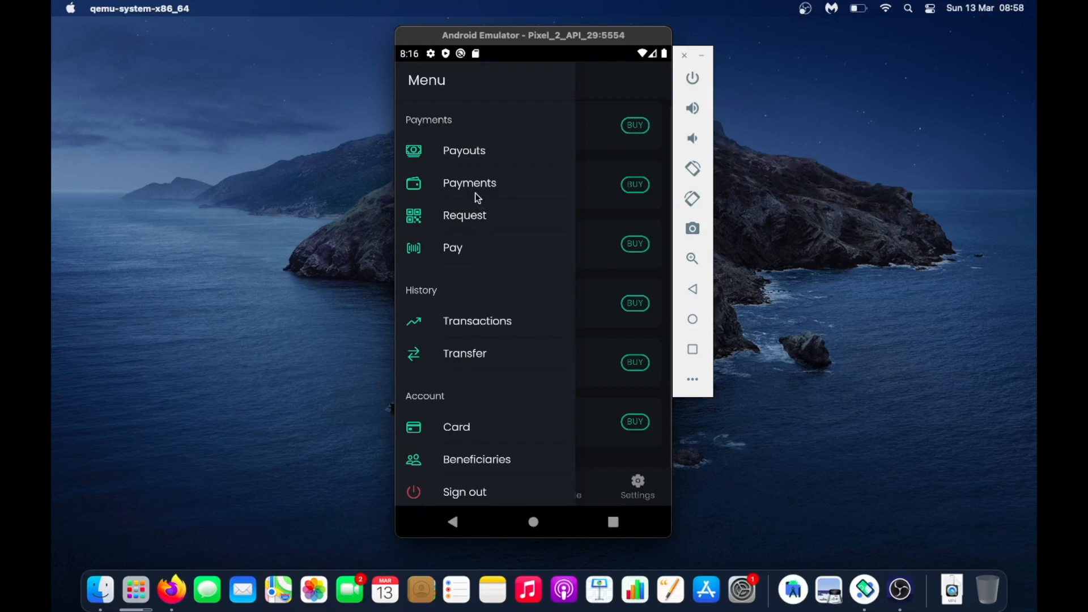
mouse_move(488, 221)
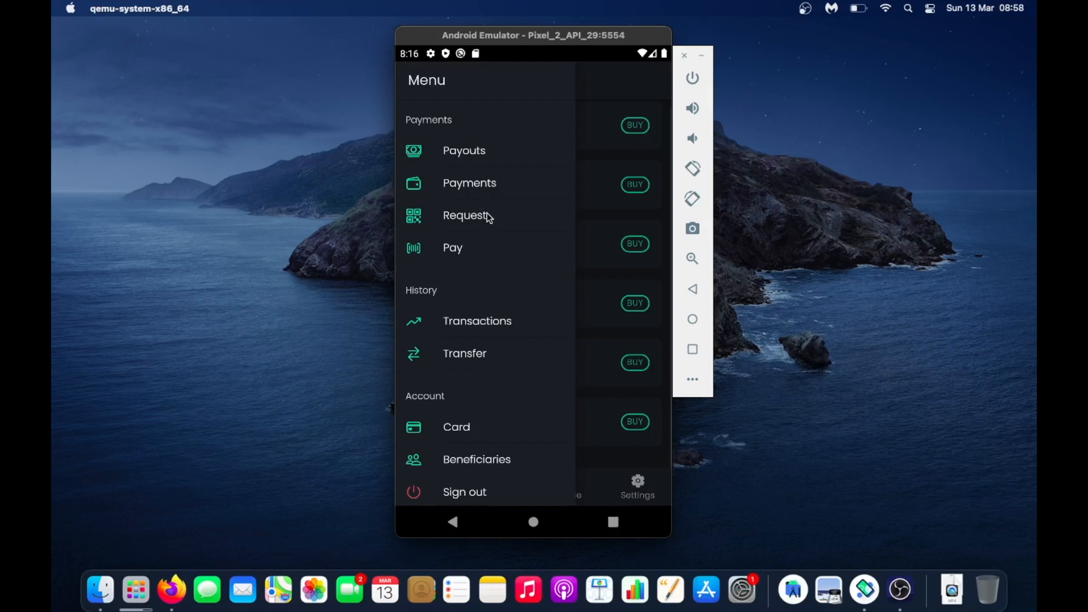
mouse_move(485, 209)
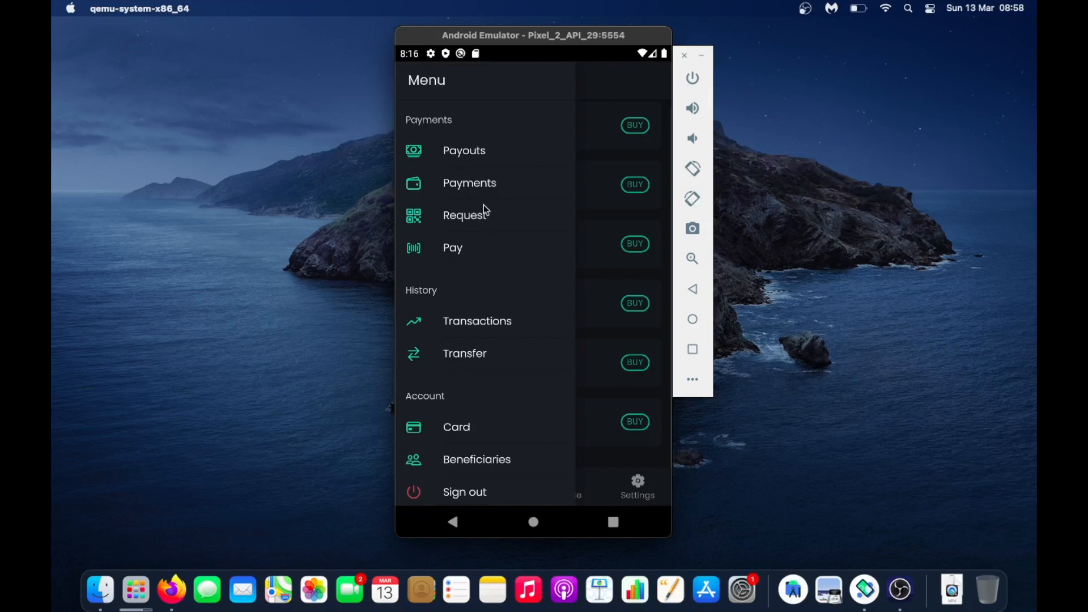
mouse_move(475, 188)
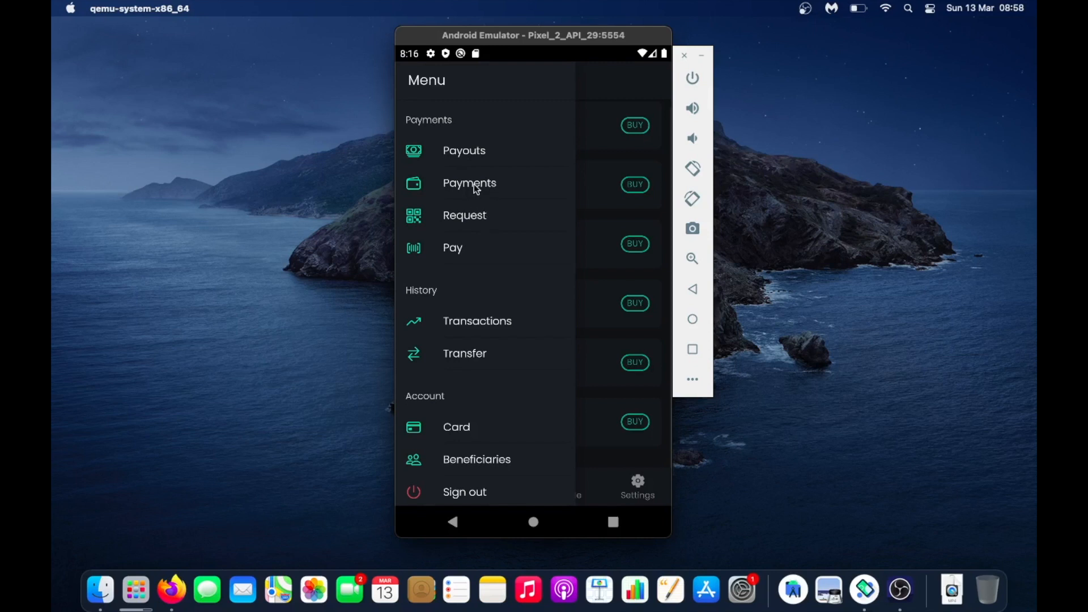
mouse_move(466, 224)
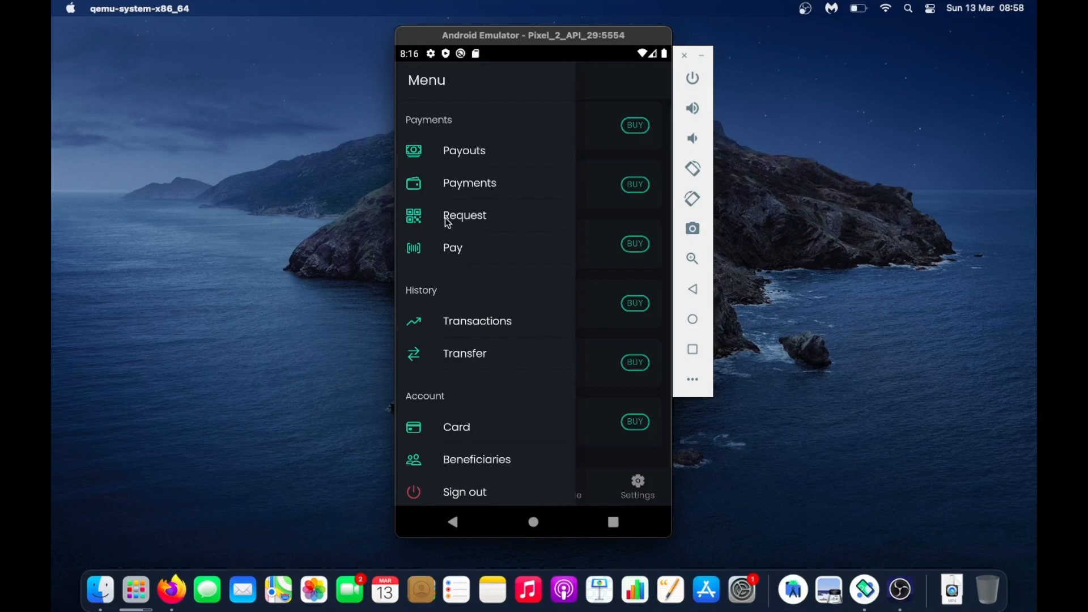
mouse_move(463, 186)
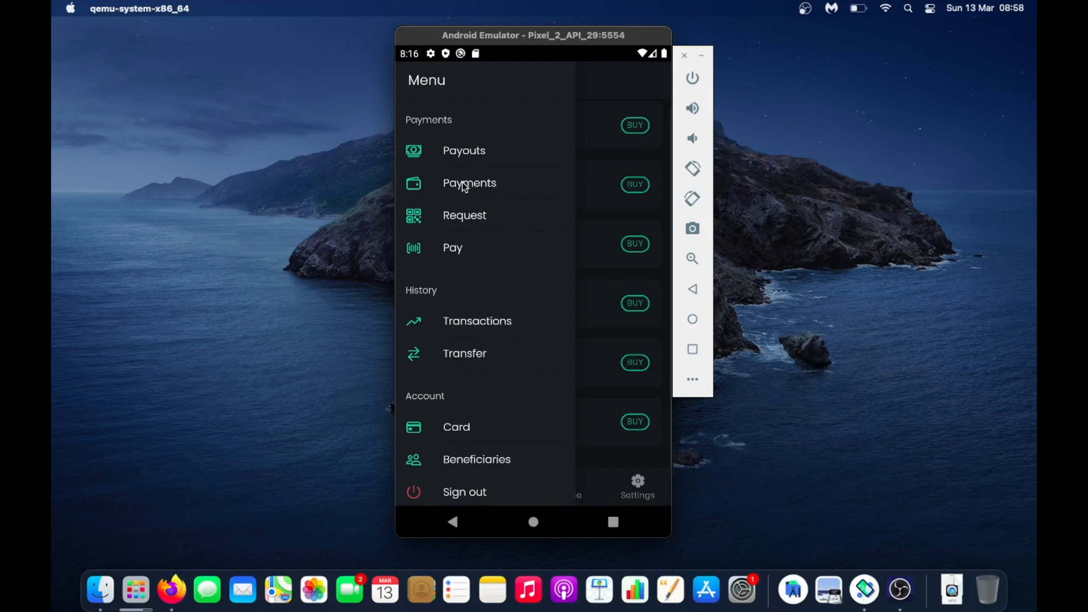
mouse_move(452, 215)
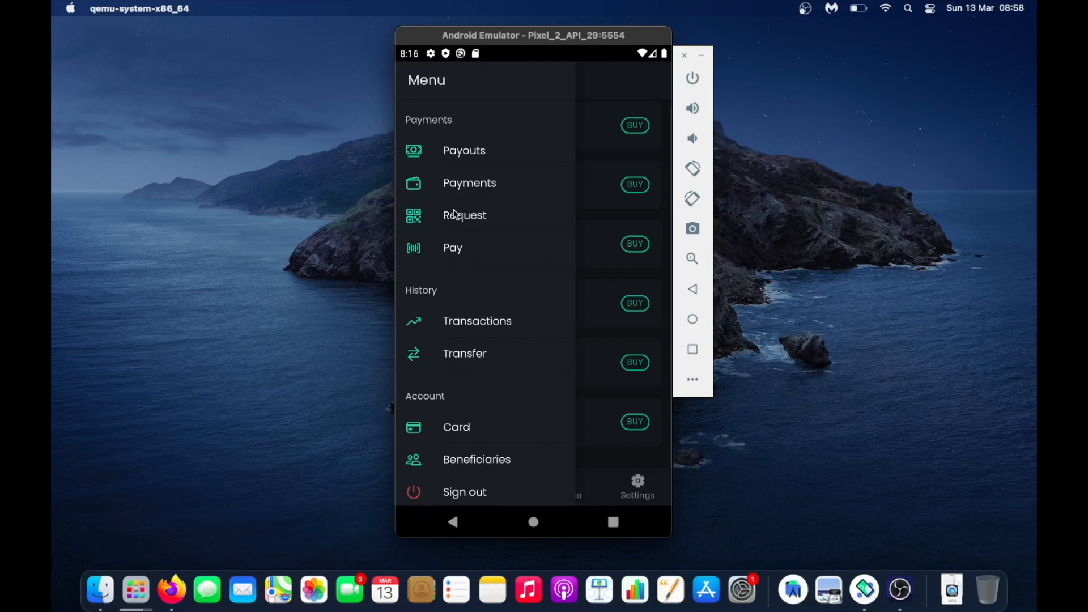
mouse_move(448, 304)
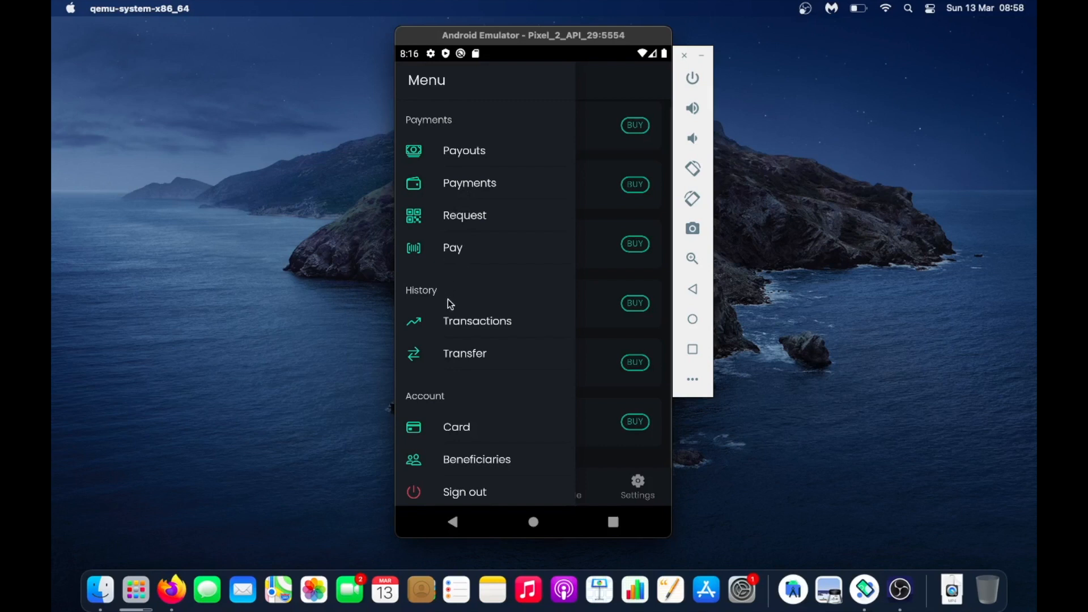
mouse_move(453, 262)
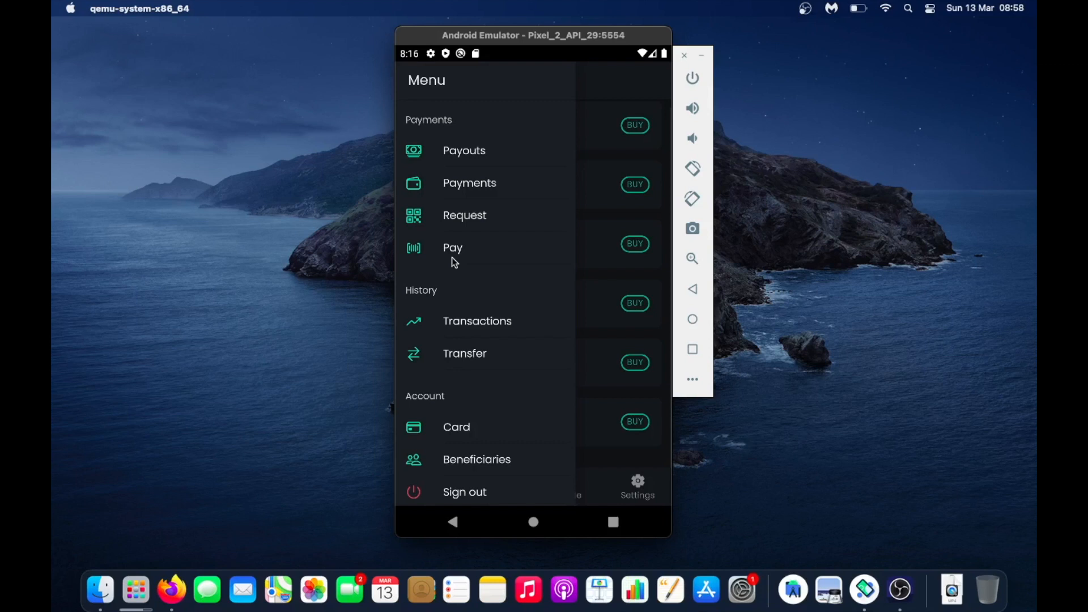
mouse_move(476, 330)
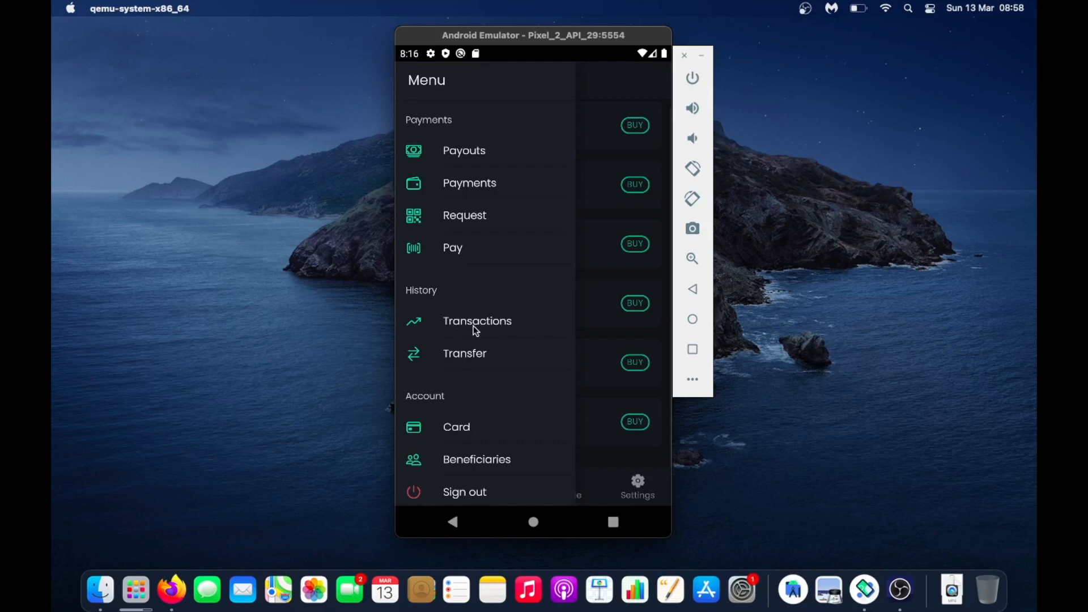
mouse_move(460, 239)
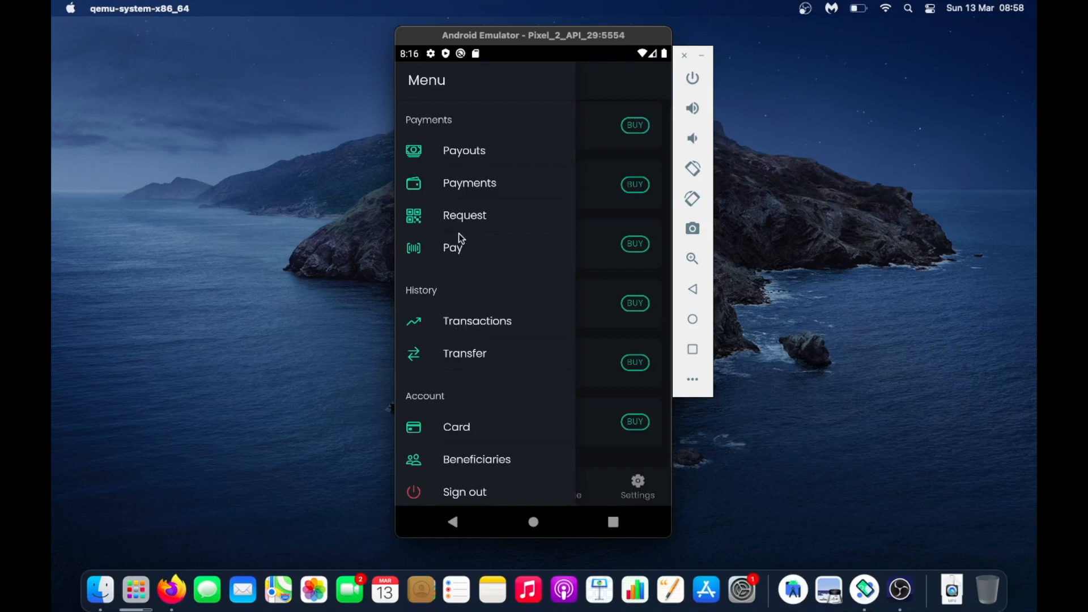
mouse_move(449, 356)
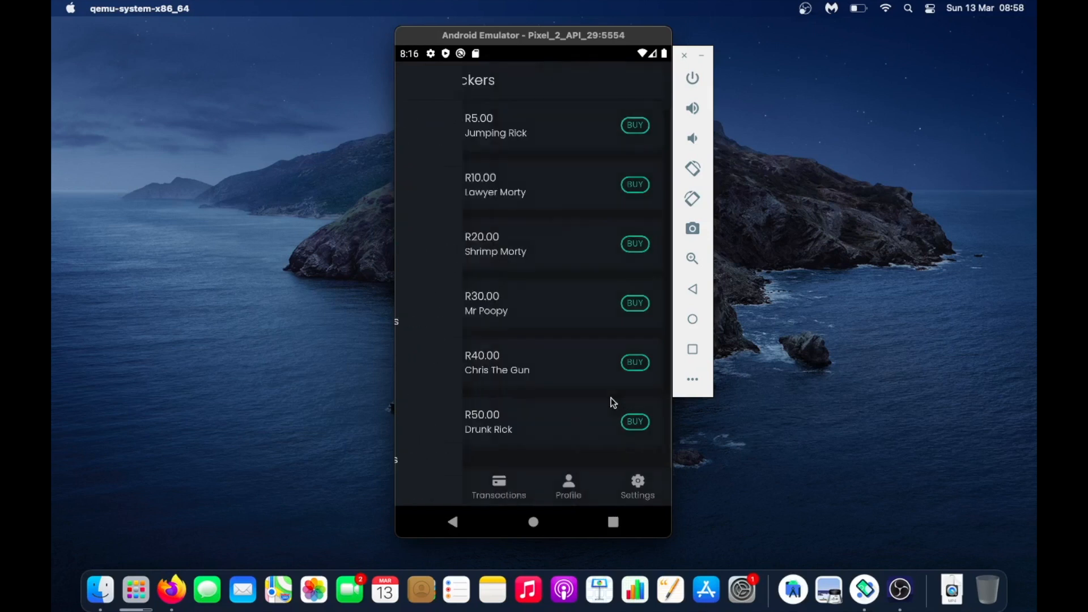
Step: From transaction history, start a transfer of the Mar 13 R5.00 Jumping Rick purchase, then back out
click(499, 486)
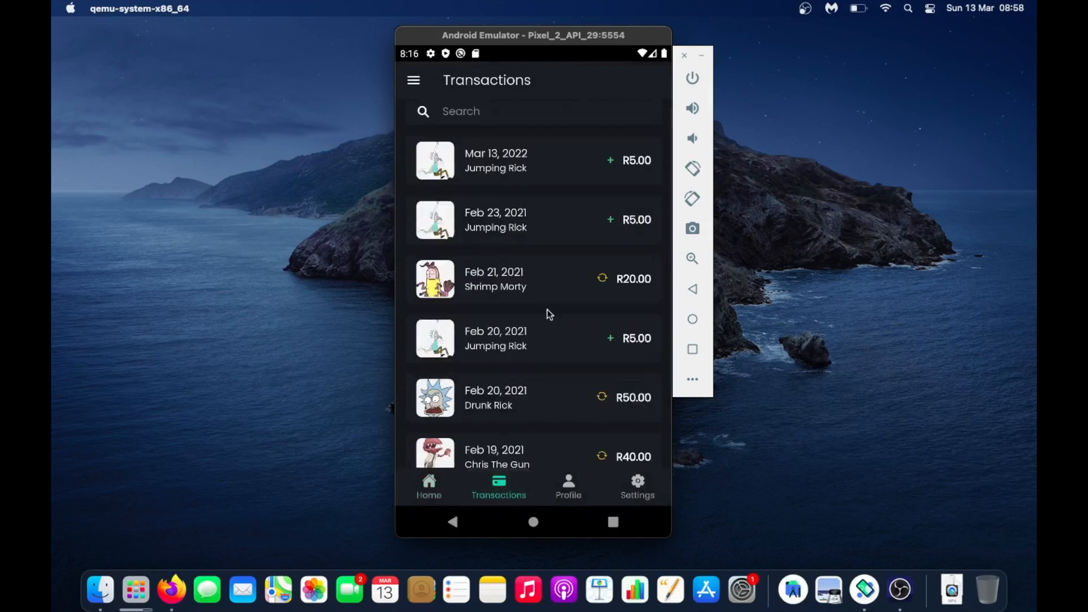
mouse_move(522, 169)
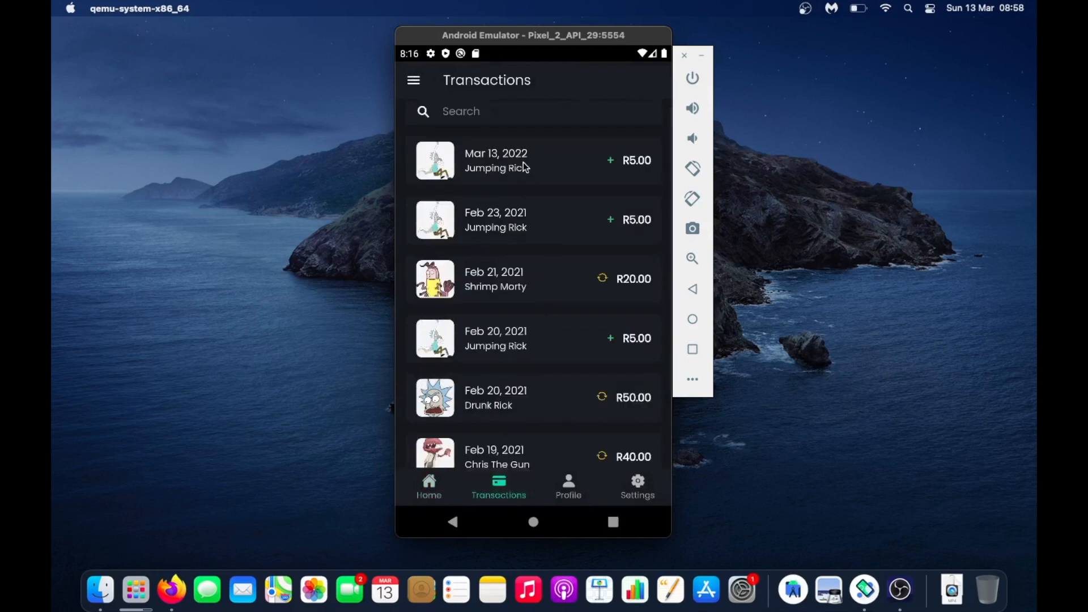
click(525, 160)
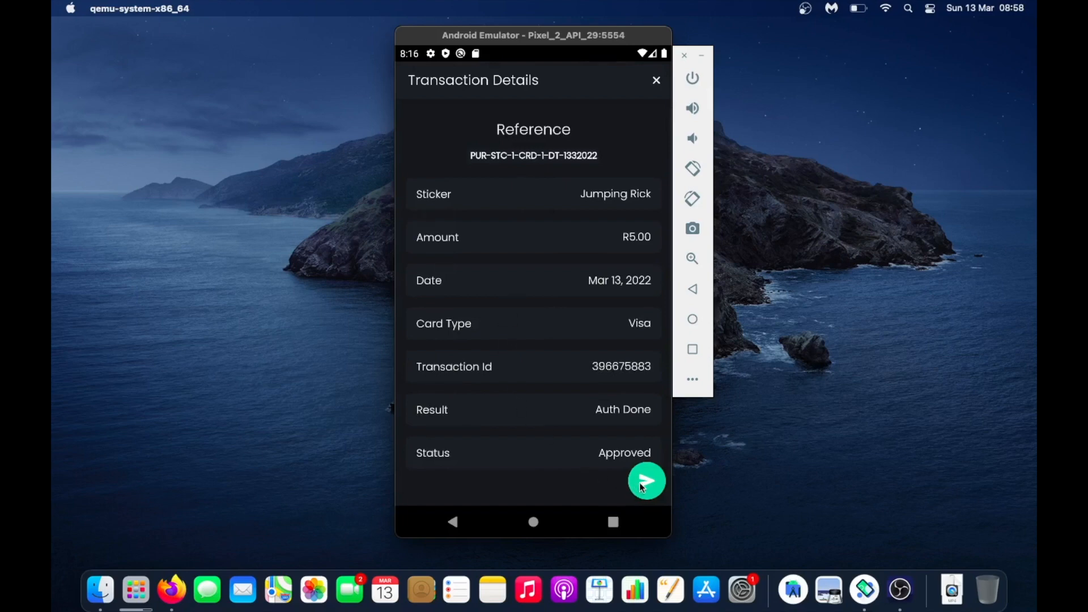
click(657, 80)
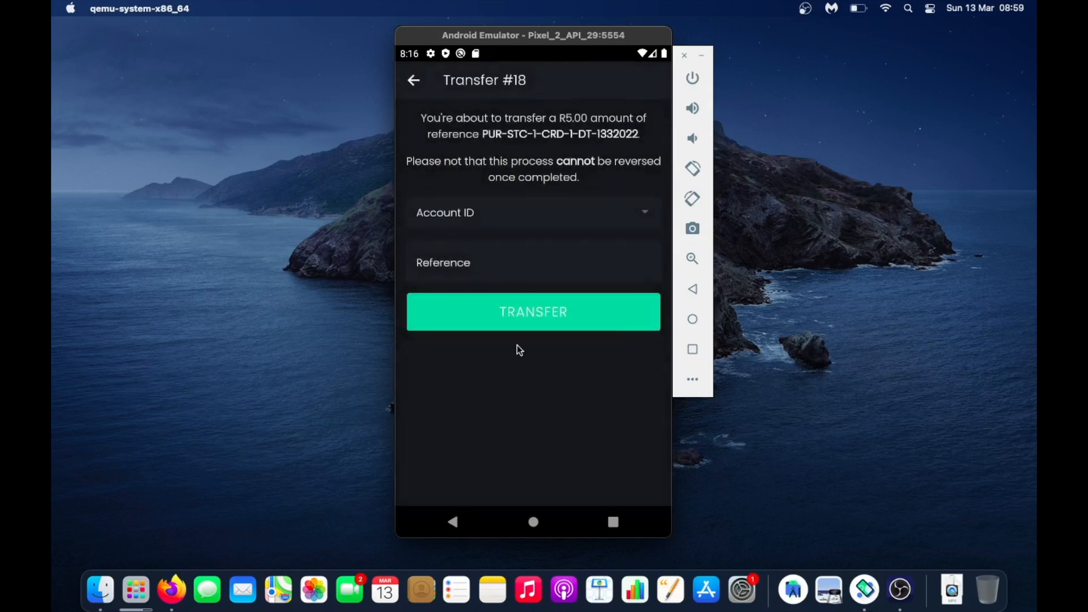
mouse_move(427, 248)
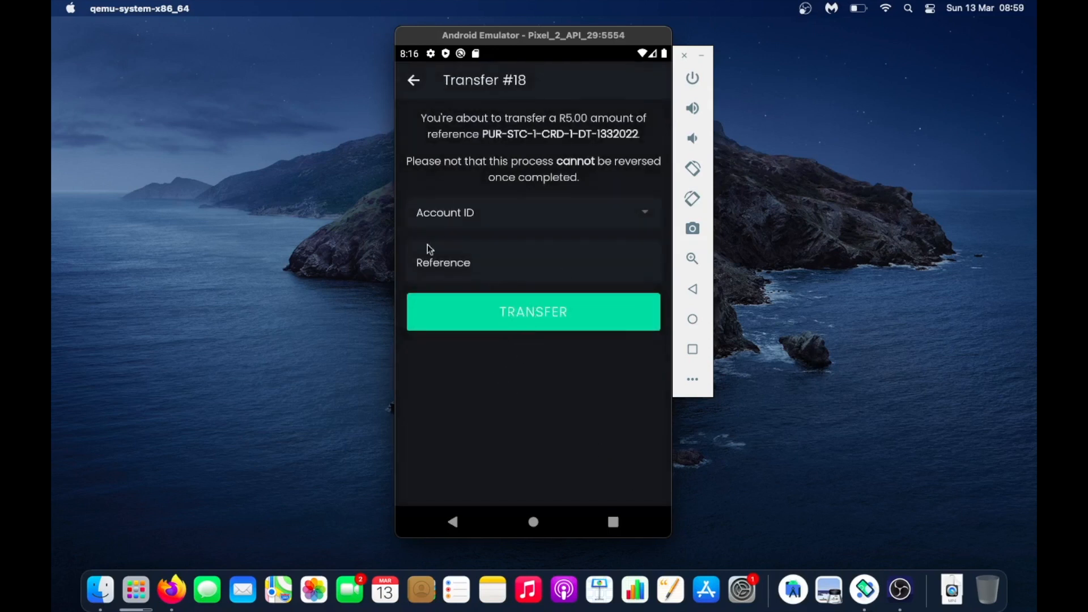
mouse_move(516, 266)
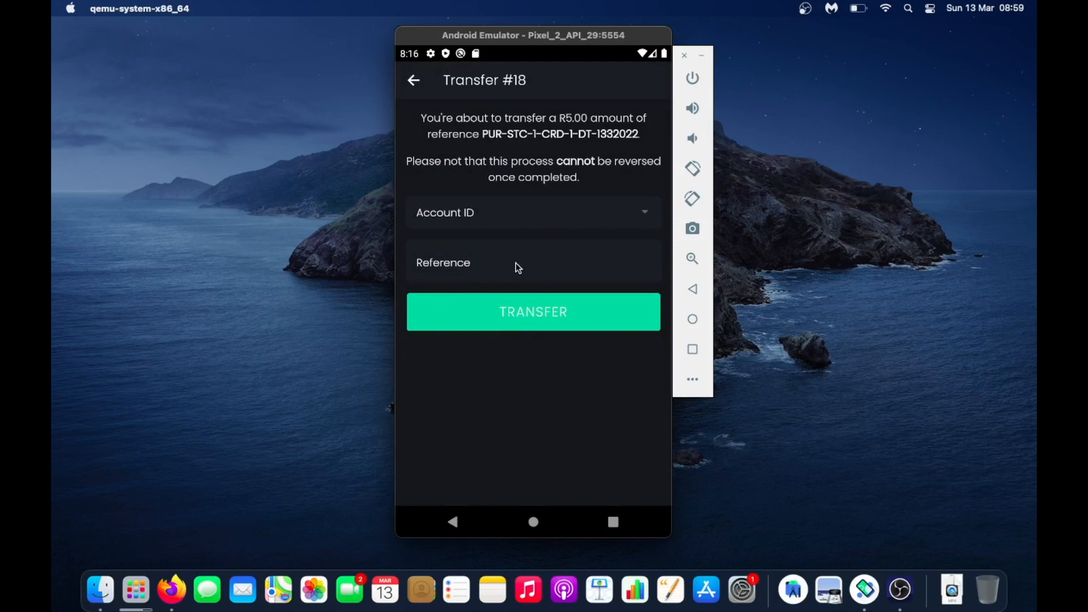
mouse_move(434, 233)
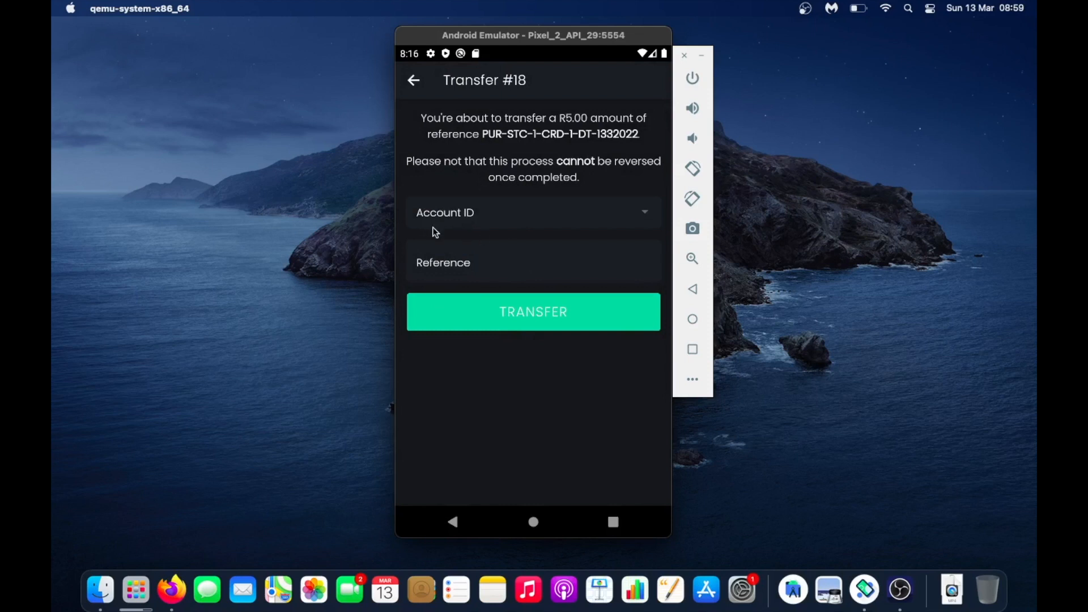
mouse_move(421, 89)
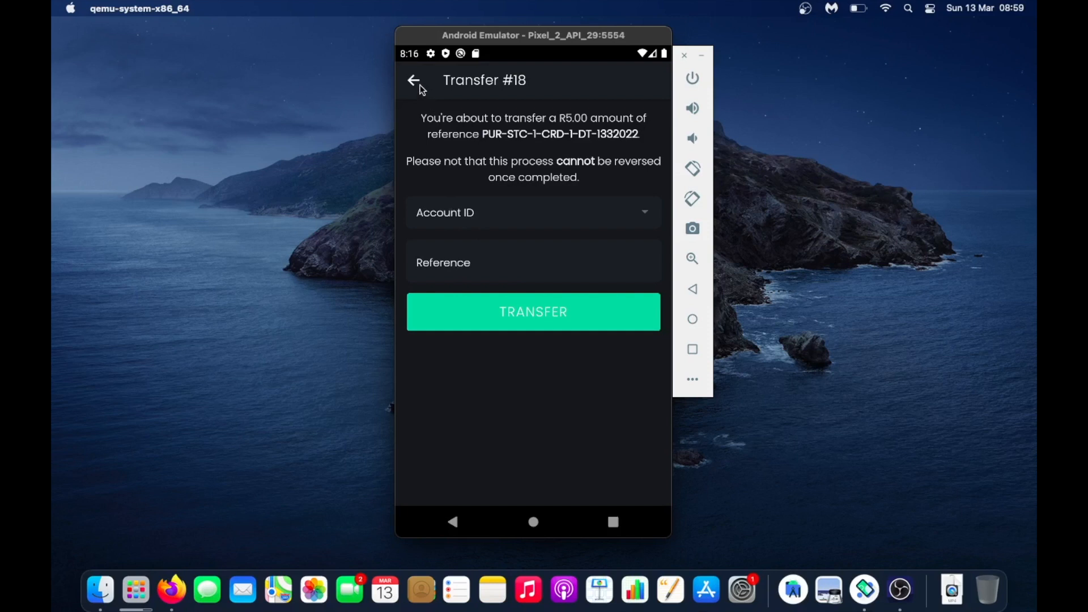
click(415, 80)
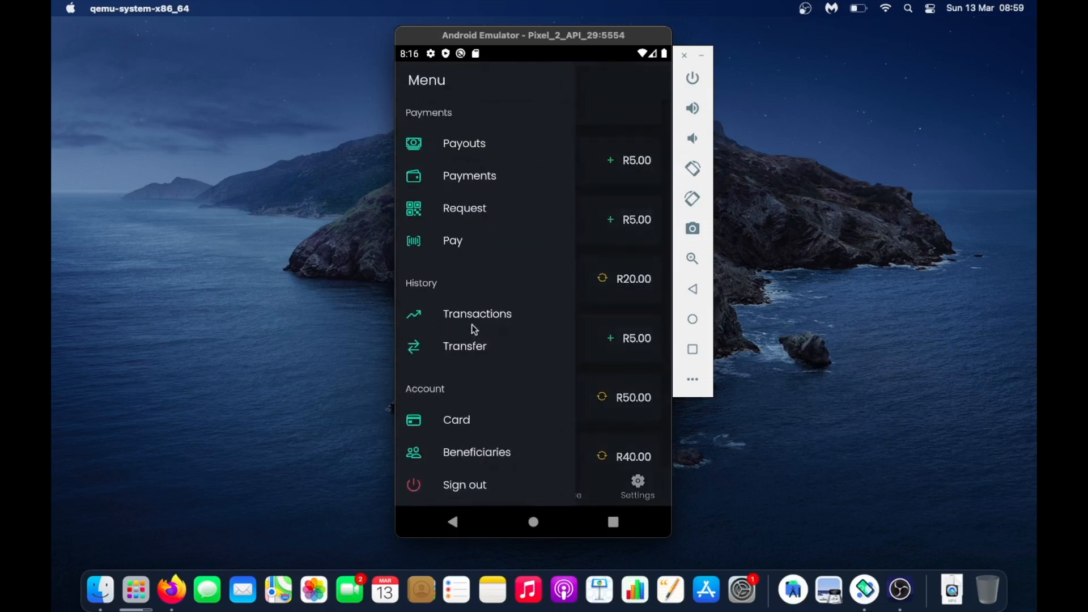
mouse_move(469, 457)
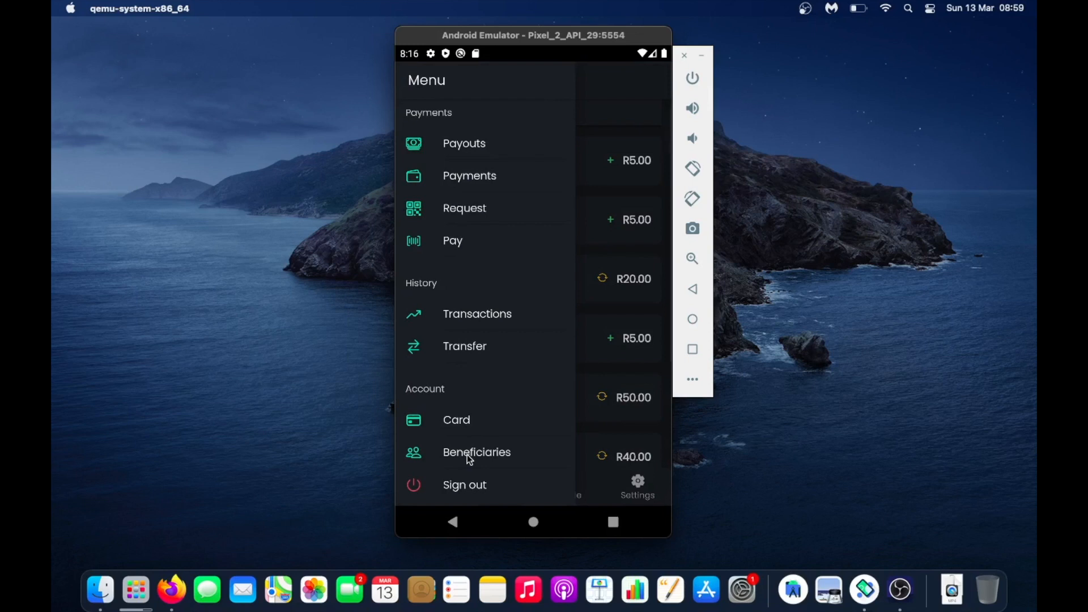
mouse_move(690, 255)
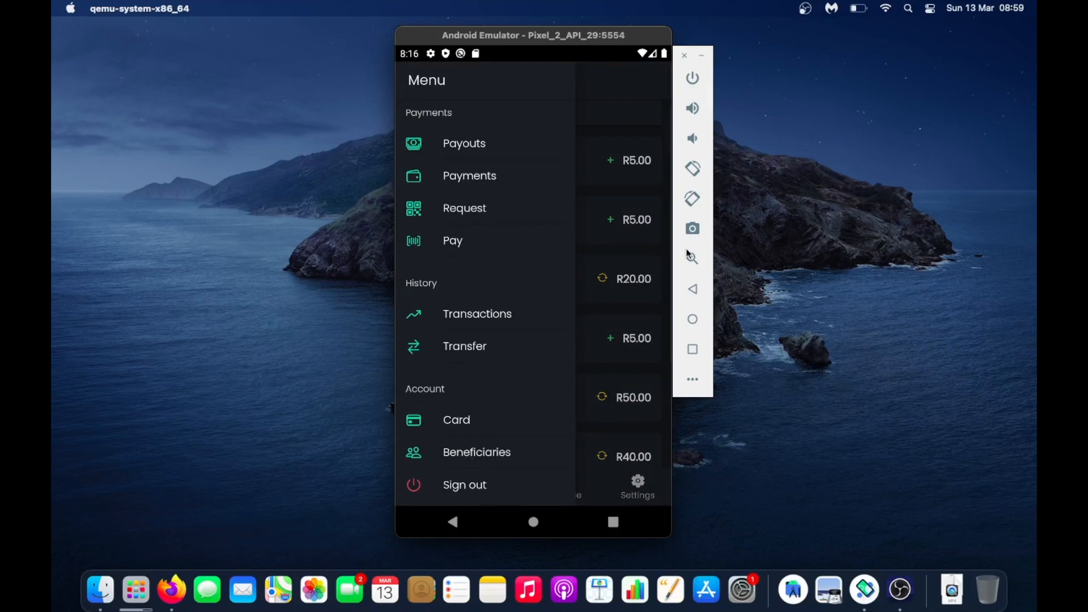
click(477, 314)
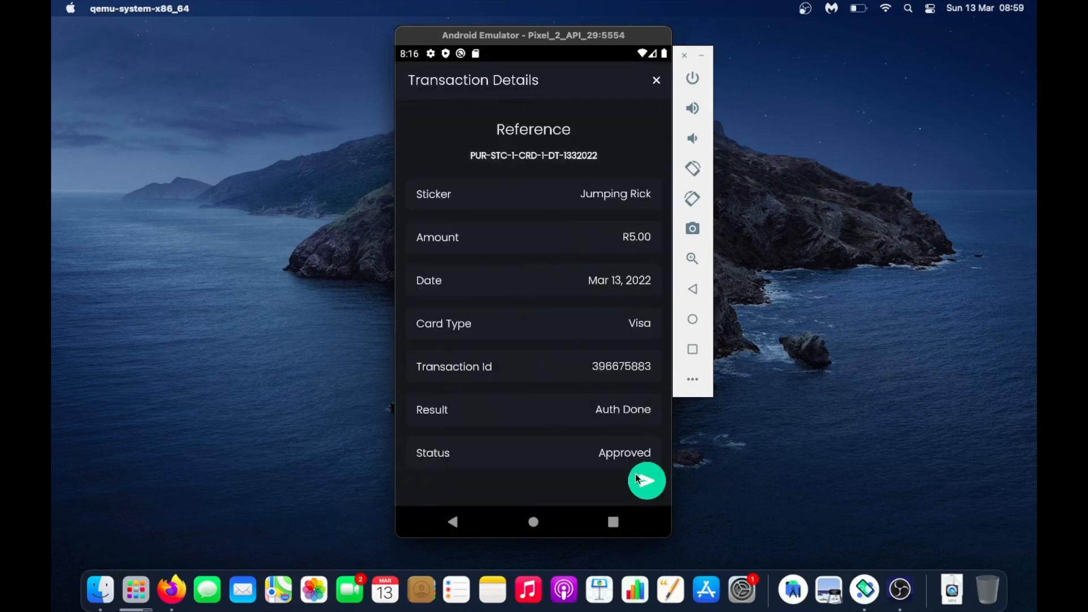
click(646, 480)
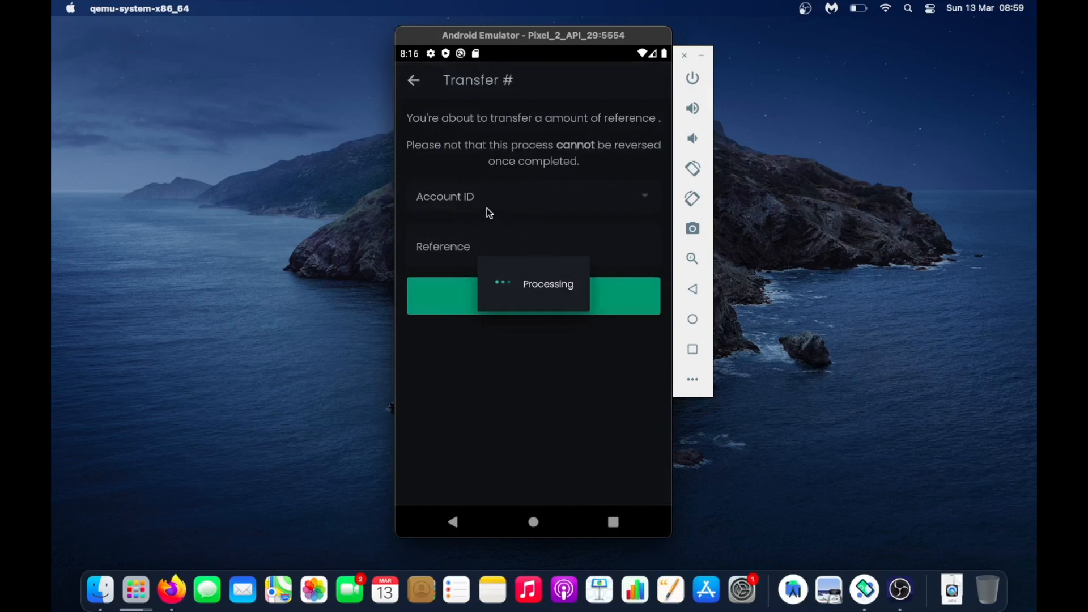
click(532, 197)
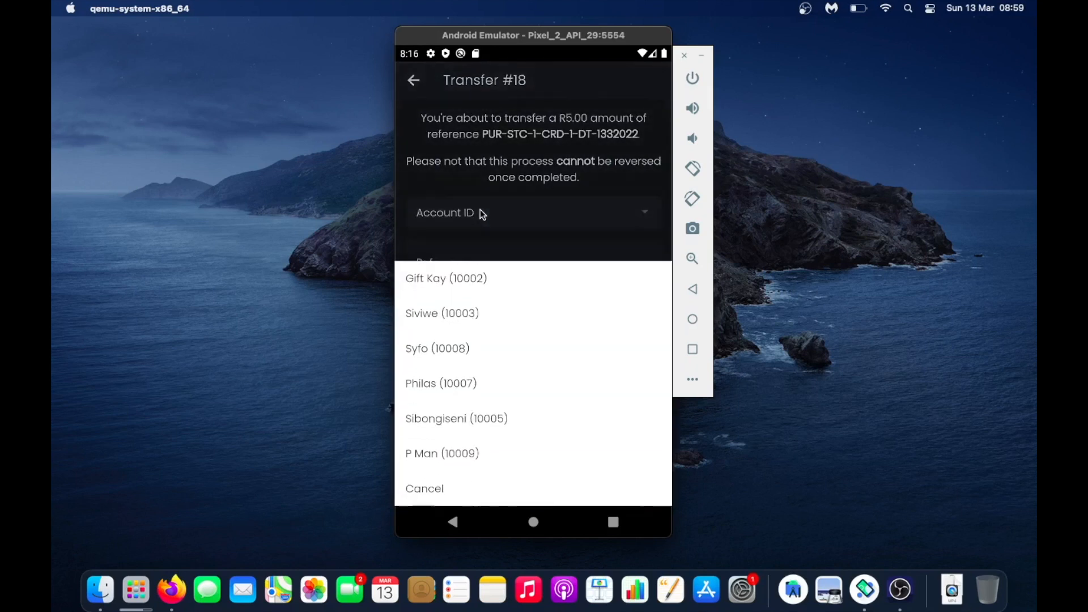
mouse_move(461, 304)
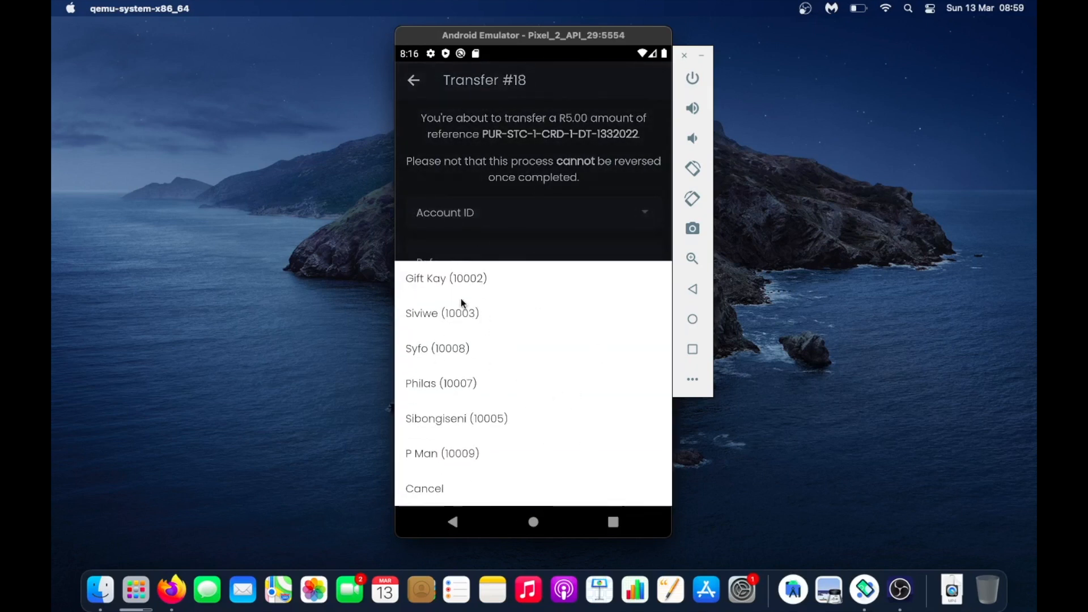
mouse_move(453, 334)
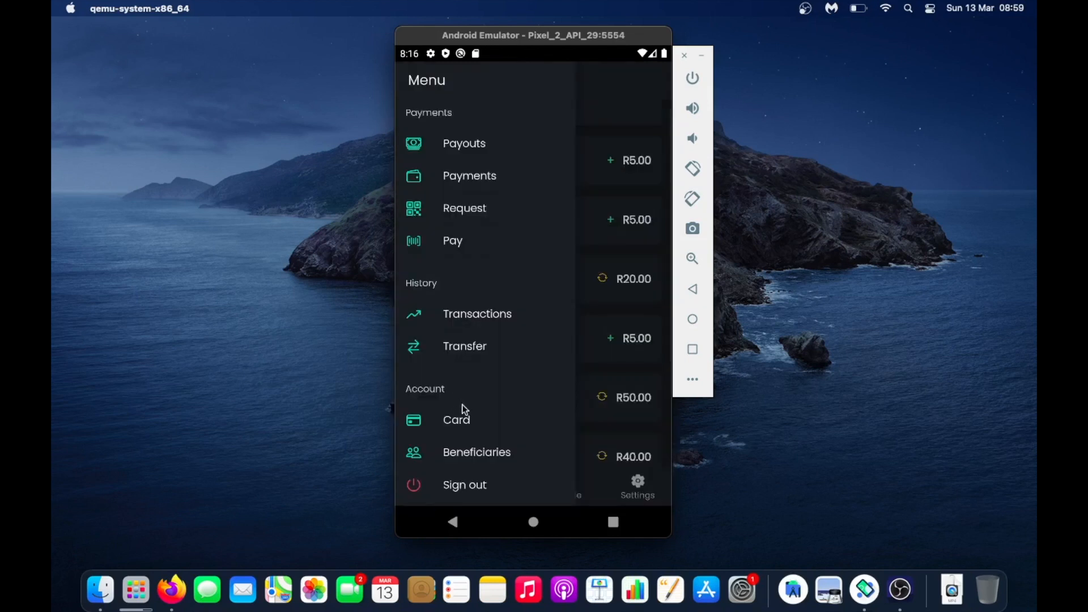
mouse_move(535, 426)
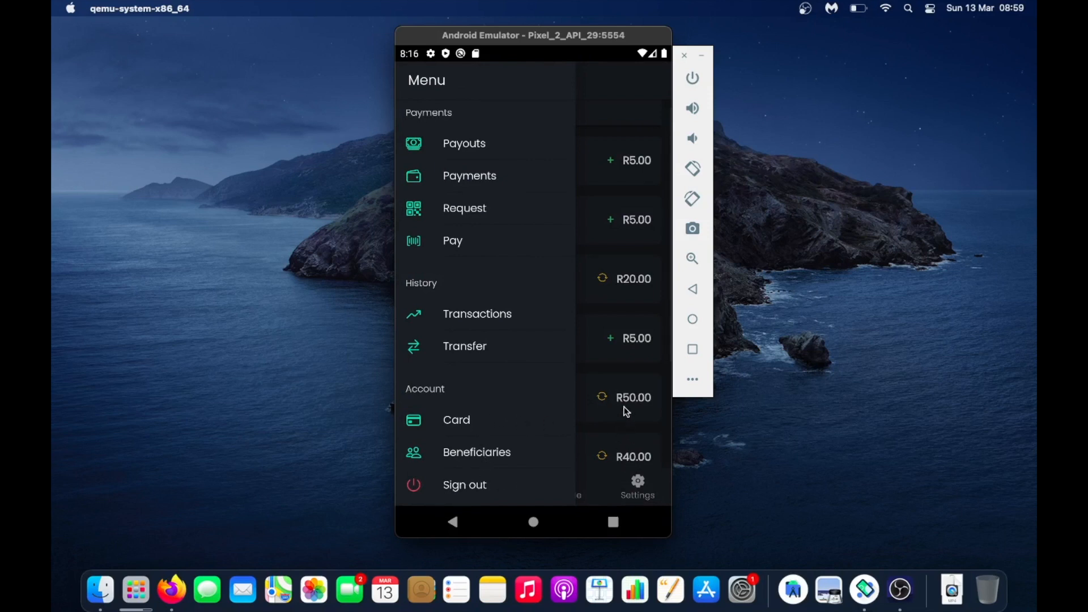
Step: Return to the stickers shop, start and cancel a Lawyer Morty purchase
click(477, 314)
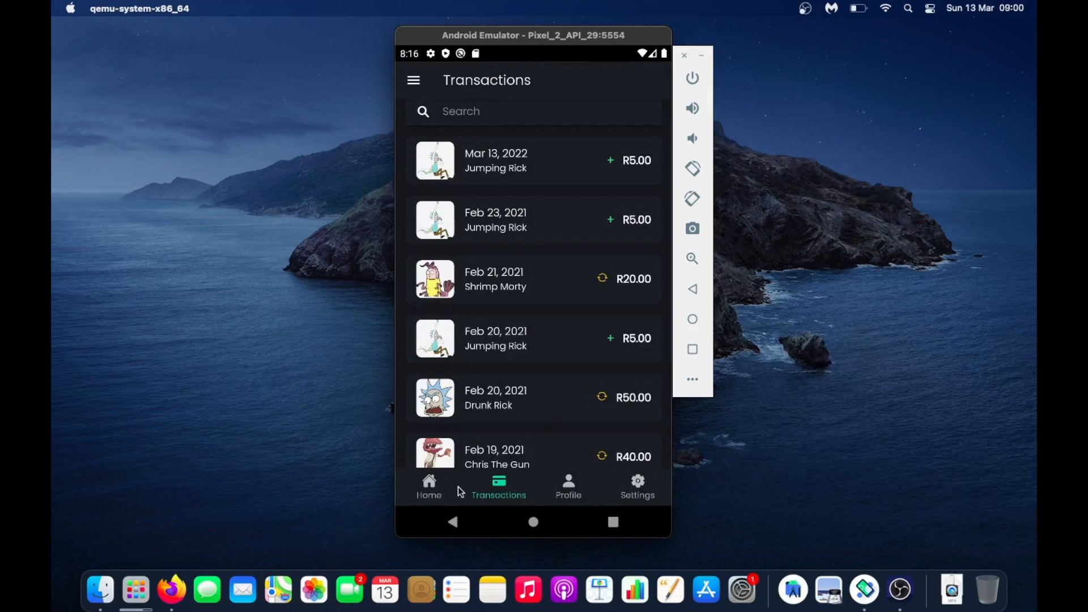
click(429, 485)
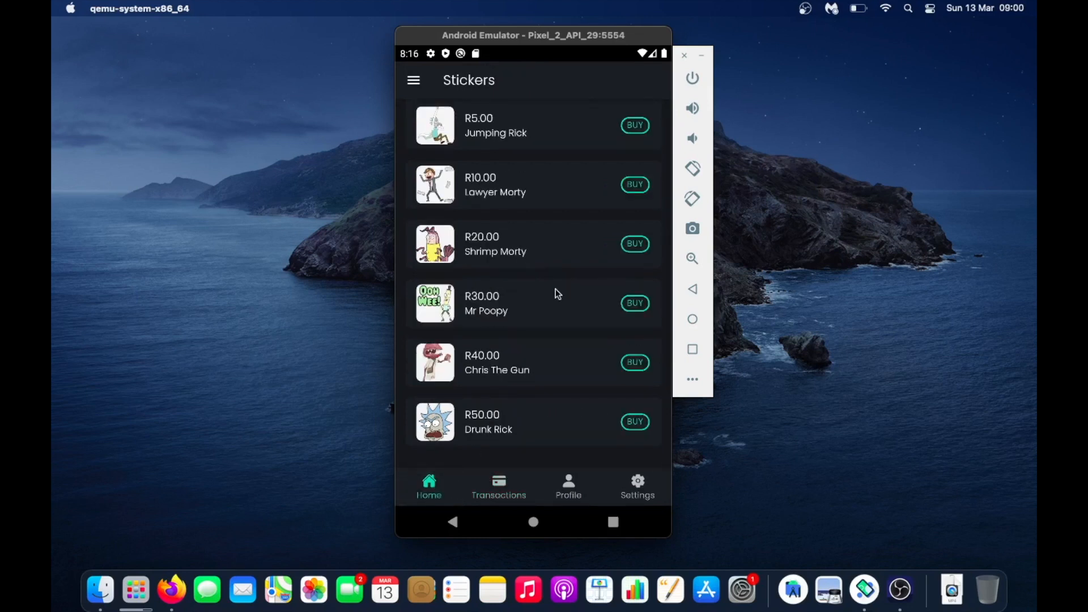
mouse_move(511, 367)
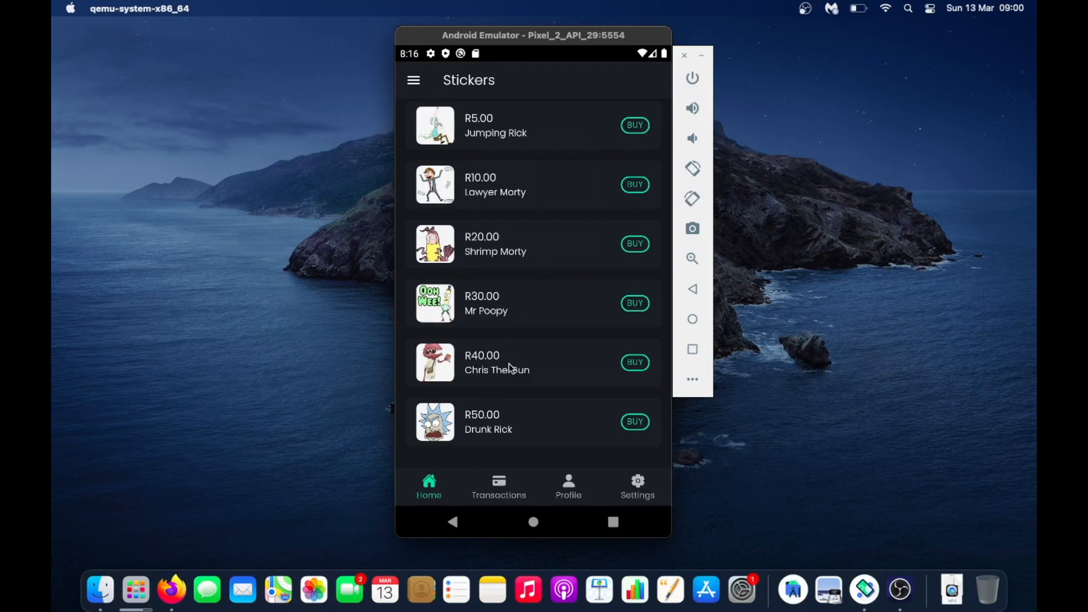
click(634, 184)
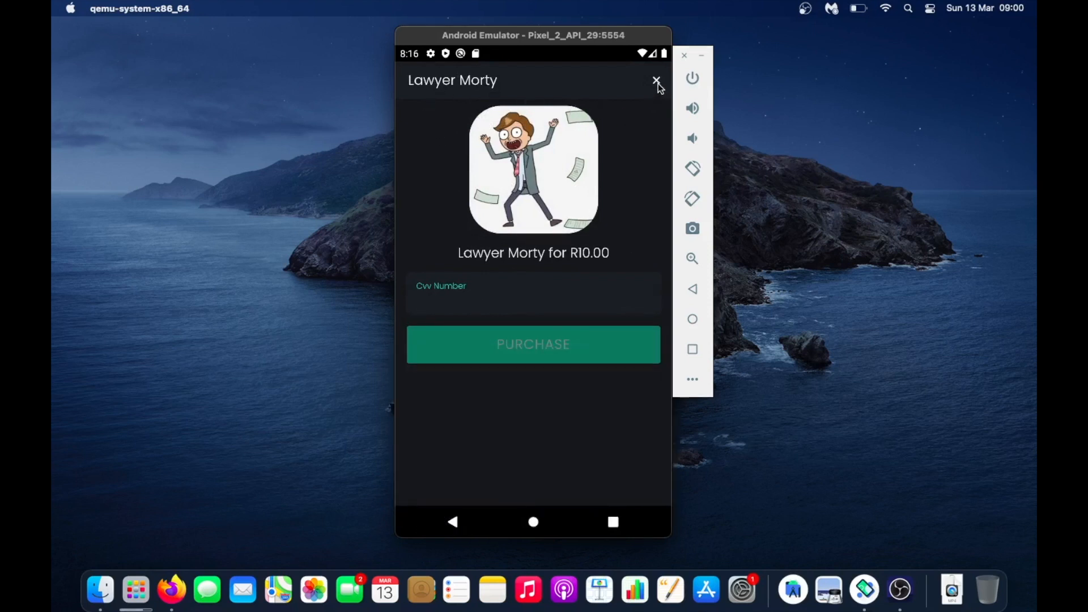
click(653, 80)
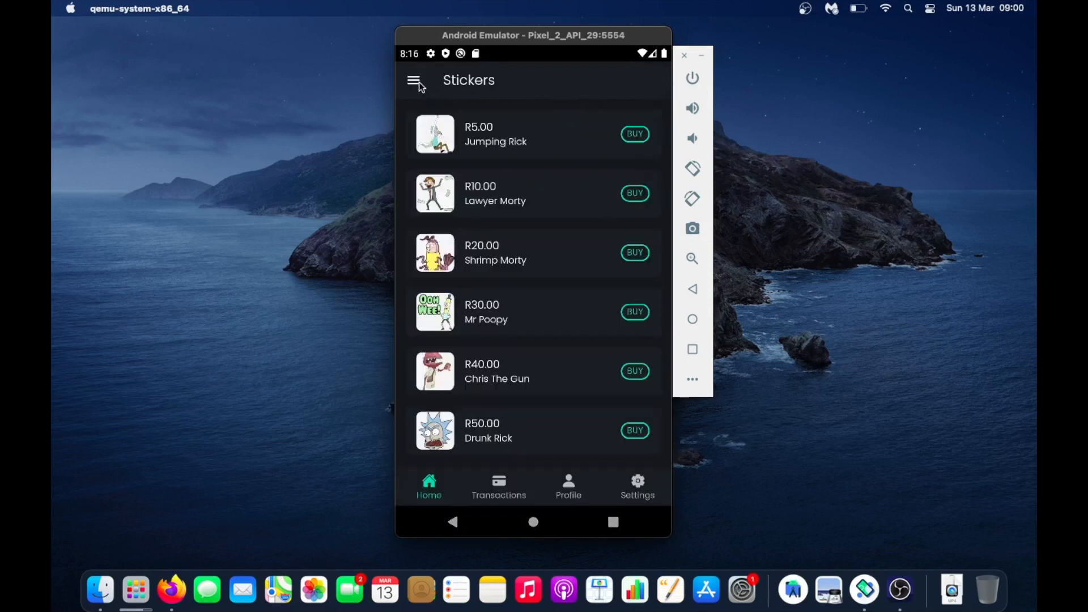
Step: View the saved Visa bank card from the main menu and return to the shop
click(416, 80)
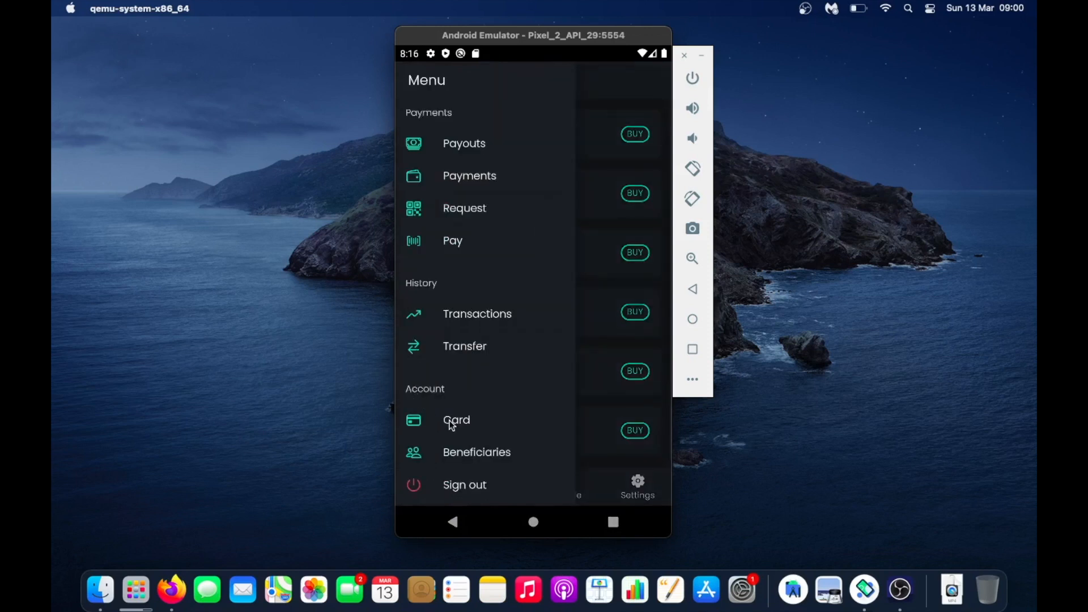
click(457, 420)
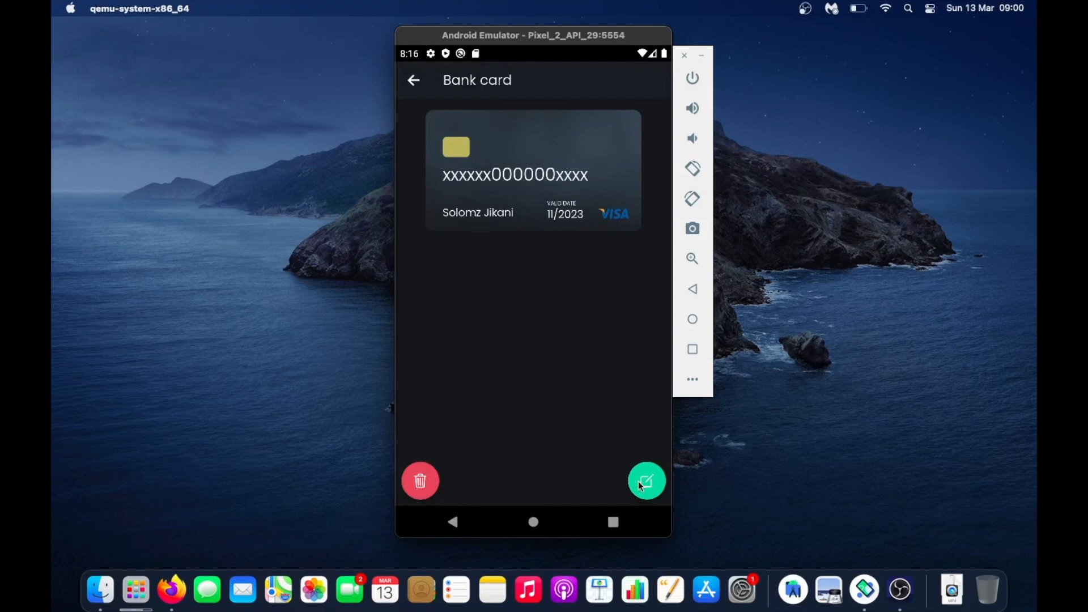
mouse_move(428, 85)
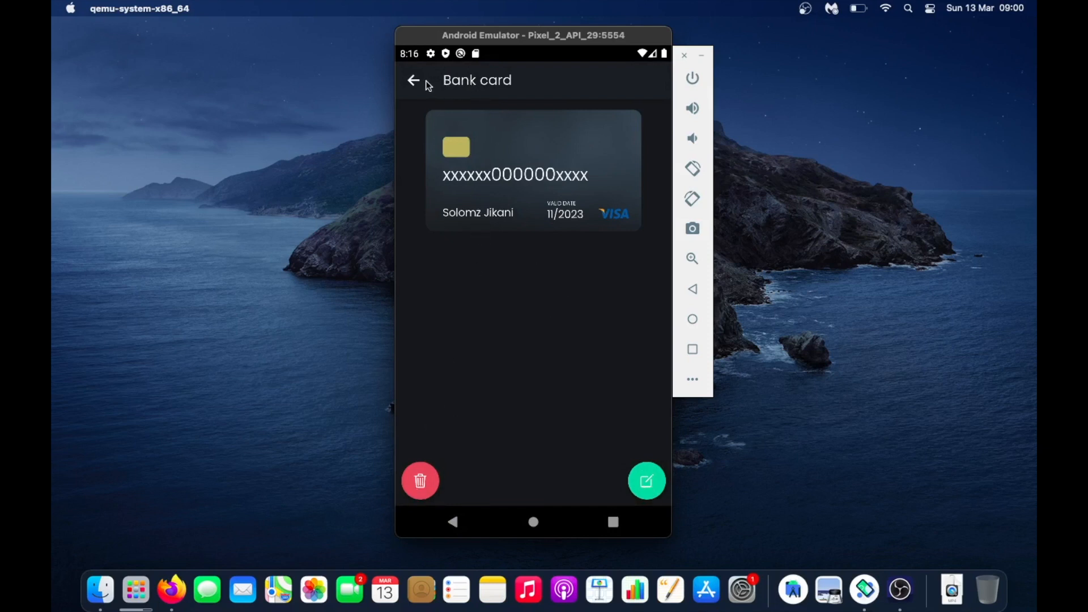
click(413, 80)
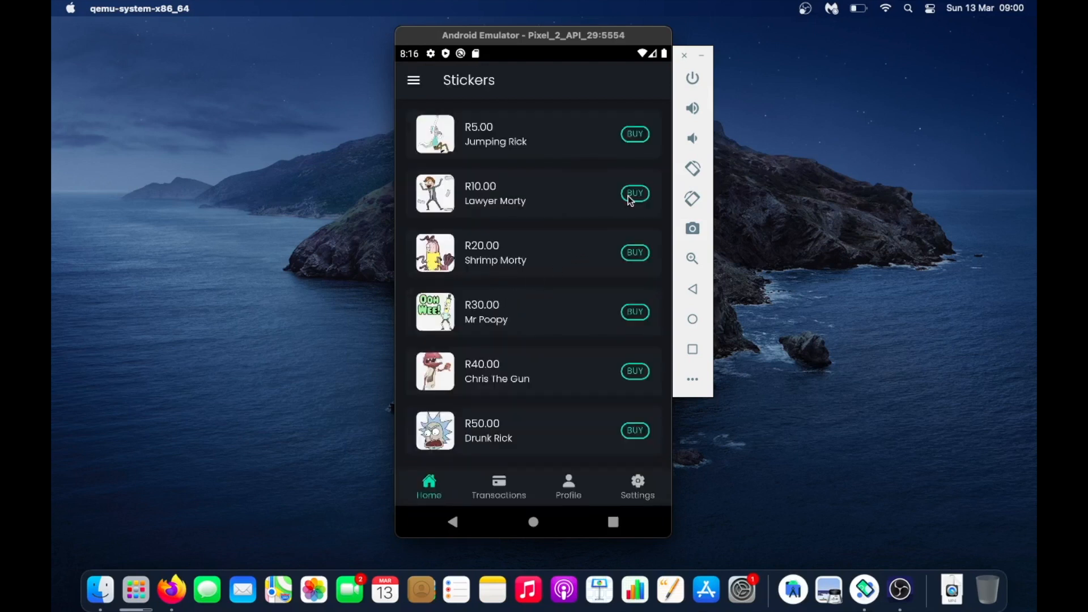
click(635, 194)
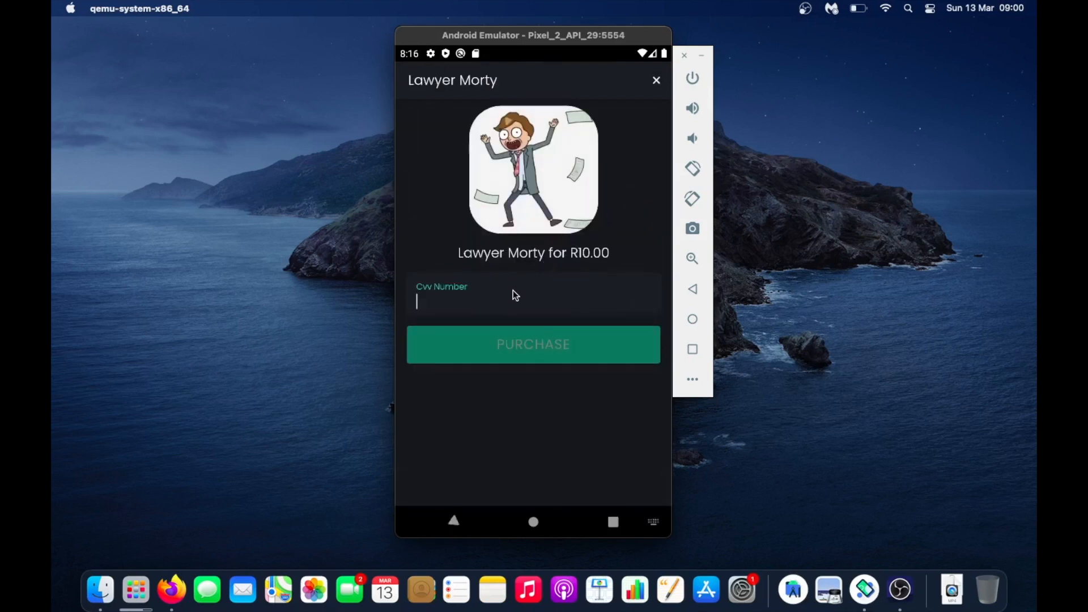
text(112)
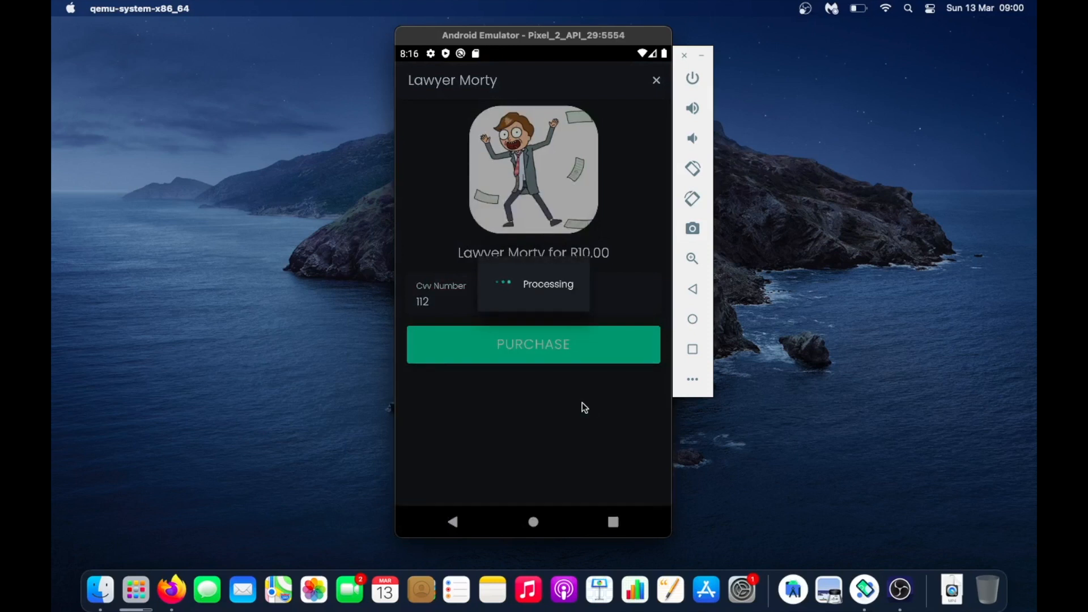
click(533, 344)
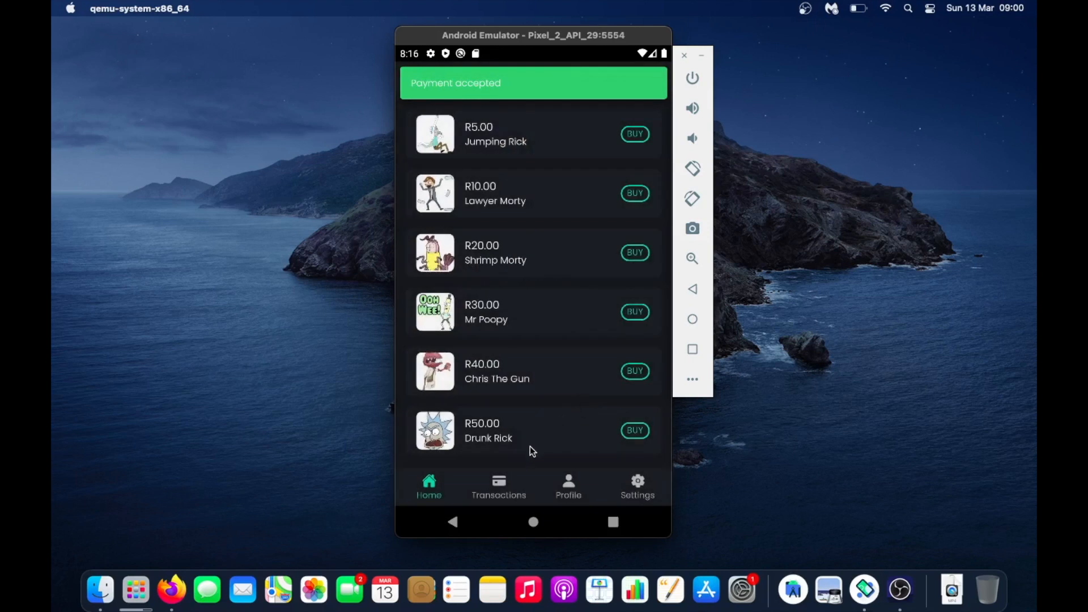
click(499, 483)
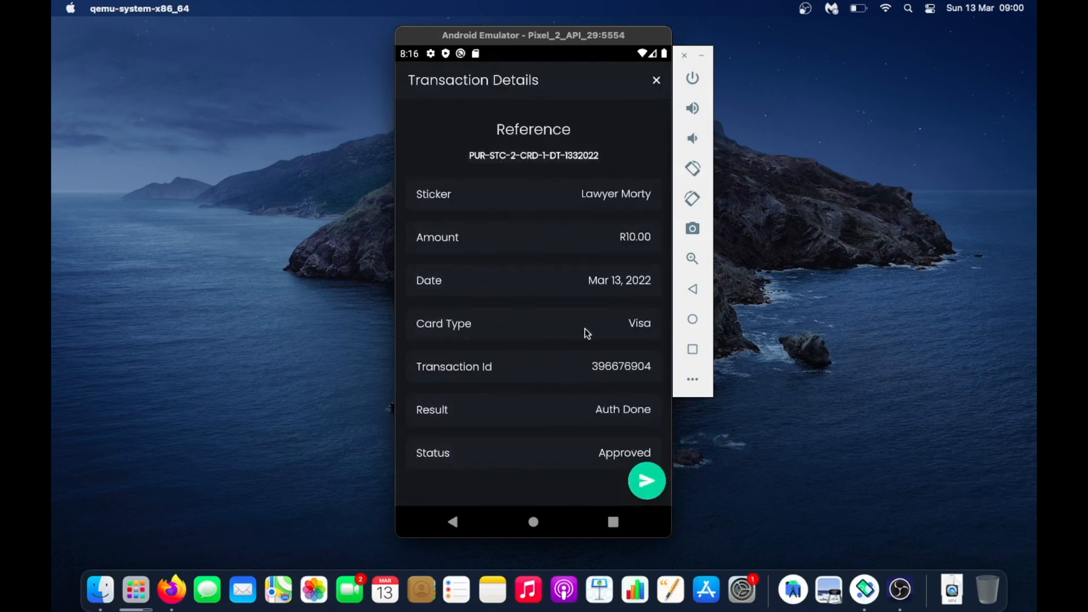
mouse_move(645, 107)
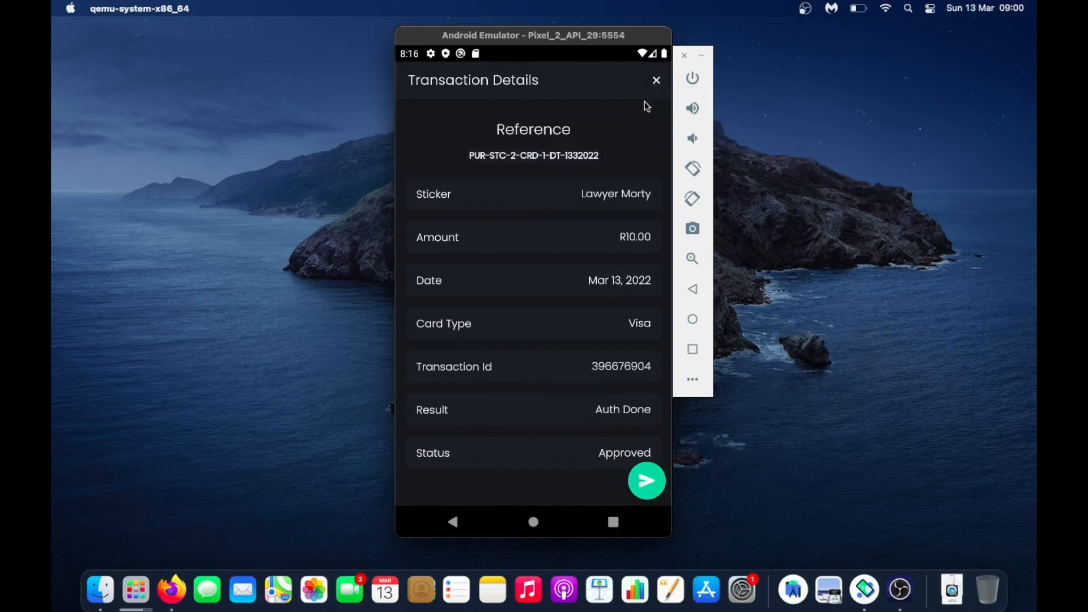
Step: Close the details, check the R175.00 profile balance, then list past sticker transactions
click(656, 81)
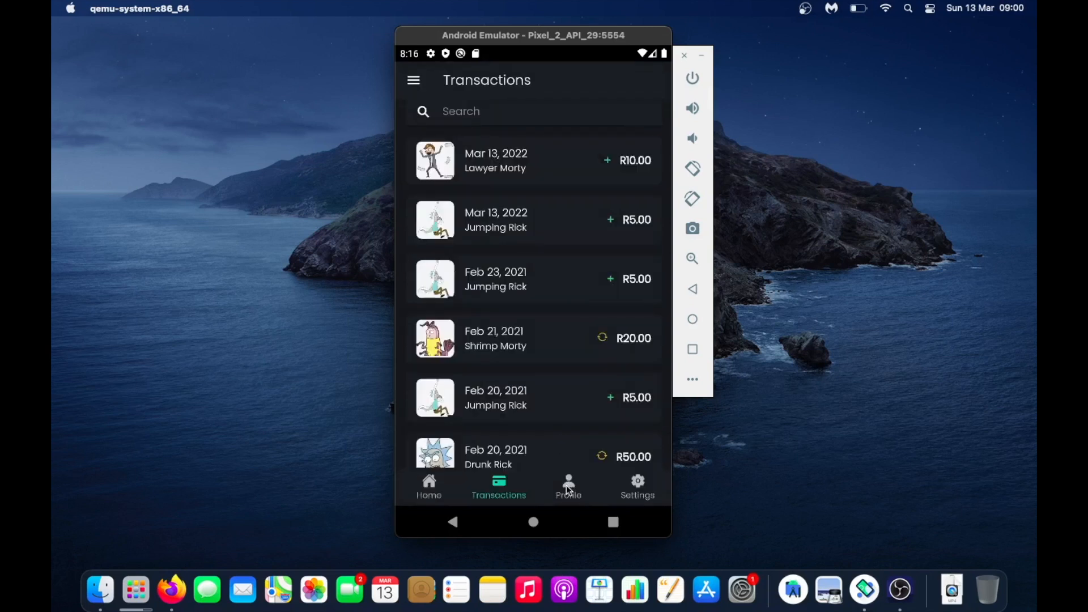
click(568, 486)
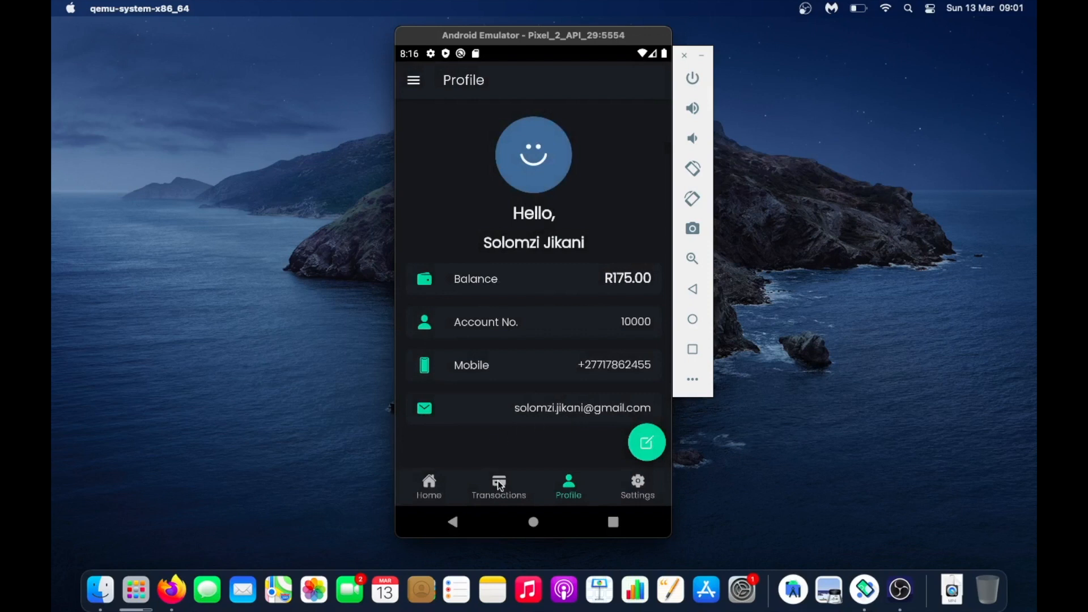
click(498, 485)
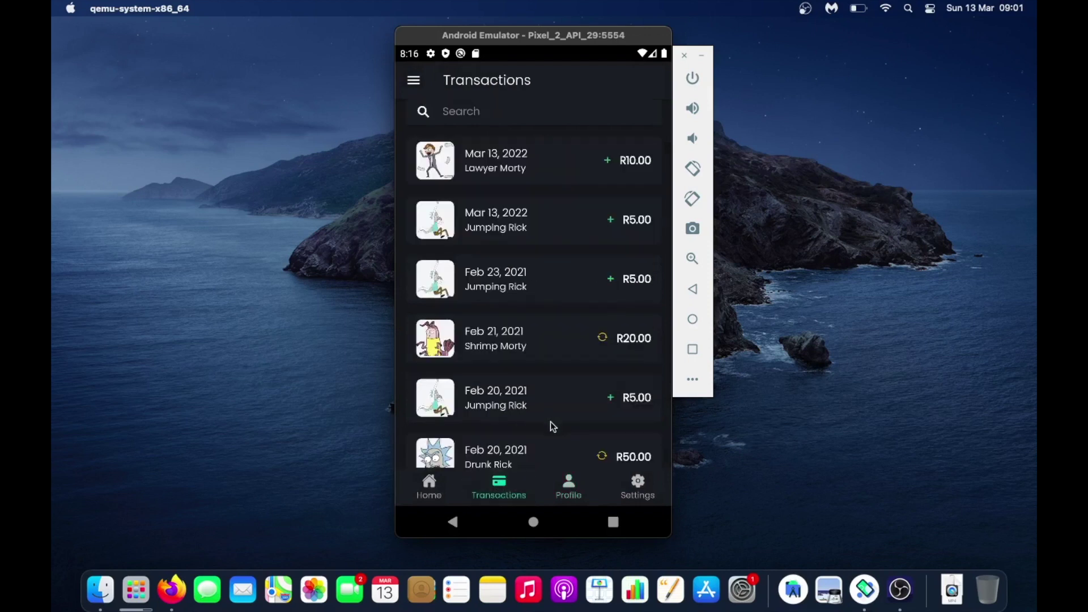
mouse_move(547, 429)
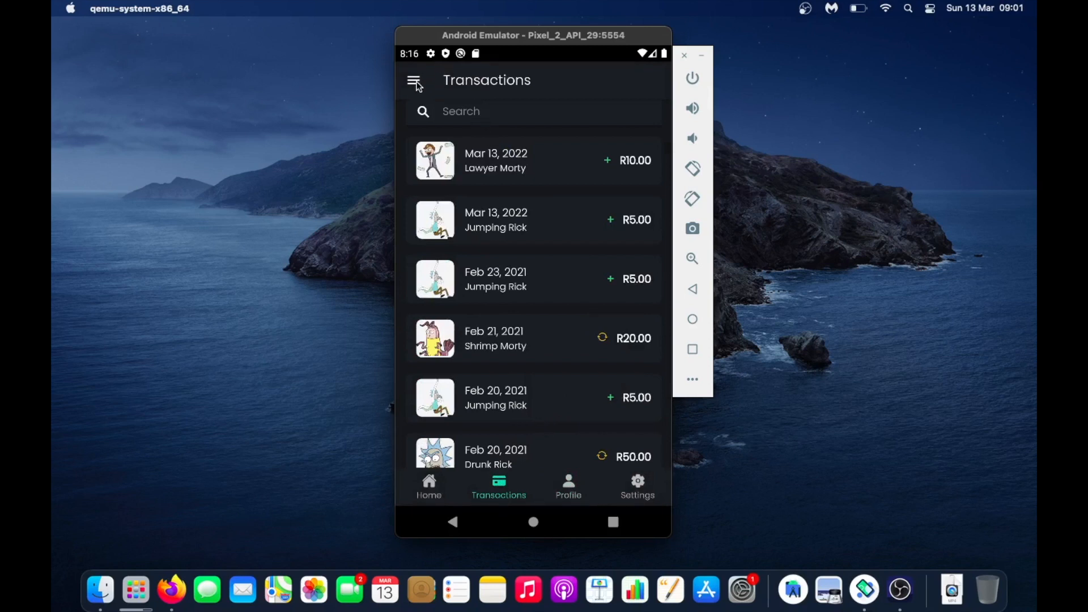
Step: From Payouts in the menu, send a new payout request for R175
click(419, 81)
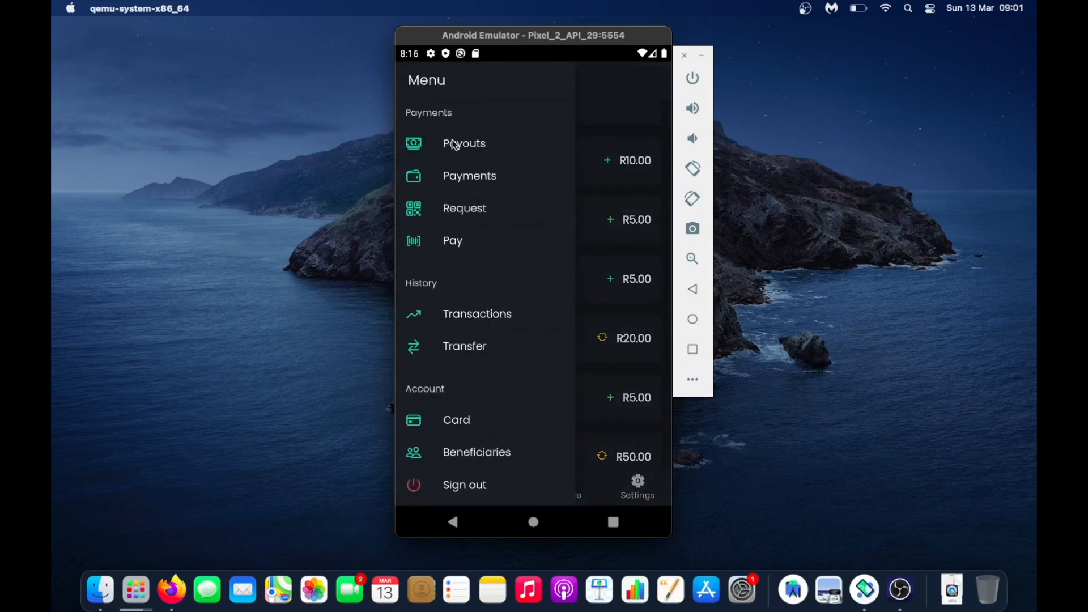
click(464, 143)
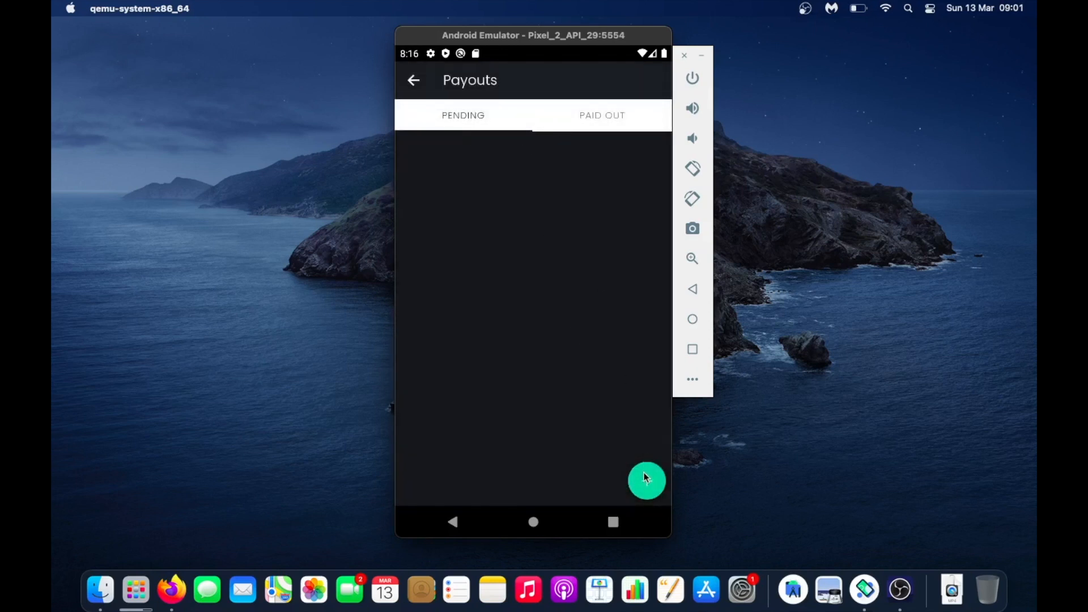
click(647, 480)
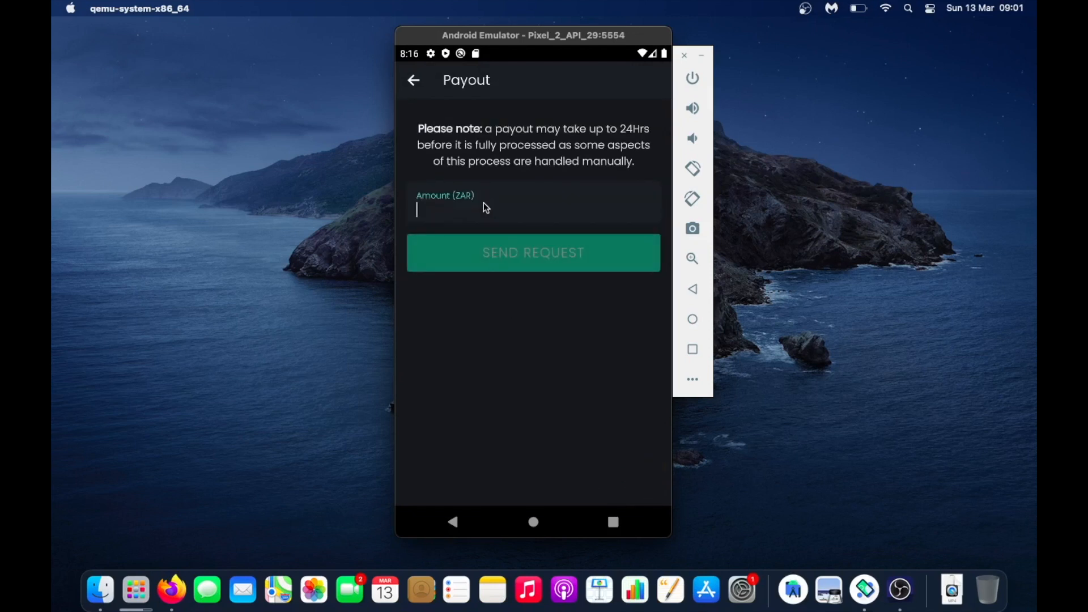
click(499, 209)
text(175)
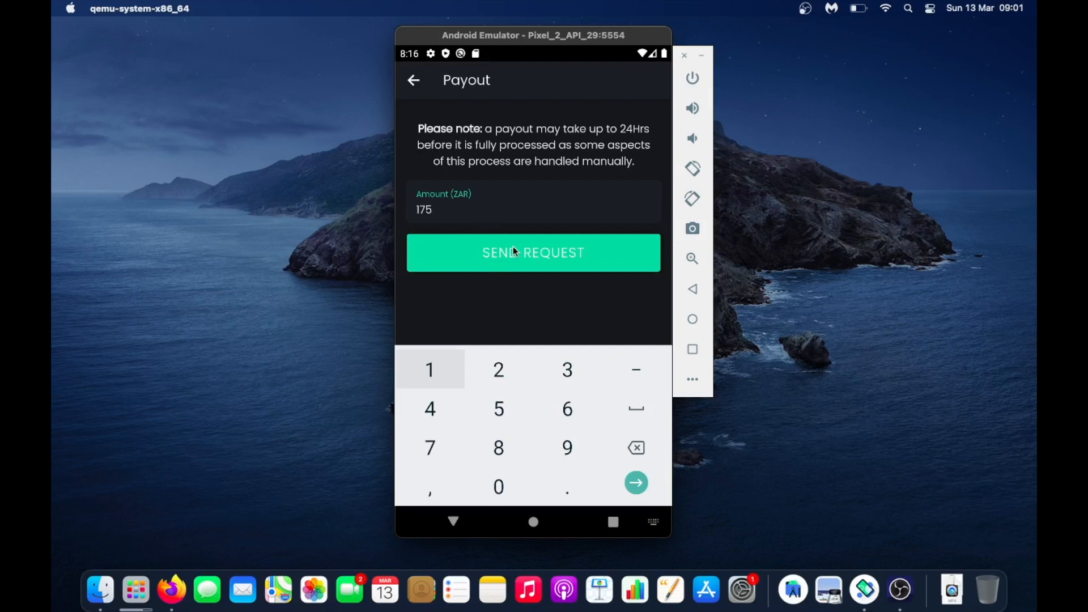
click(533, 253)
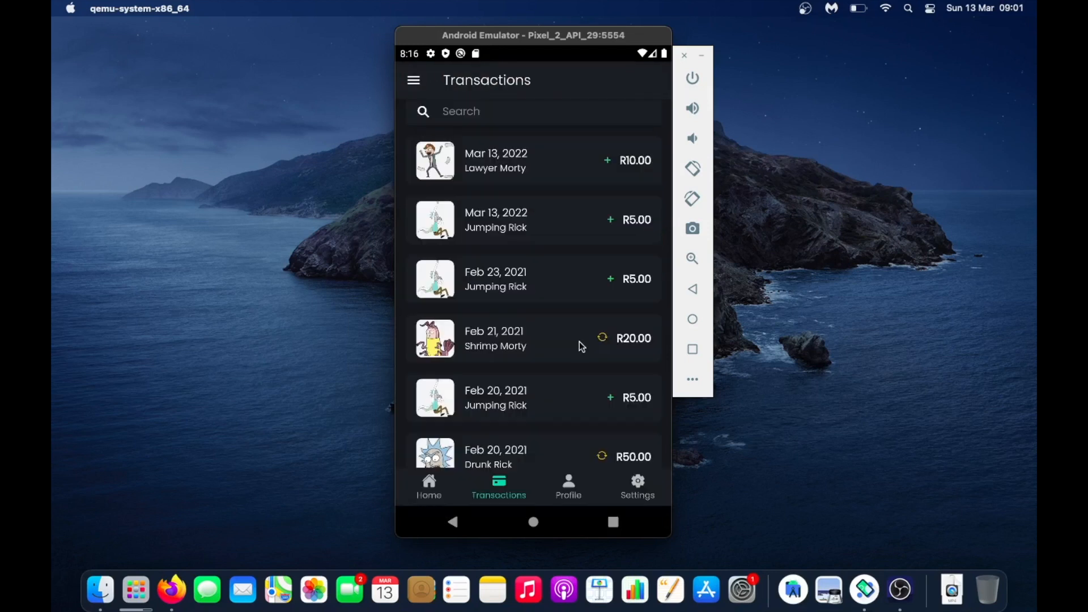
mouse_move(603, 346)
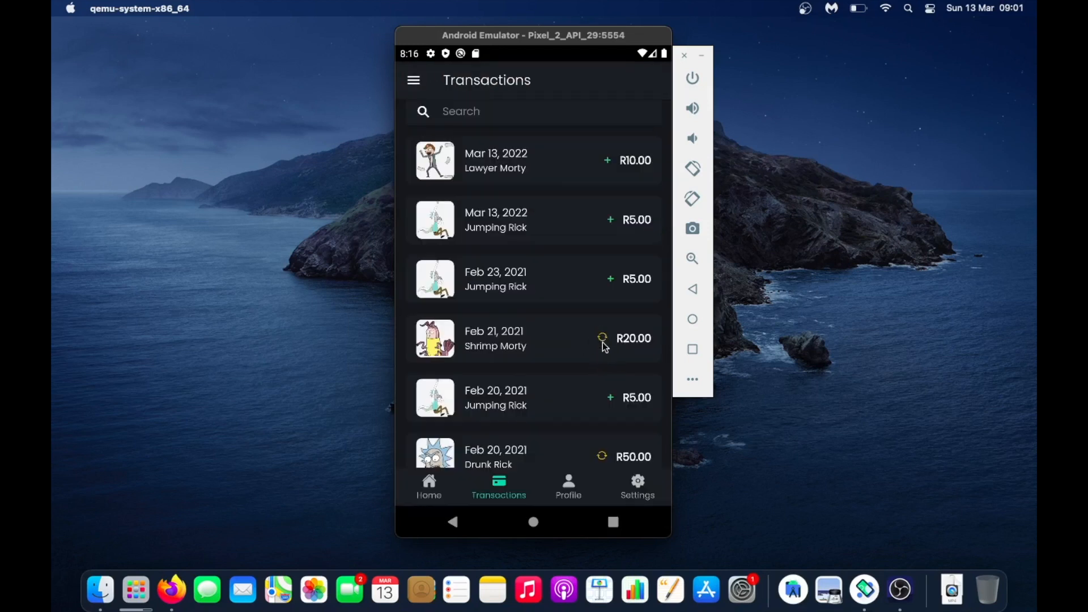
scroll(down, 3)
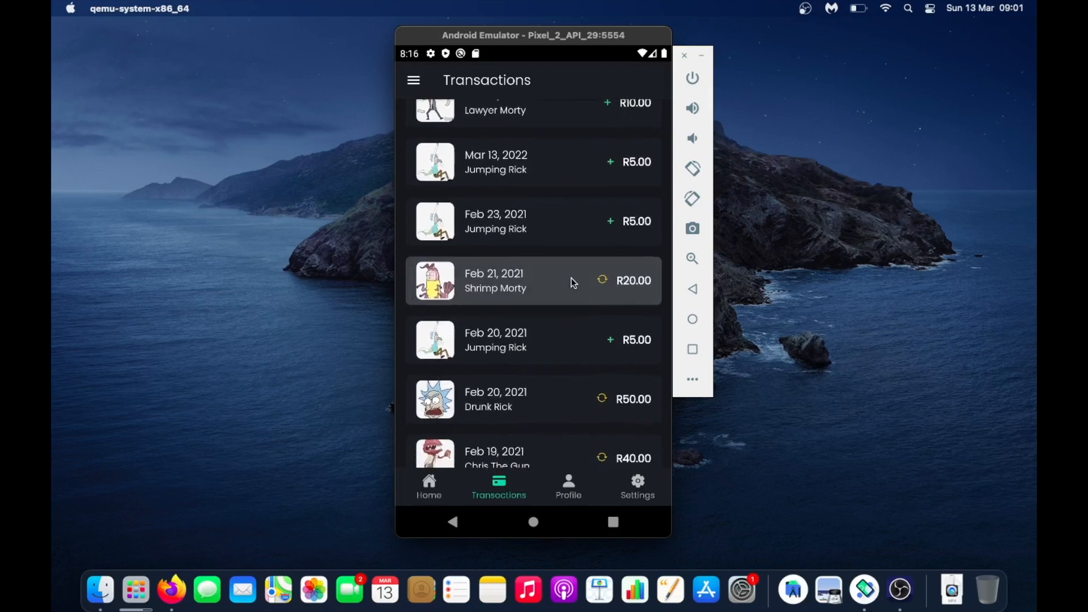
scroll(down, 3)
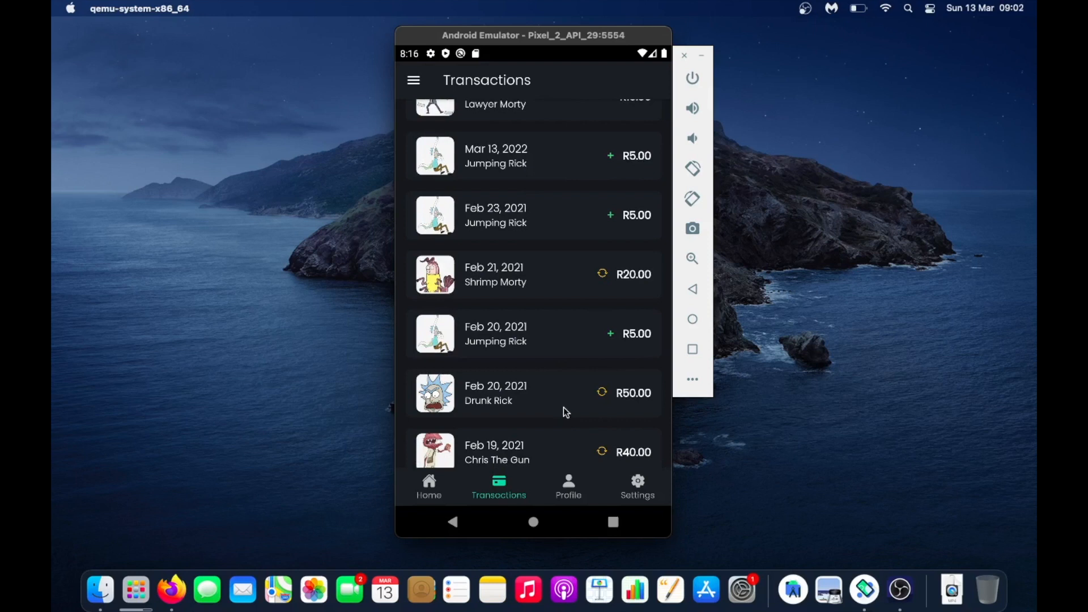
scroll(down, 3)
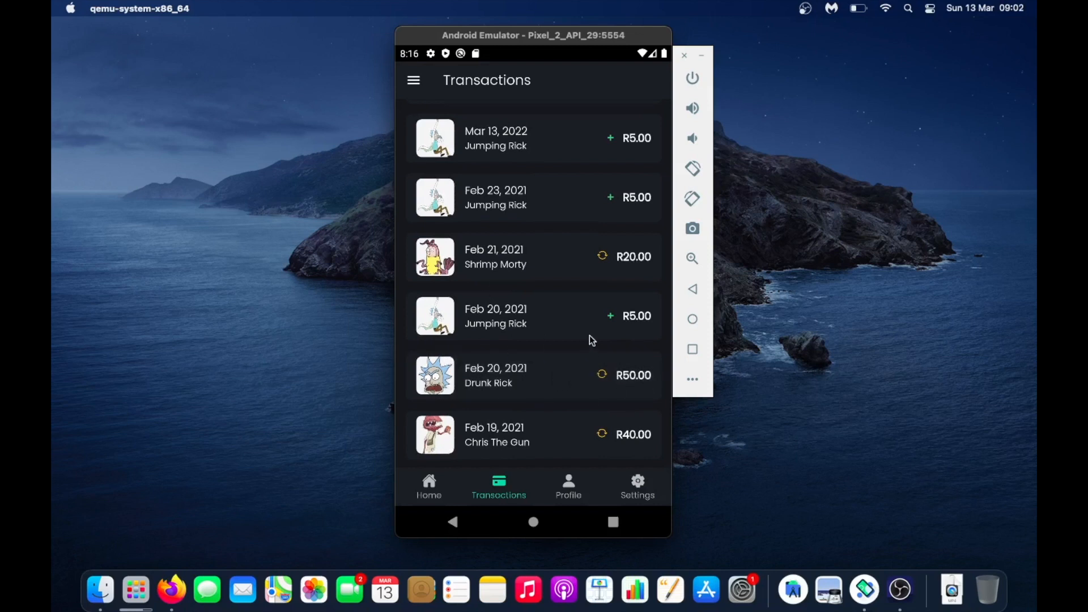
scroll(down, 3)
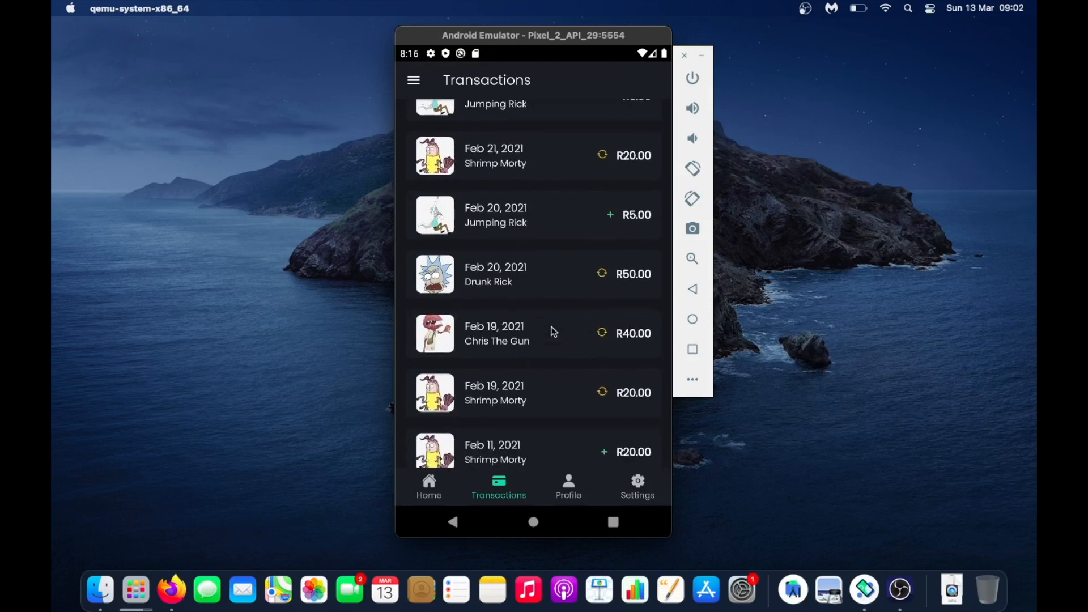
mouse_move(413, 80)
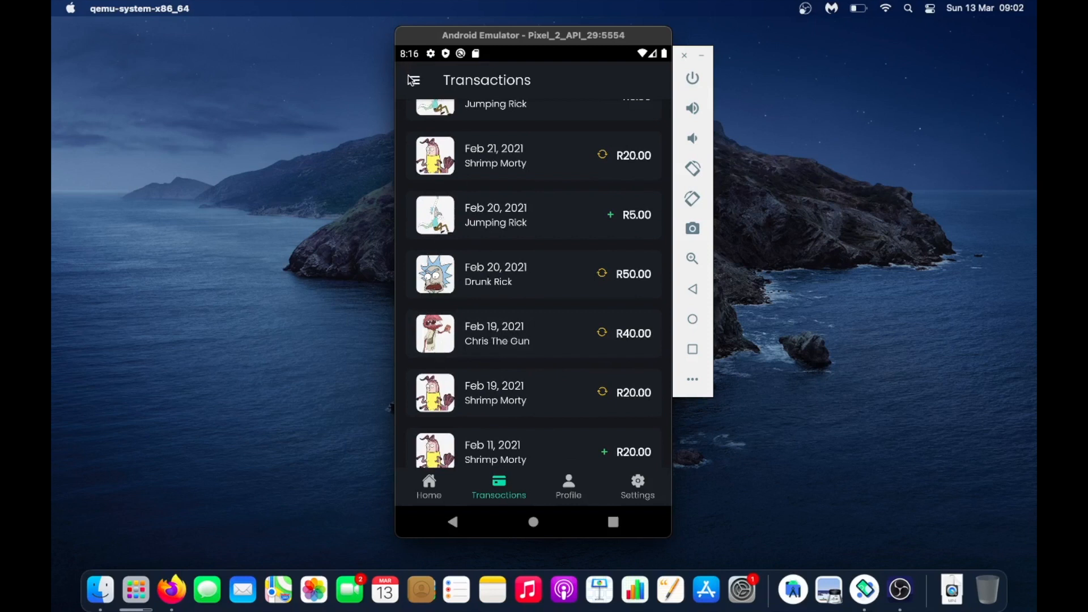
click(415, 80)
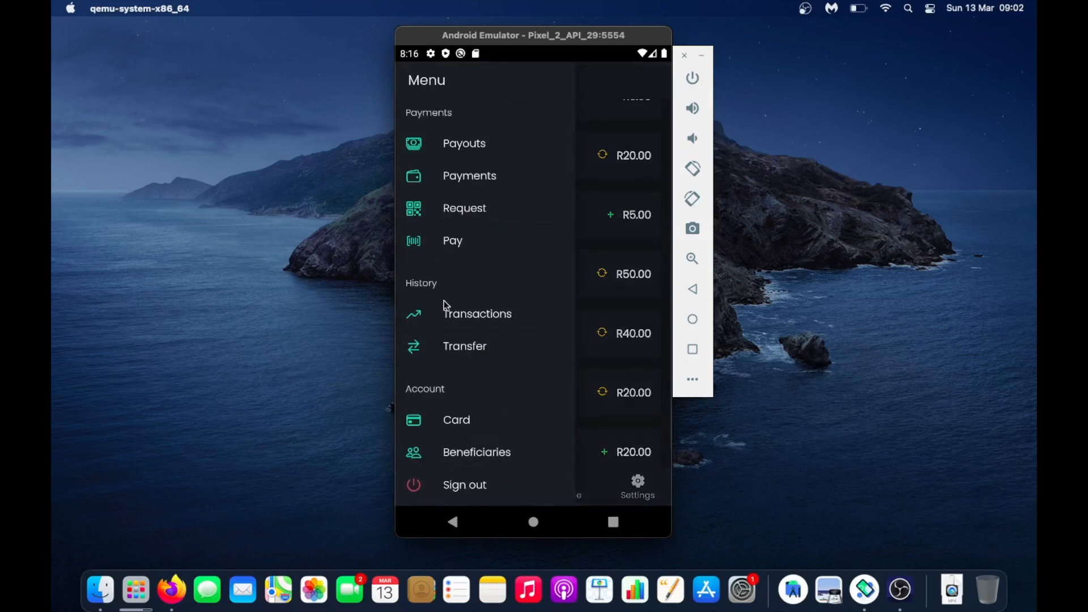
click(476, 314)
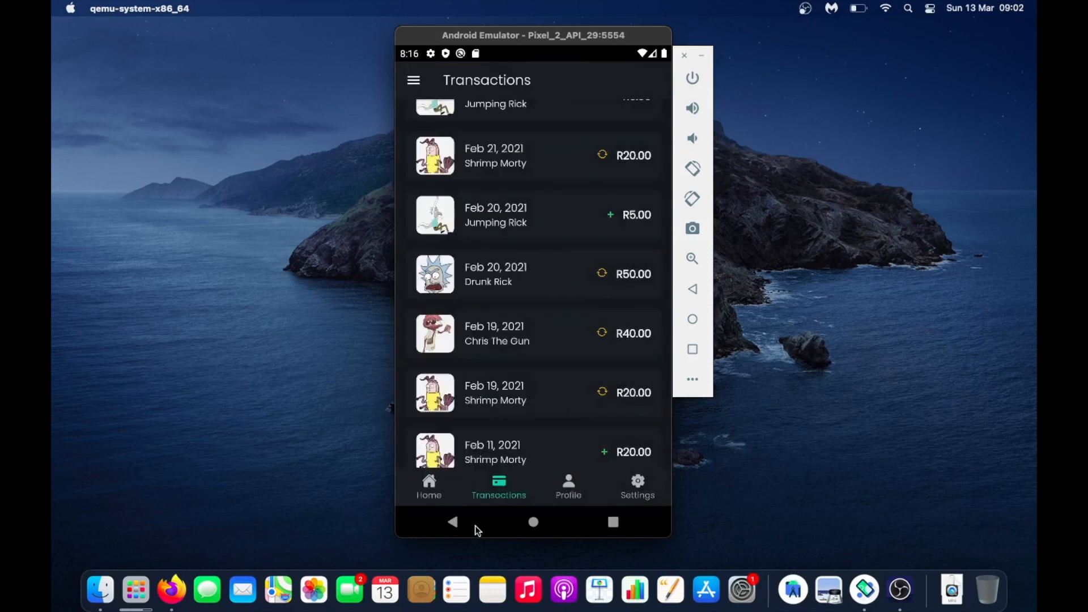
click(429, 486)
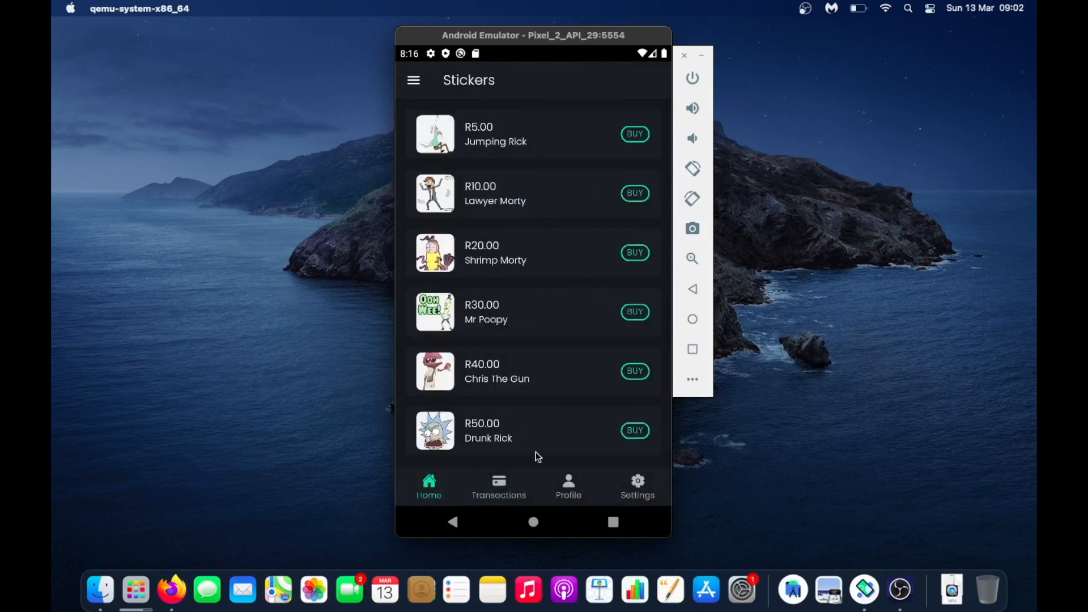
click(499, 483)
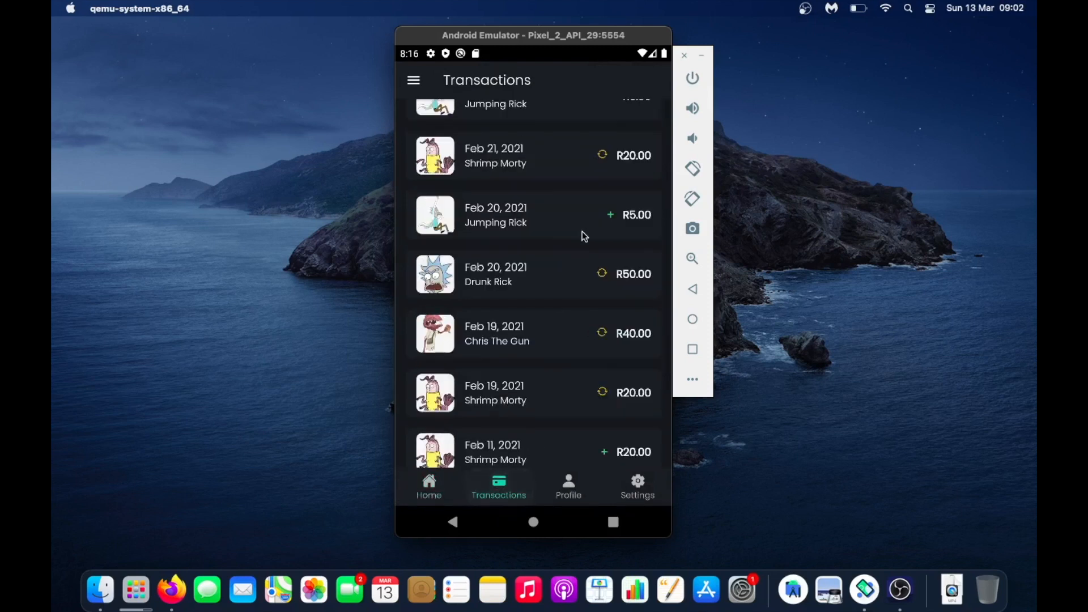
scroll(up, 3)
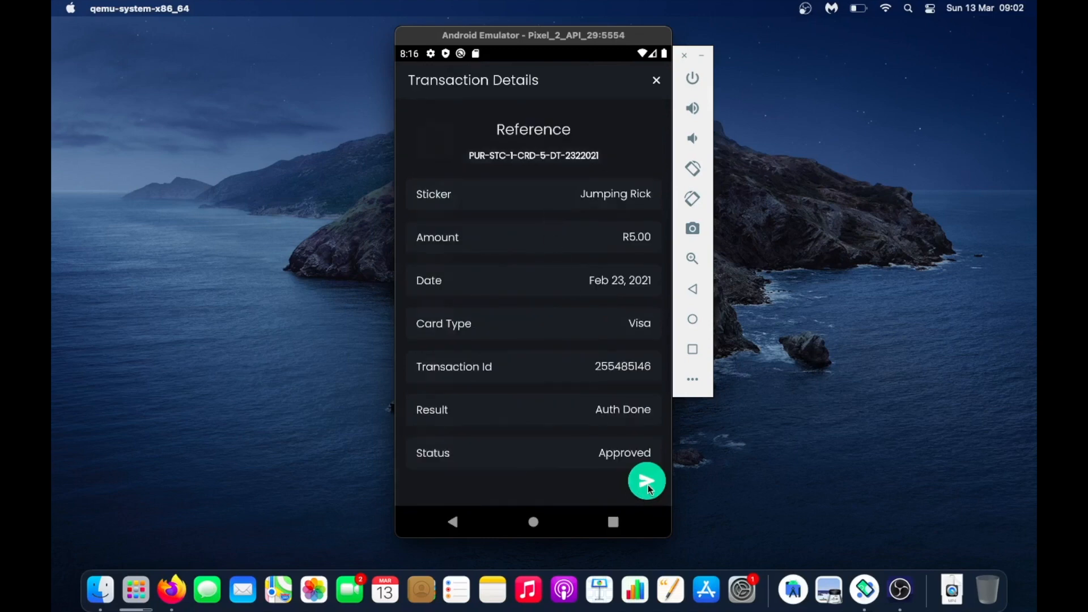
Step: Transfer the R5.00 purchase to the second recipient account with reference 'dh'
click(646, 481)
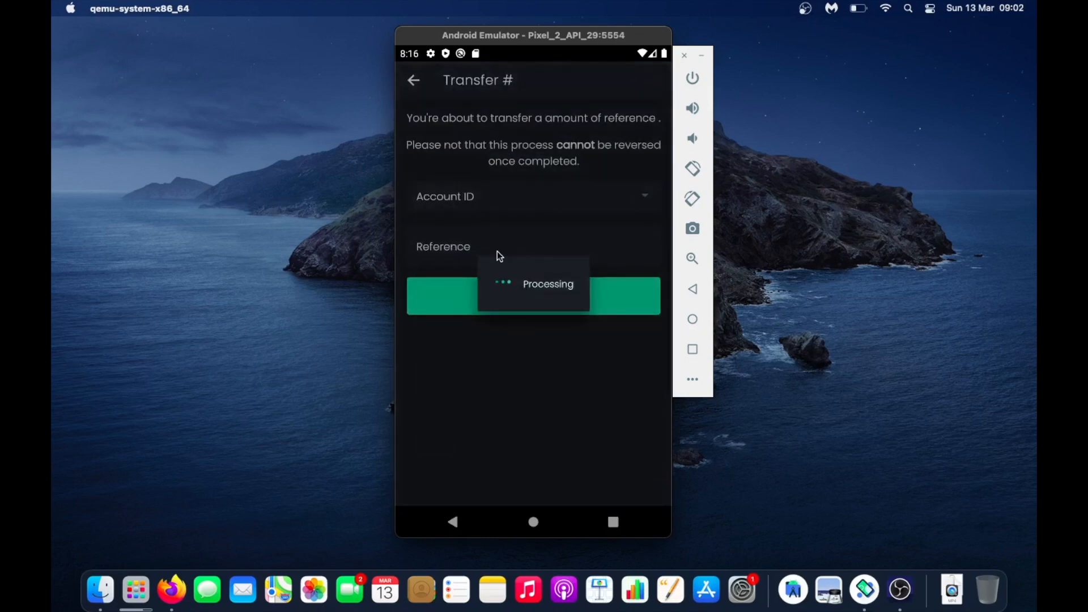
click(532, 196)
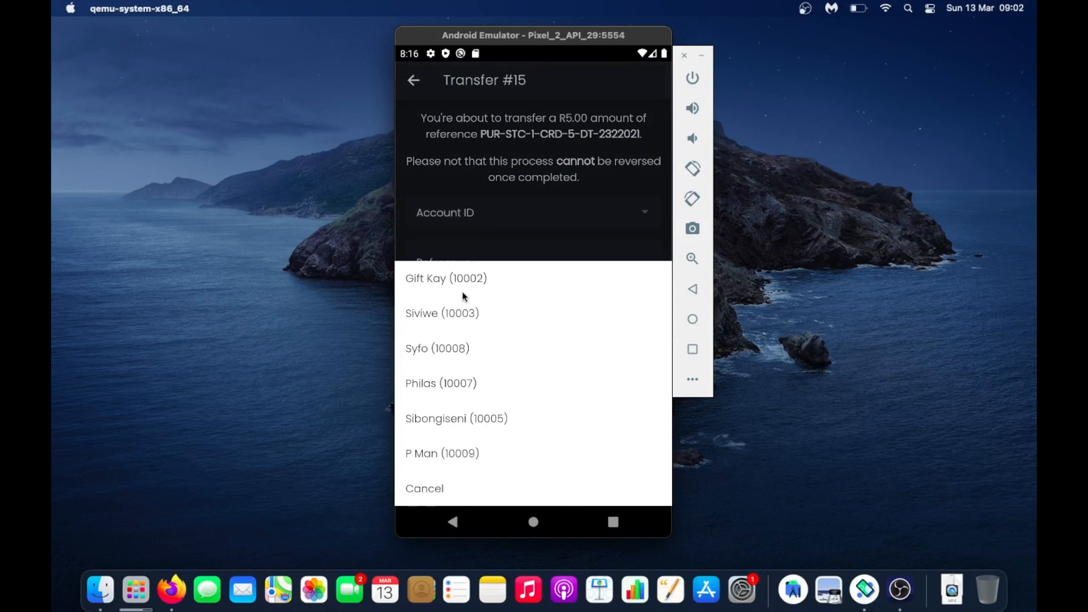
click(441, 313)
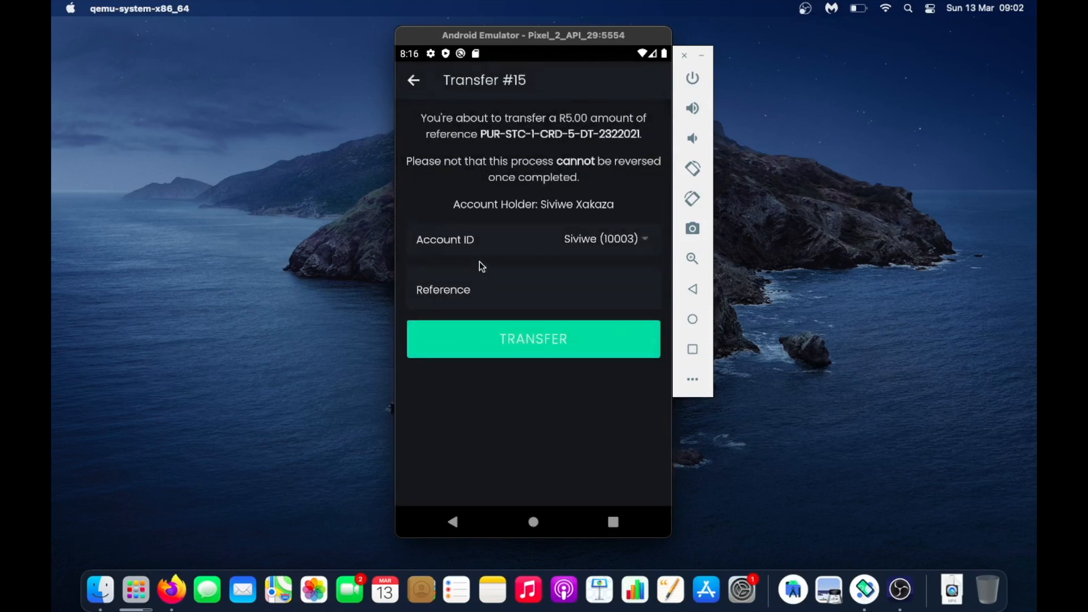
text(dhg)
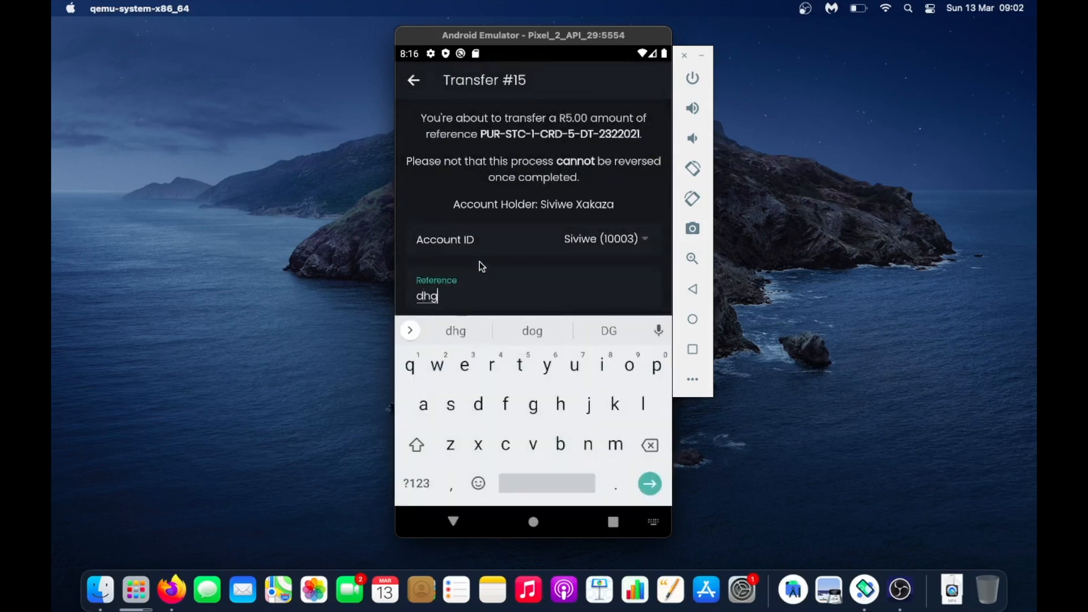
text(dh)
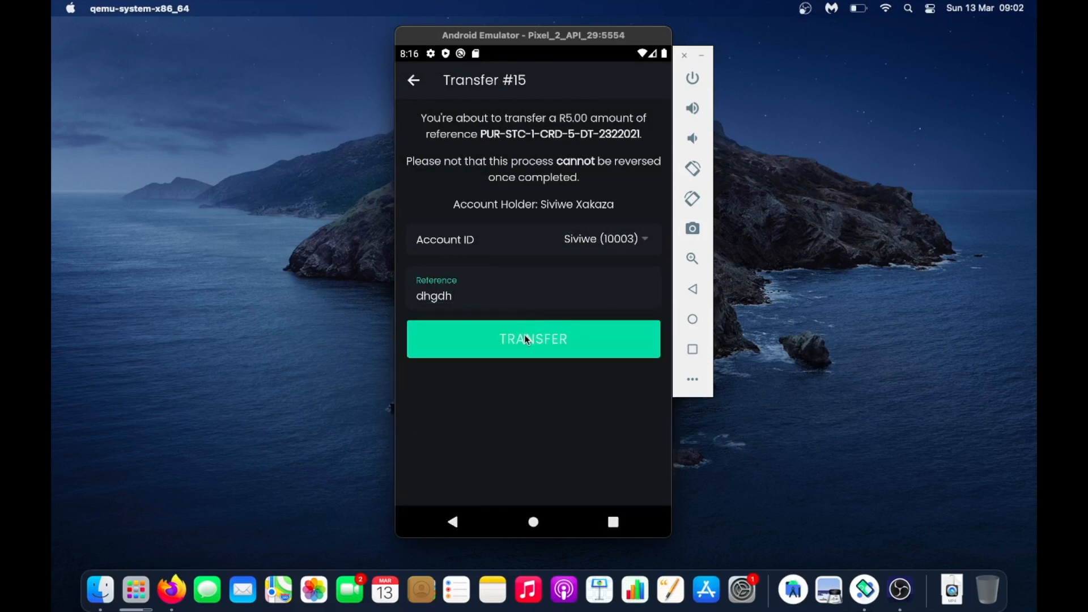
click(533, 339)
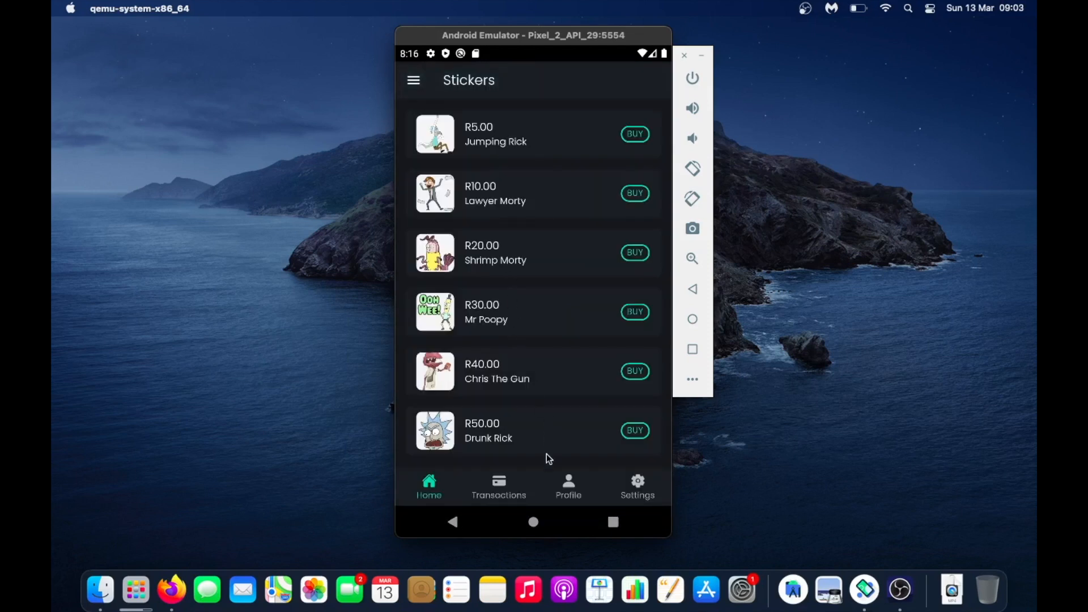
Step: Check the R170.00 balance on the profile, then return to the Stickers home screen
click(569, 486)
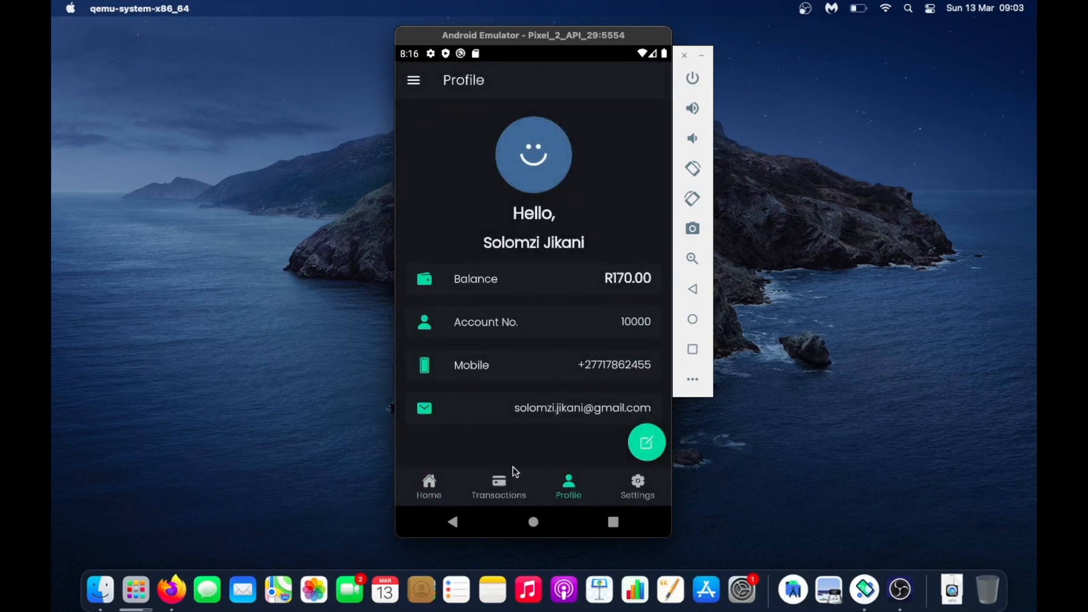
click(499, 485)
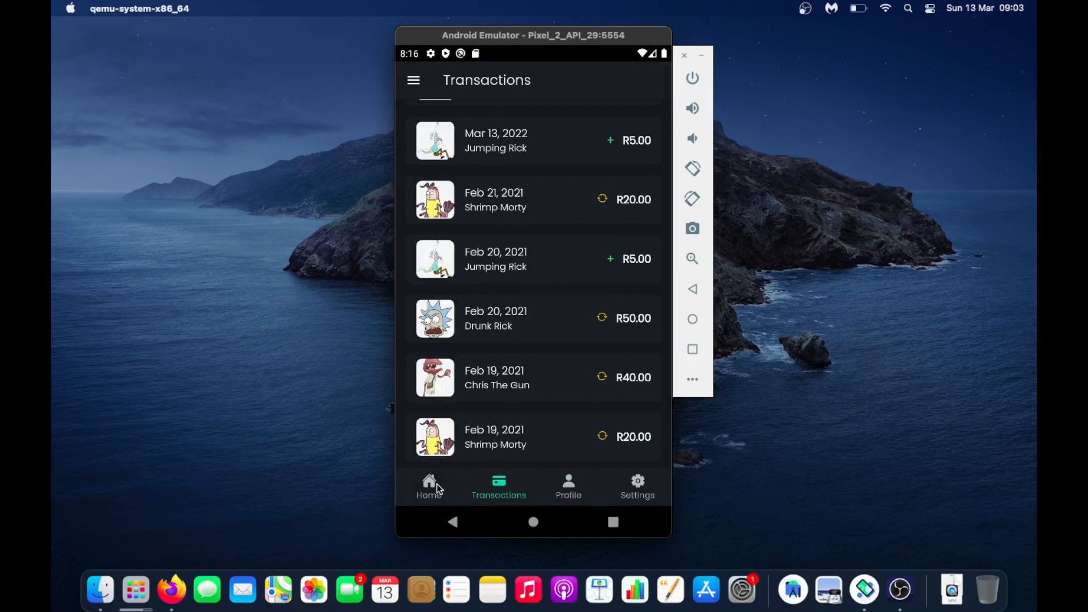
click(429, 485)
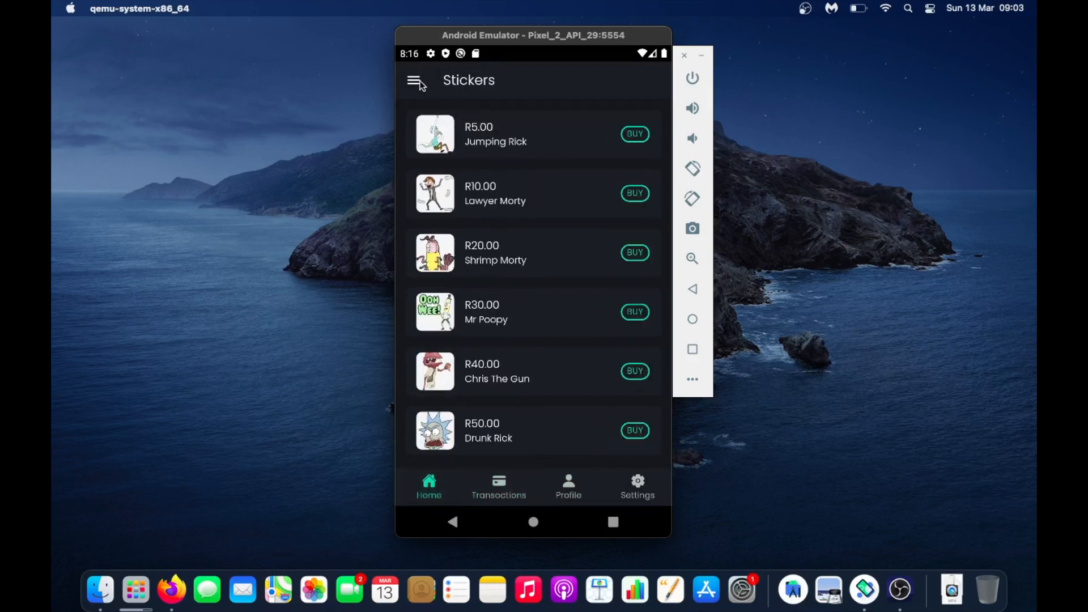
click(415, 80)
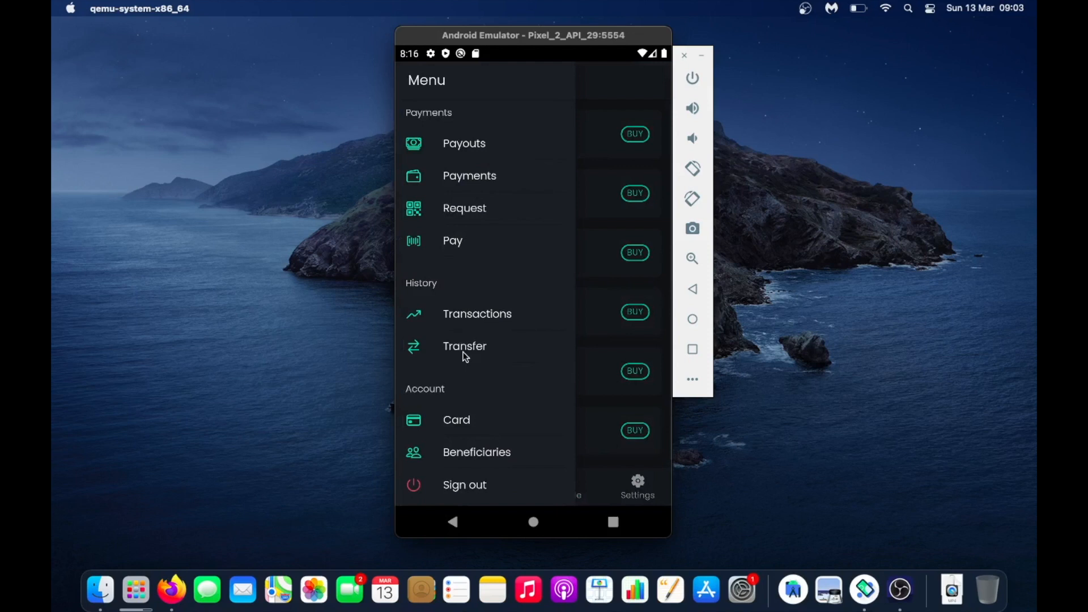
click(464, 346)
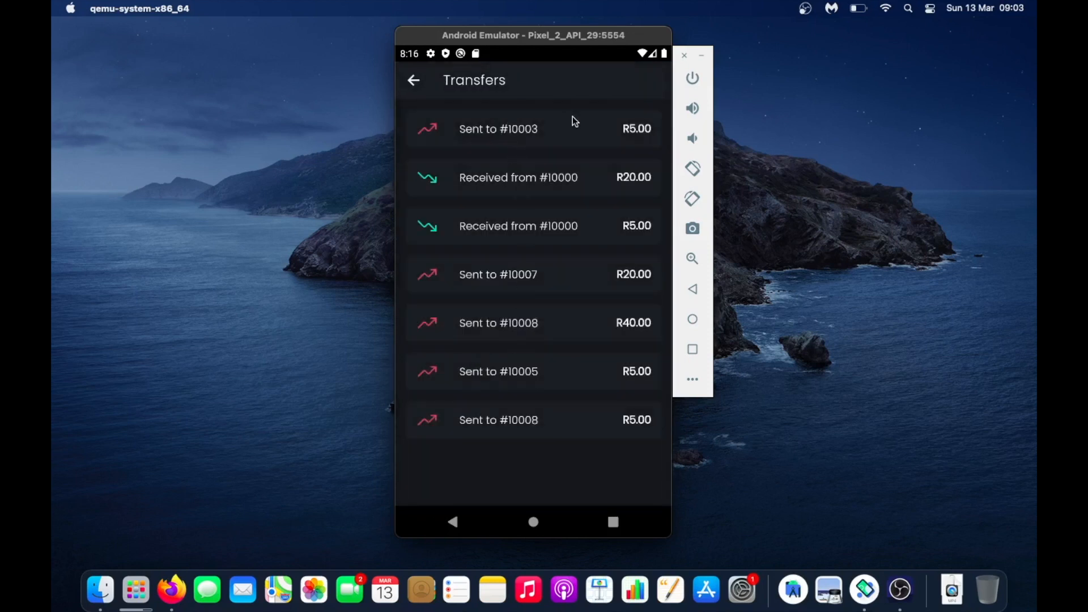
click(520, 128)
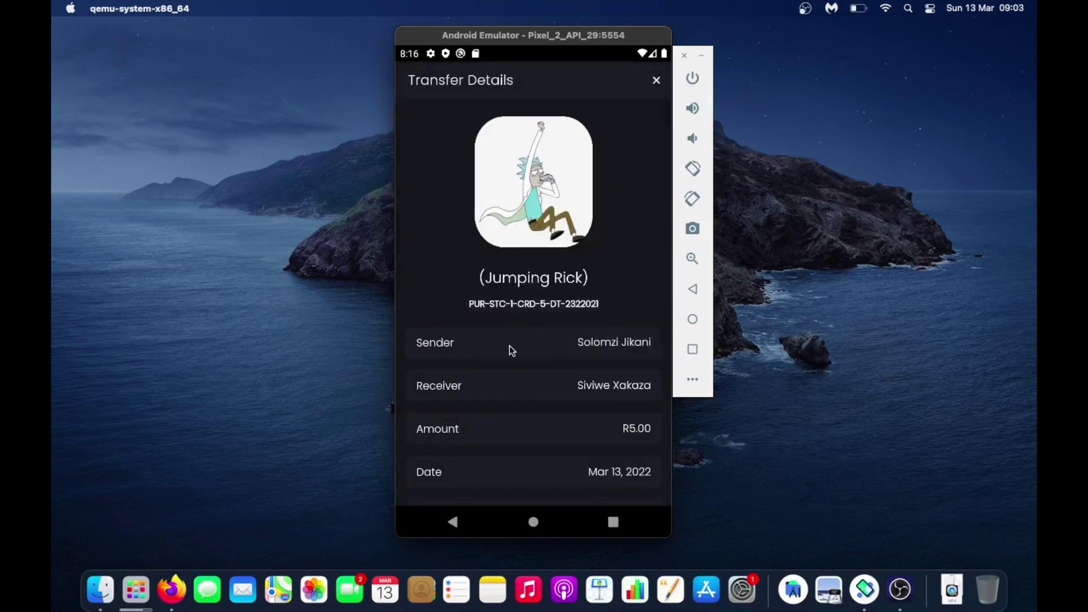
scroll(down, 3)
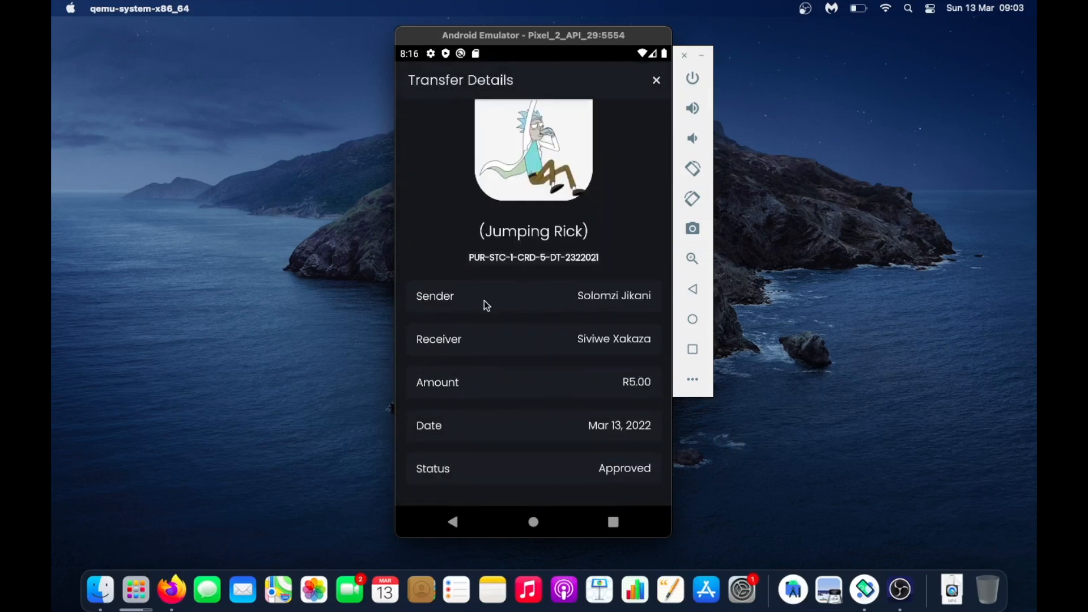
mouse_move(698, 132)
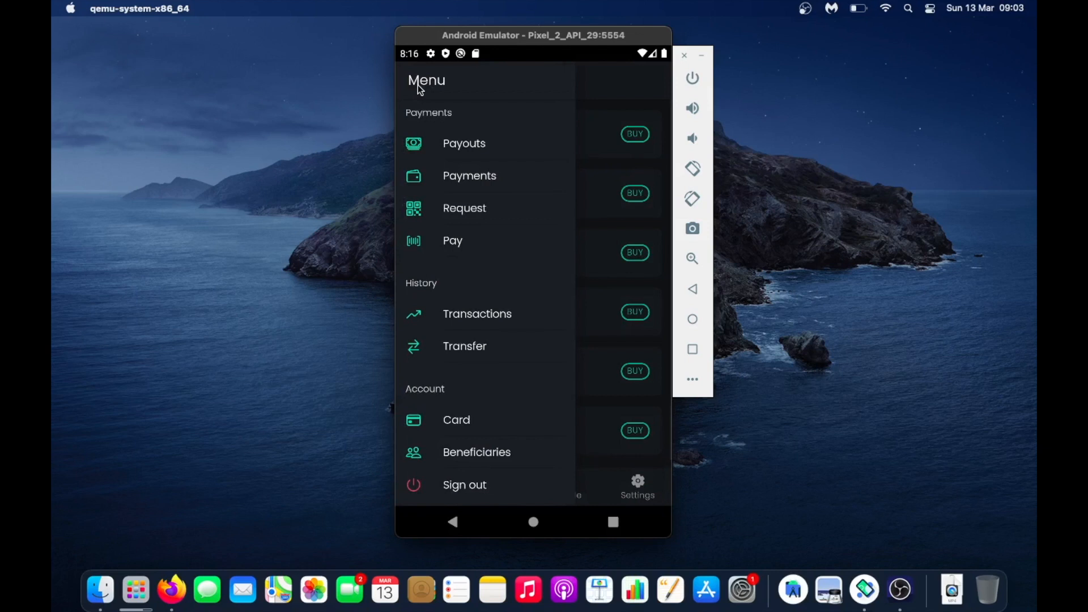
mouse_move(468, 161)
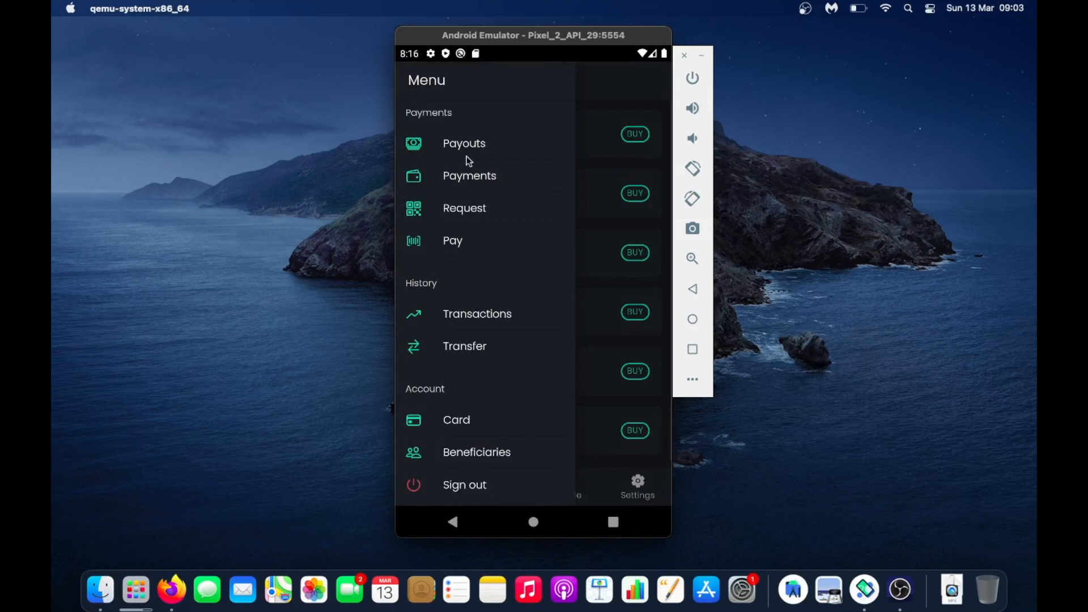
Step: Browse the Payments history of February 2021 amounts, then leave it for the side menu
click(469, 176)
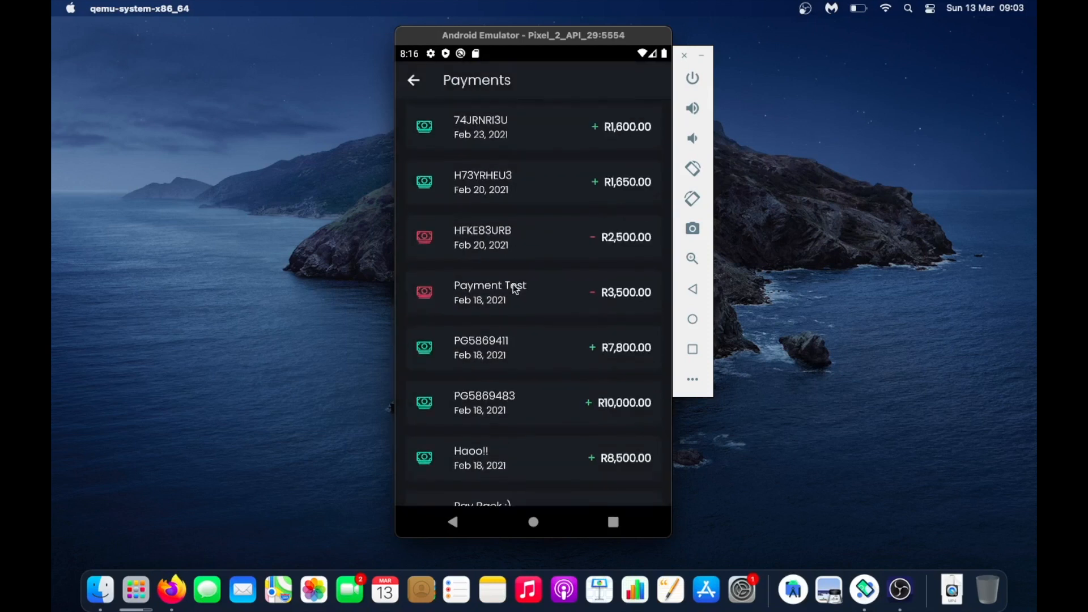
scroll(down, 3)
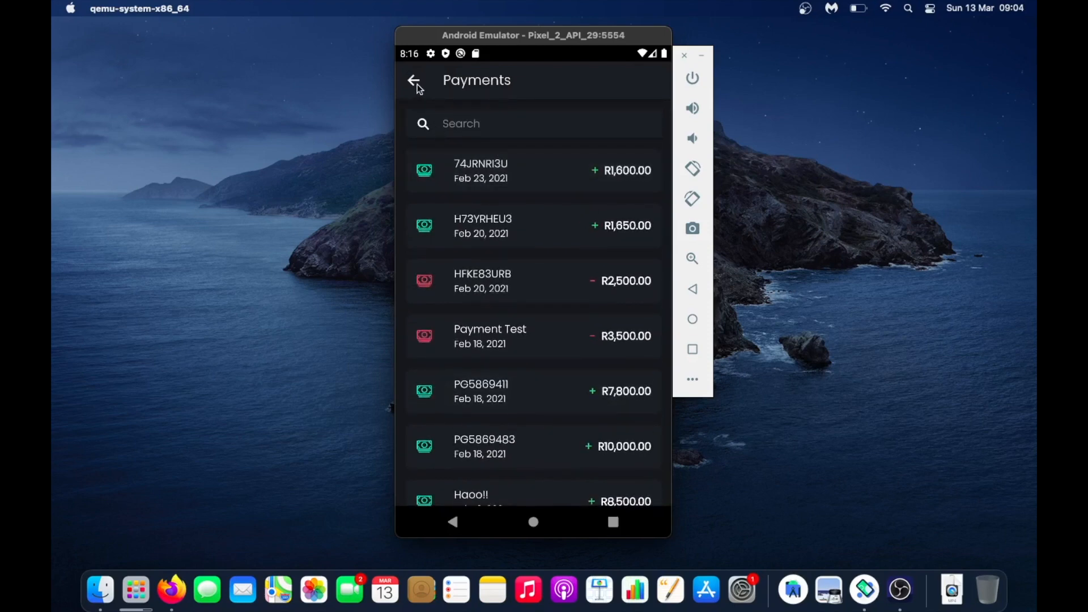
click(416, 80)
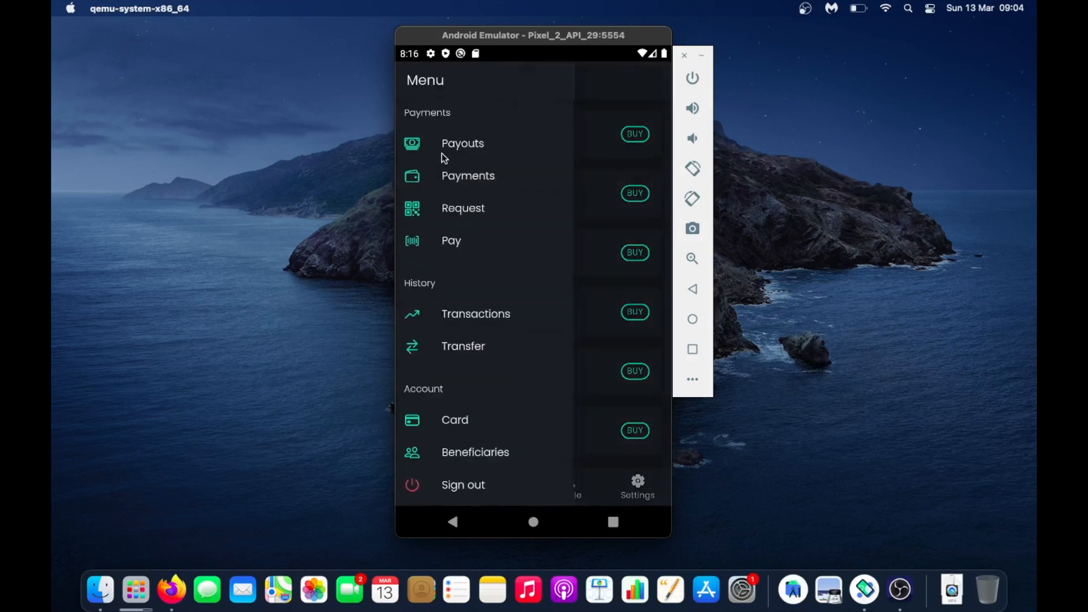
Step: Create a payment request with reference MRAS for R250.00 and generate its QR code
click(463, 208)
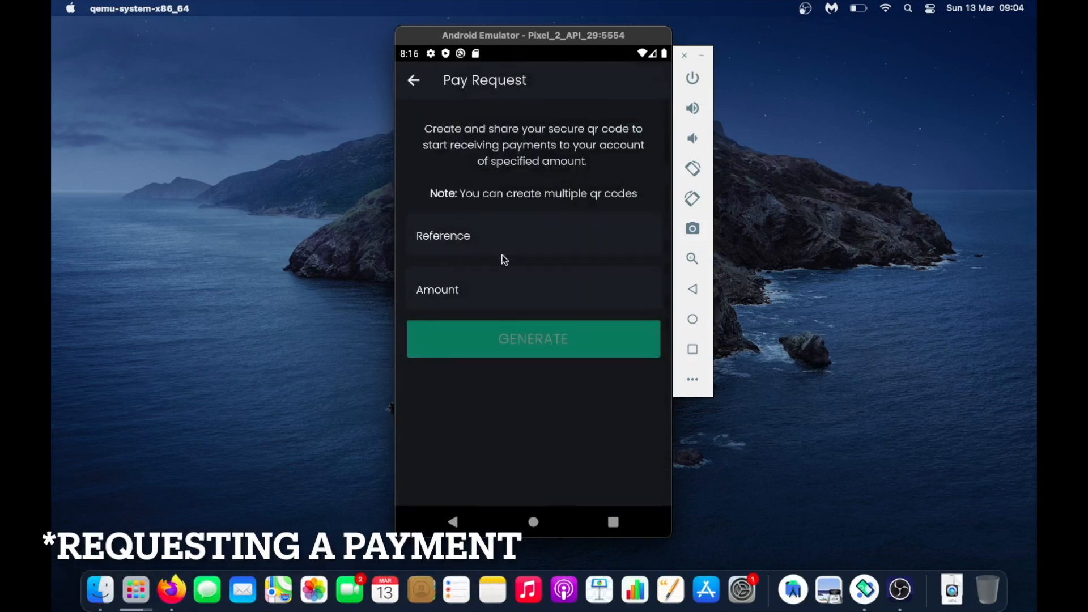
click(532, 235)
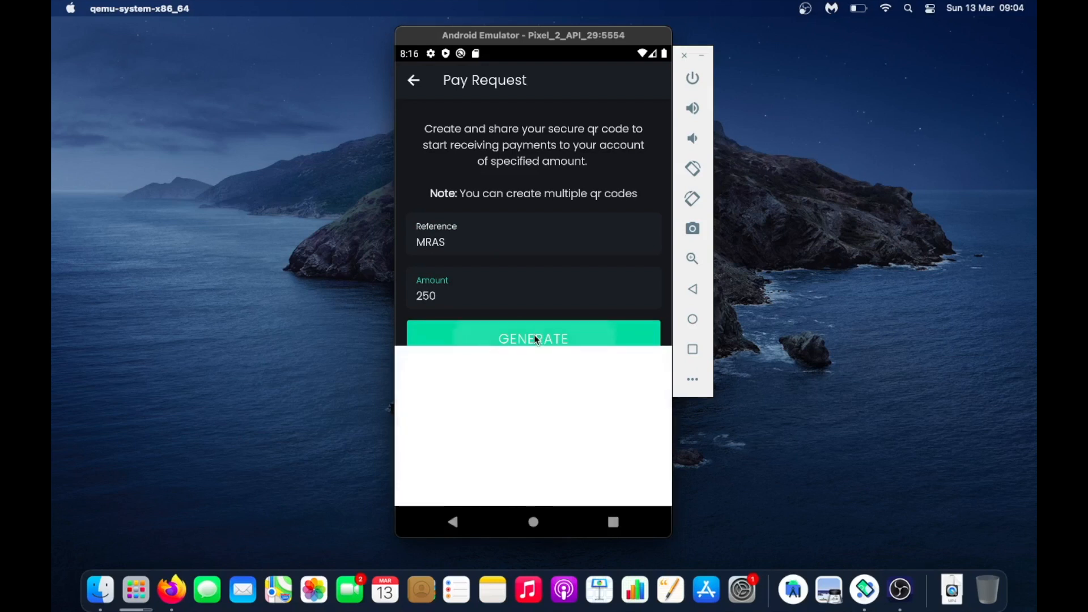
click(533, 339)
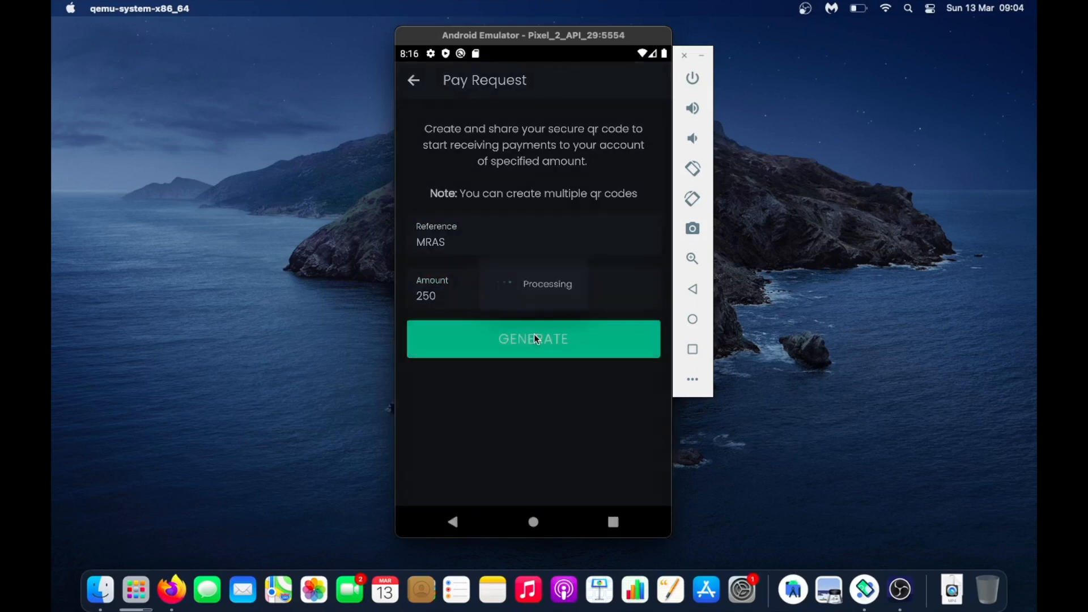
click(533, 339)
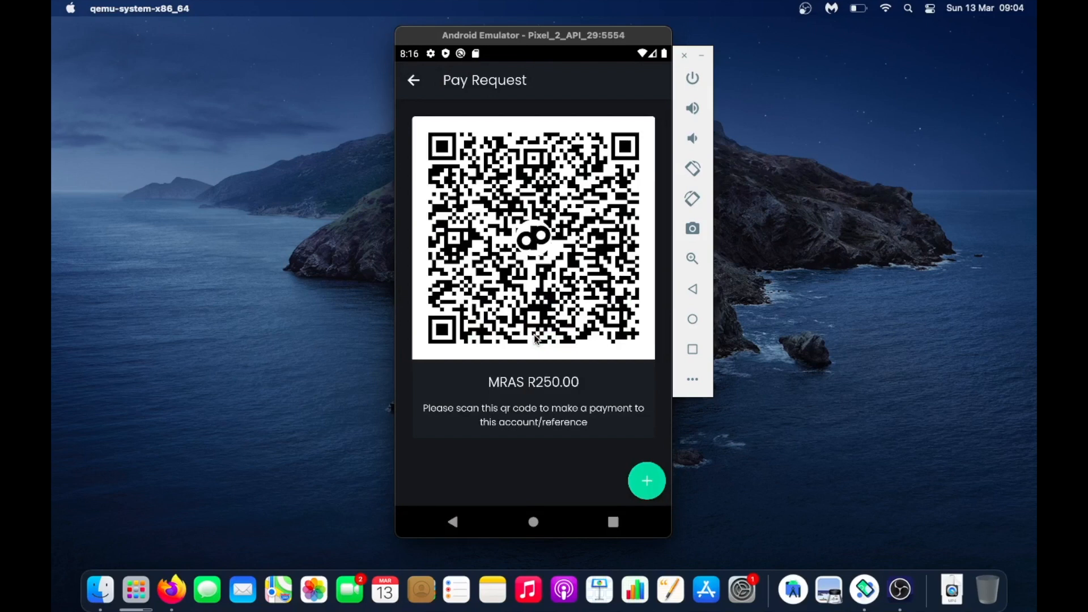
mouse_move(400, 81)
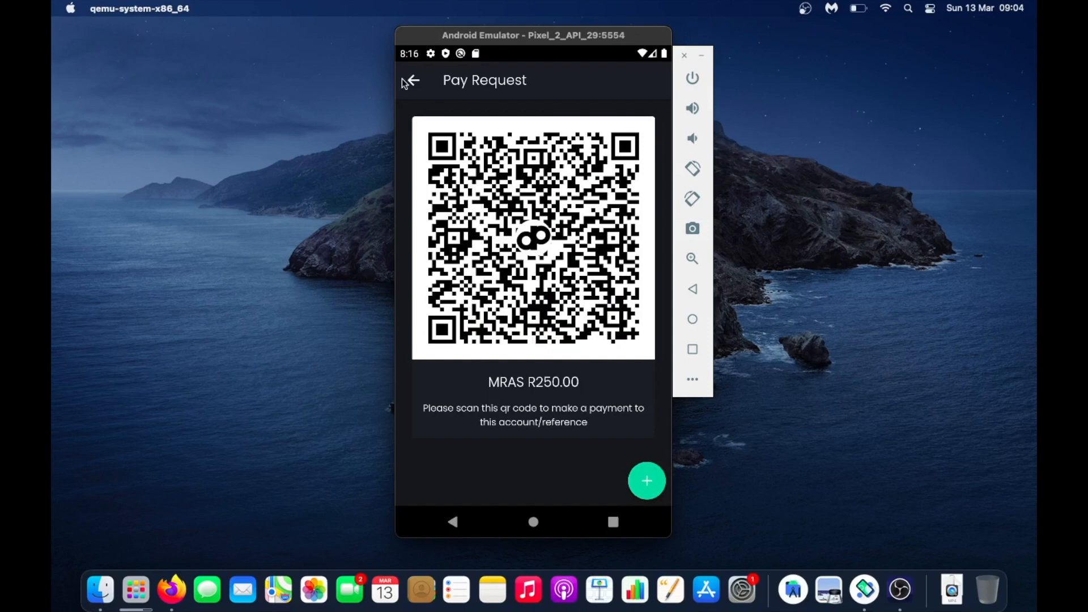
mouse_move(451, 104)
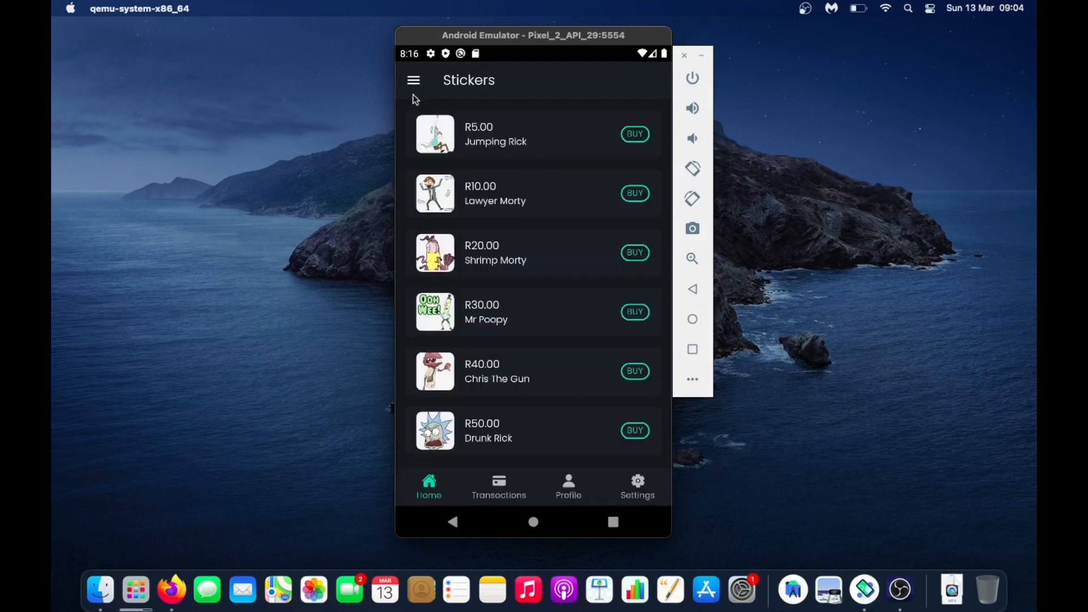
Step: View the empty Pay form with account holder, reference, amount and CVV fields, then leave it
click(414, 79)
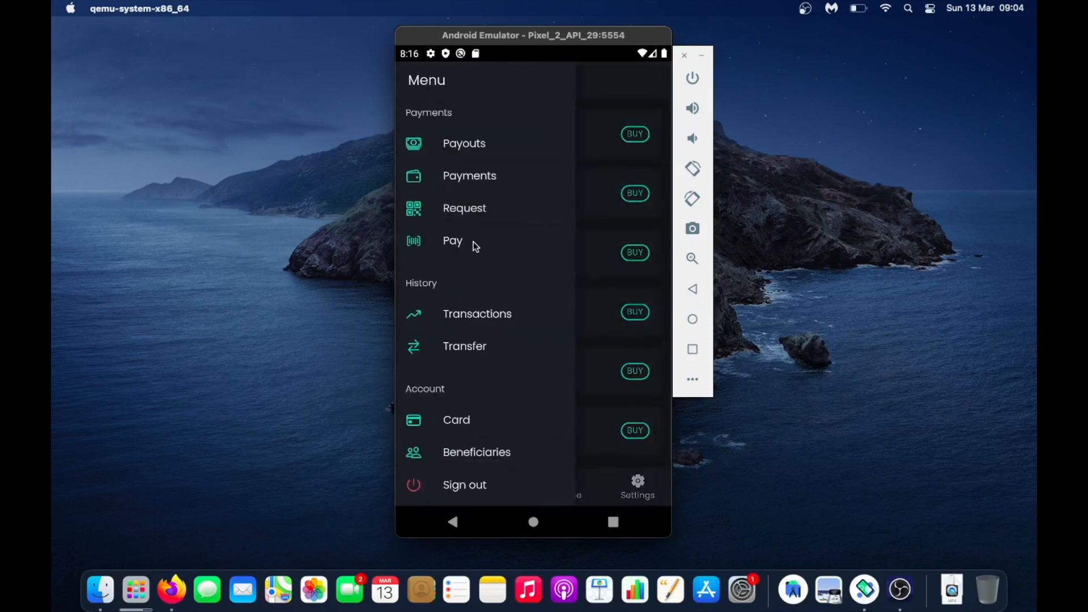
click(453, 240)
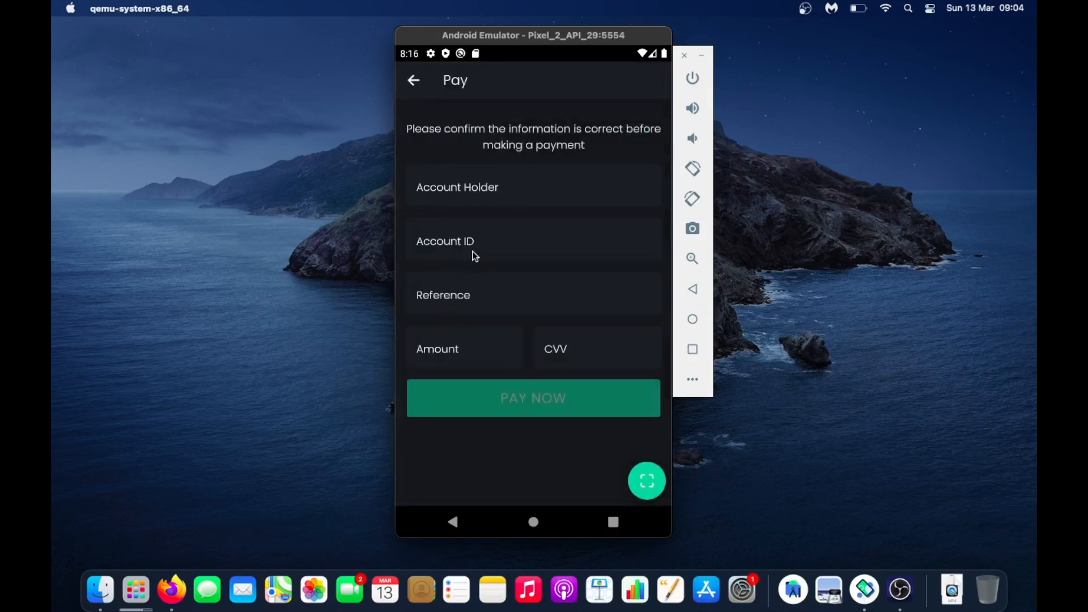
mouse_move(615, 251)
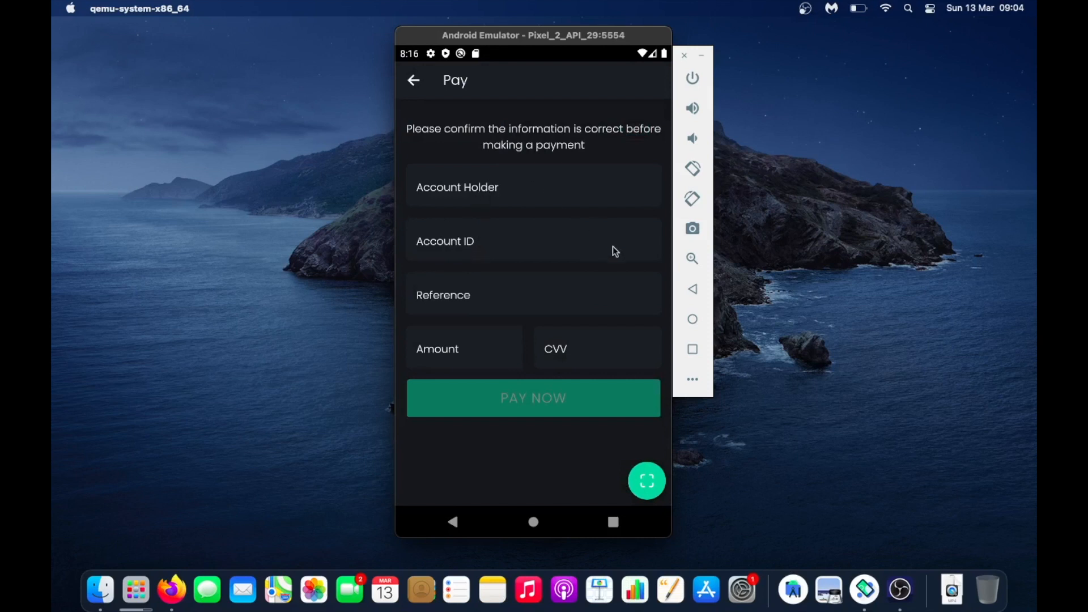
mouse_move(645, 490)
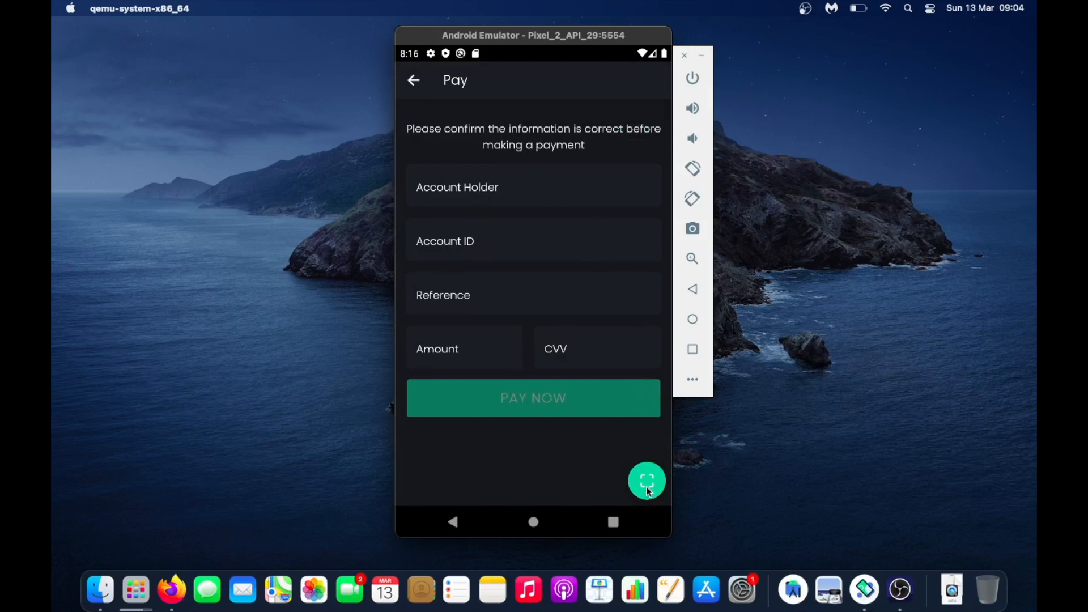
mouse_move(636, 458)
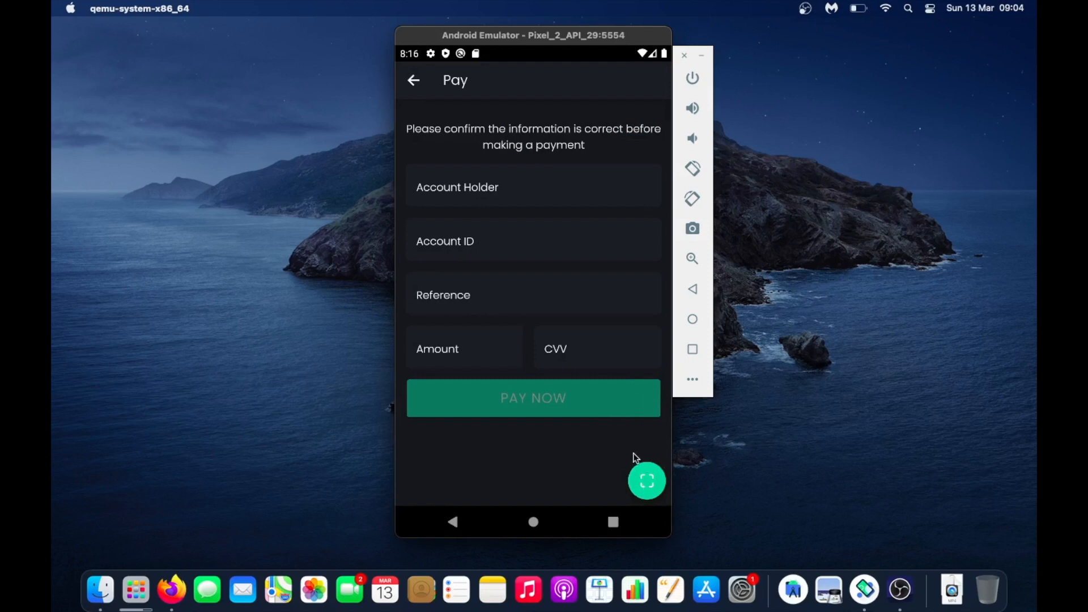
mouse_move(658, 464)
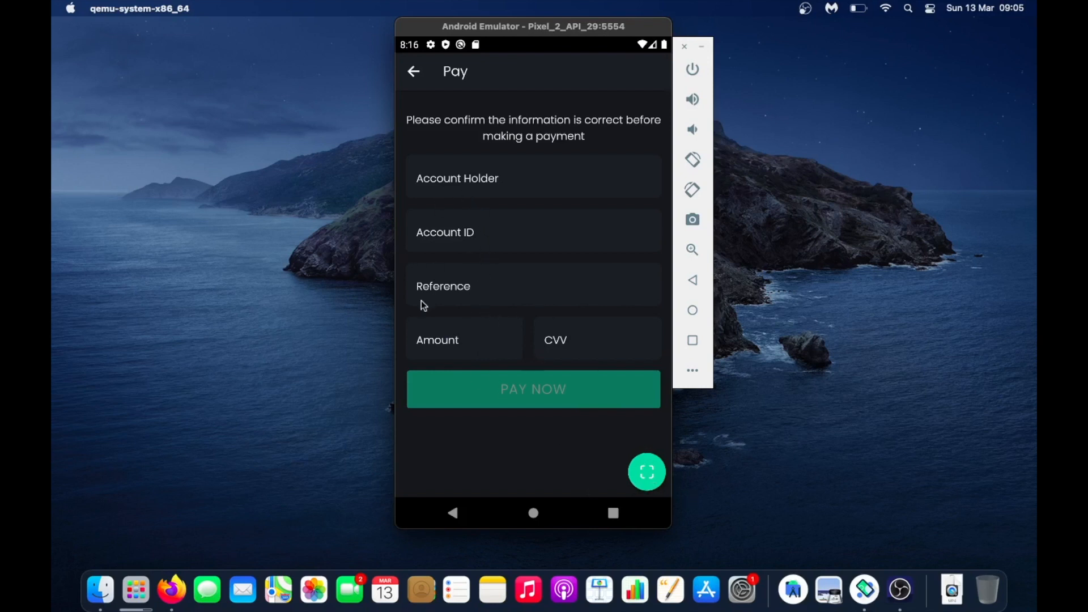
mouse_move(448, 218)
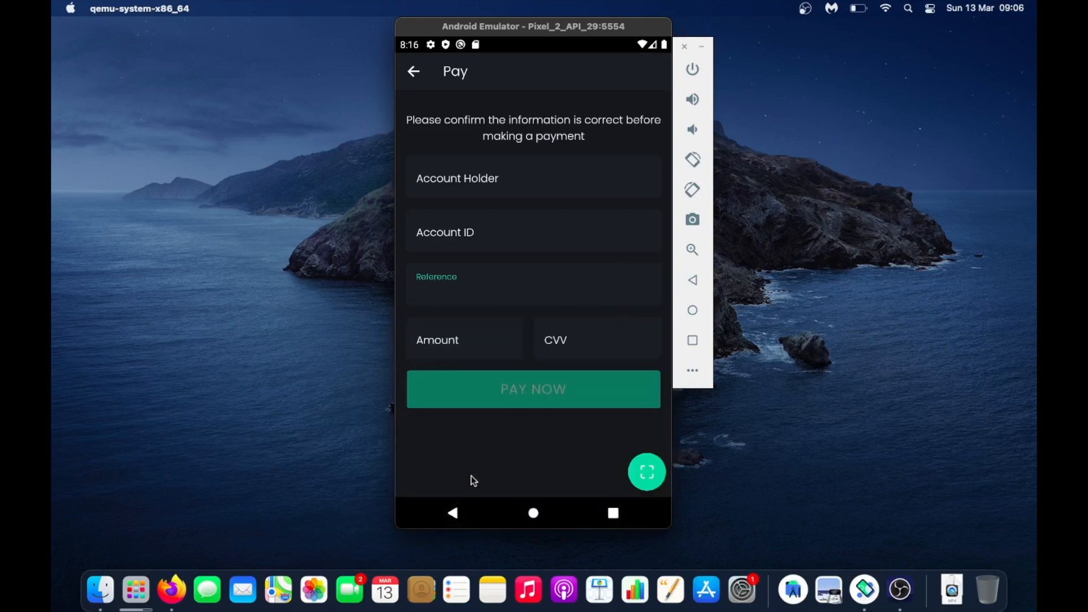
click(414, 72)
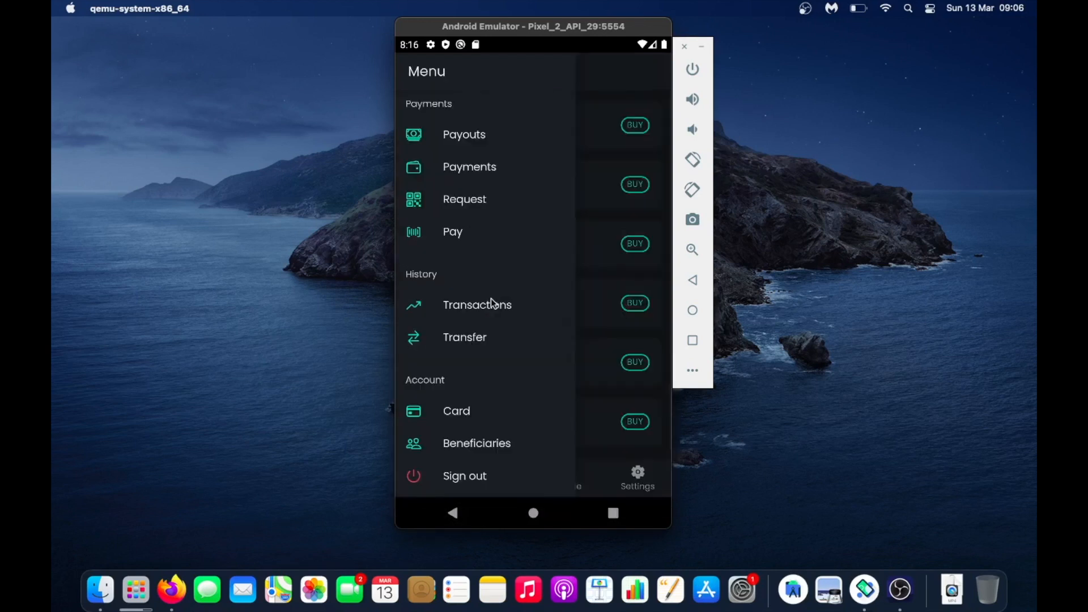